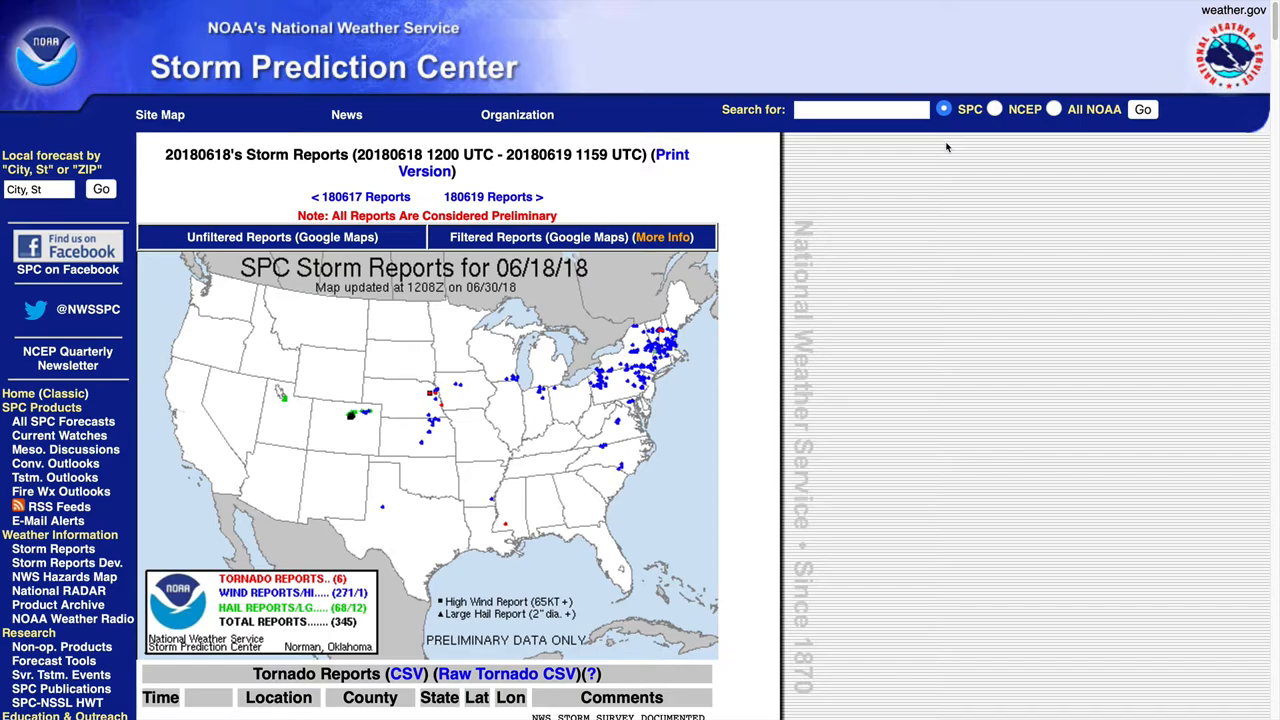
{"action": "mouse_move", "coordinate": [944, 132]}
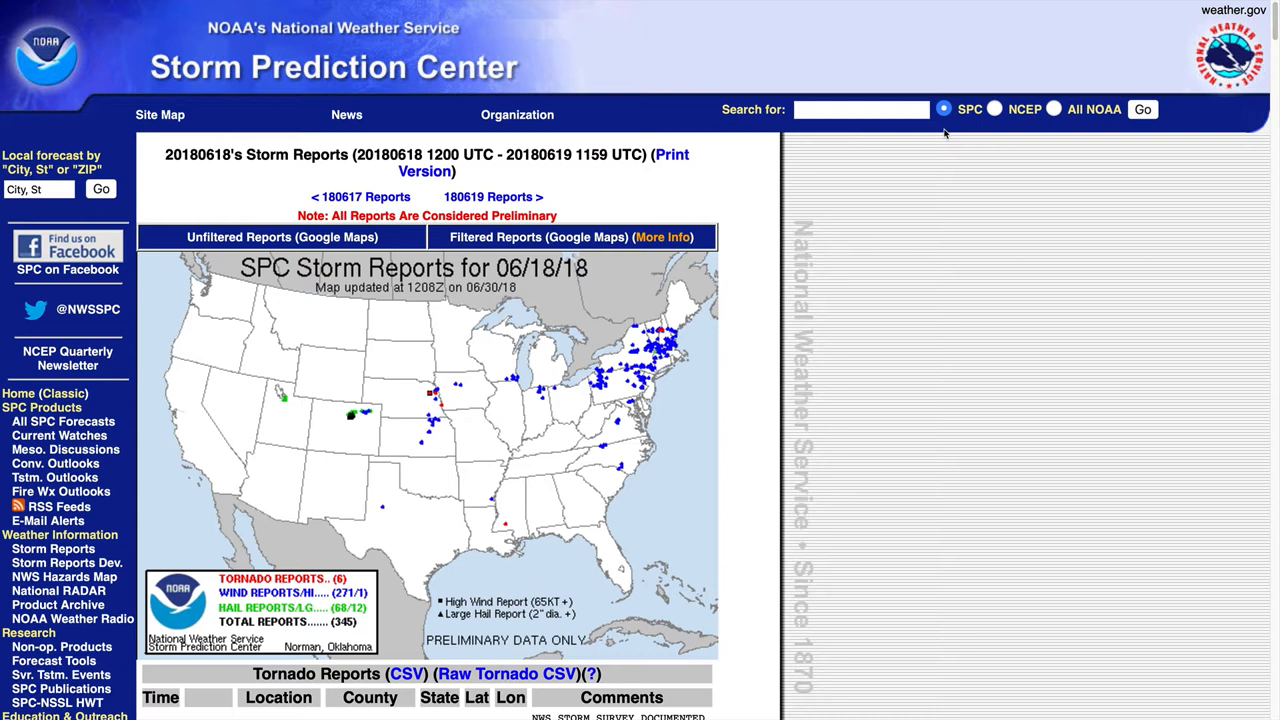
{"action": "mouse_move", "coordinate": [48, 520]}
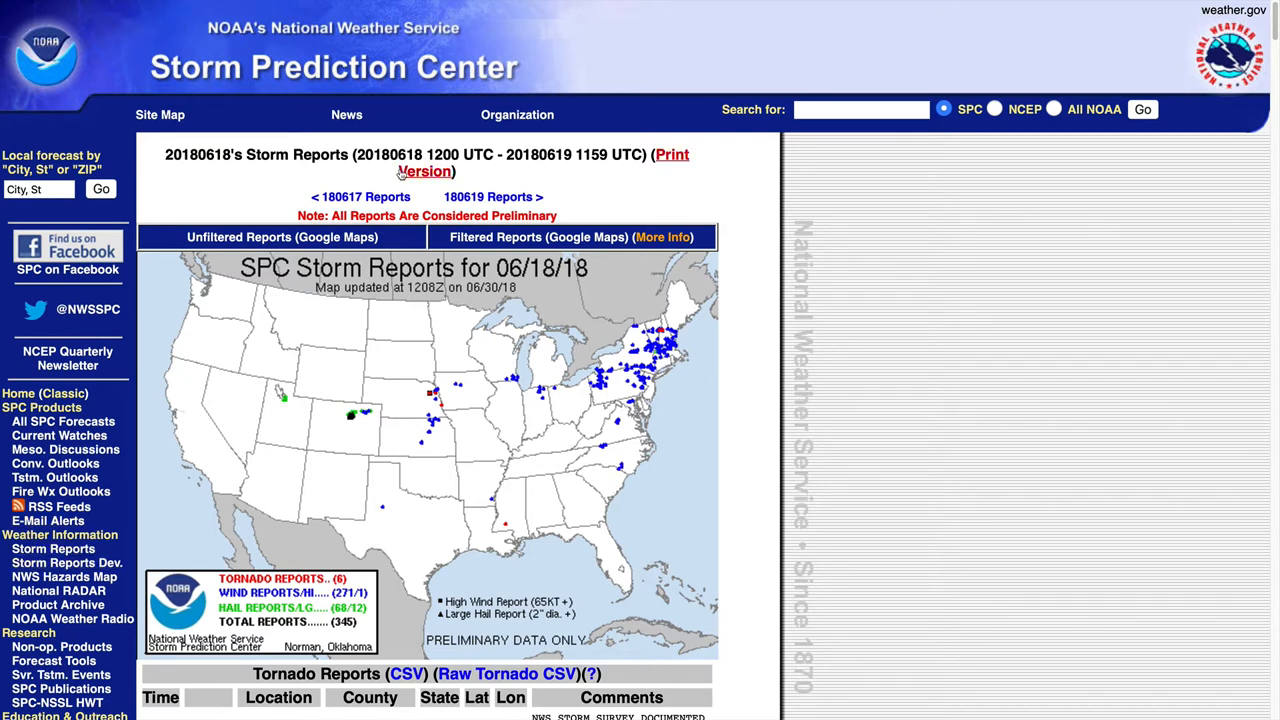
Step: Switch to the filtered 06/18/18 storm reports and scroll to the filtered tornado and hail tables
{"action": "left_click", "coordinate": [568, 236]}
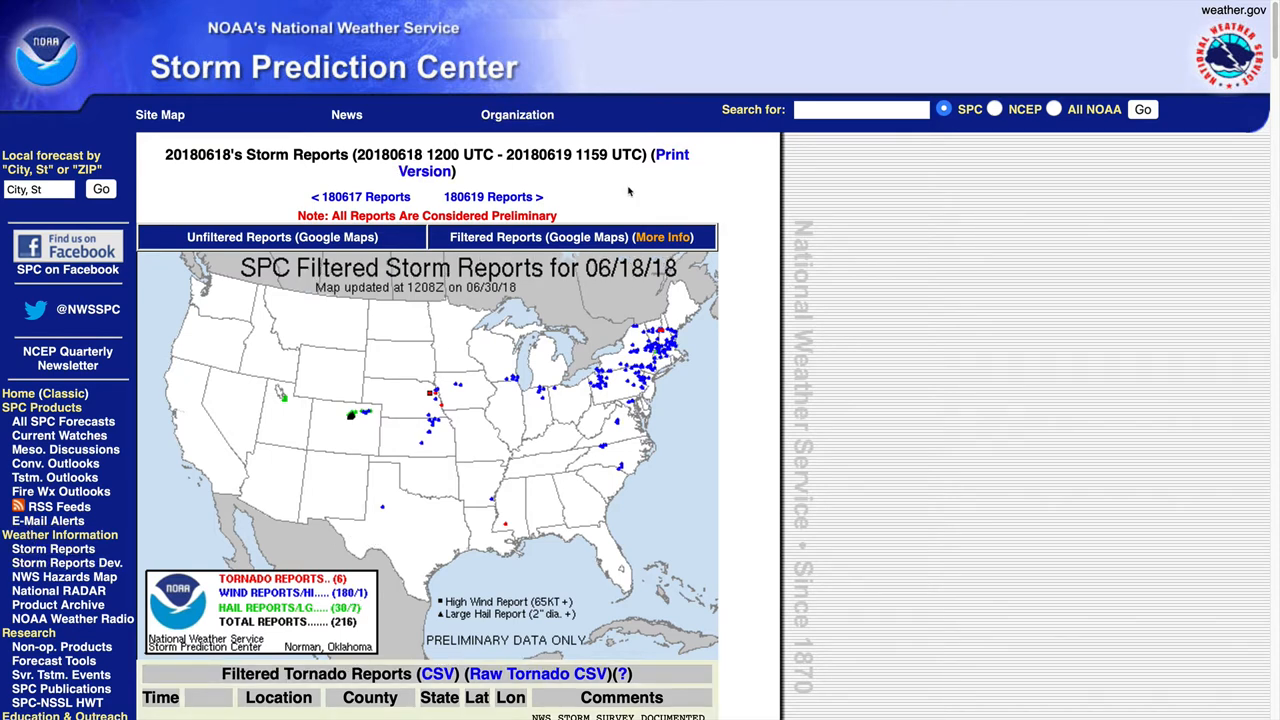
{"action": "scroll", "scroll_direction": "down", "scroll_amount": 3}
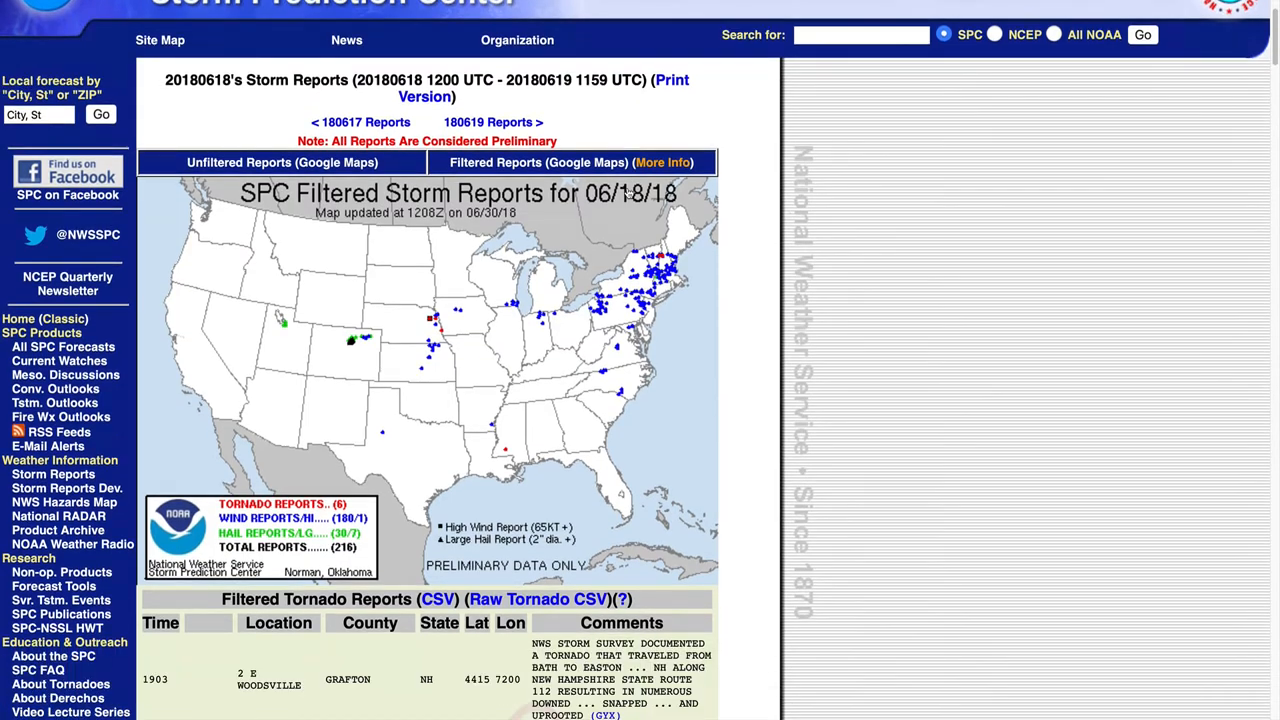
{"action": "scroll", "scroll_direction": "down", "scroll_amount": 3}
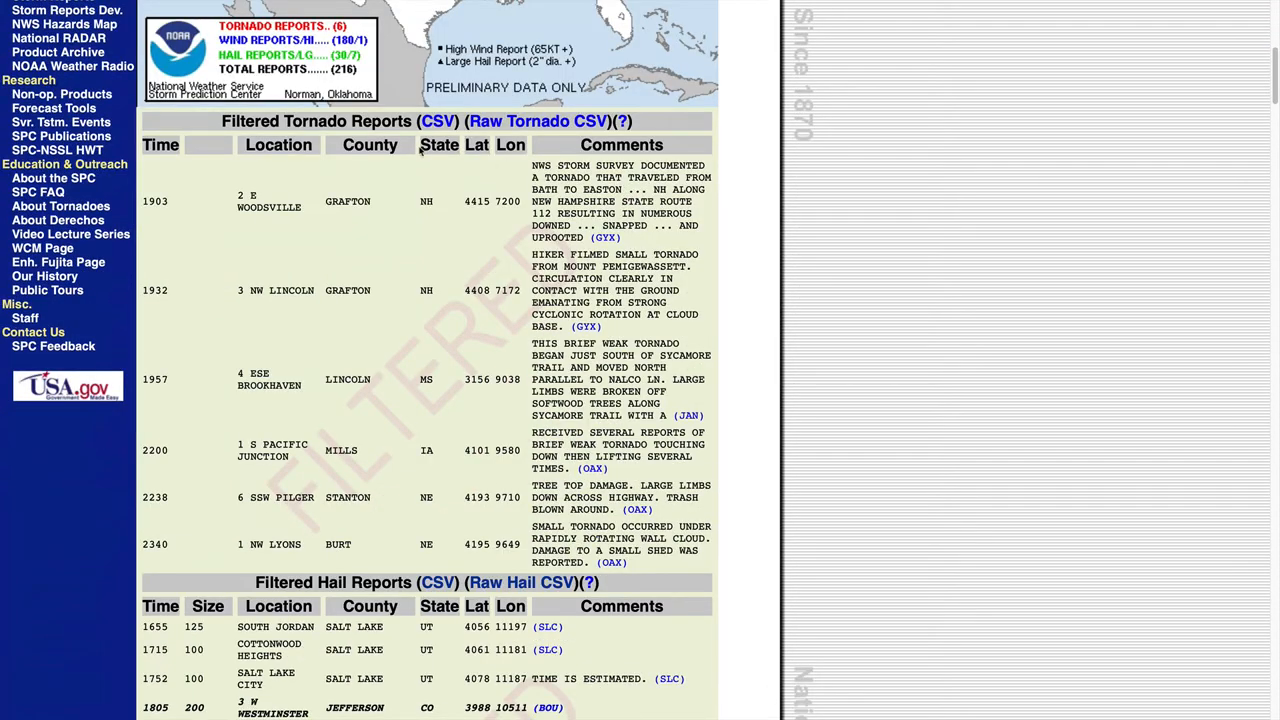
{"action": "scroll", "scroll_direction": "down", "scroll_amount": 3}
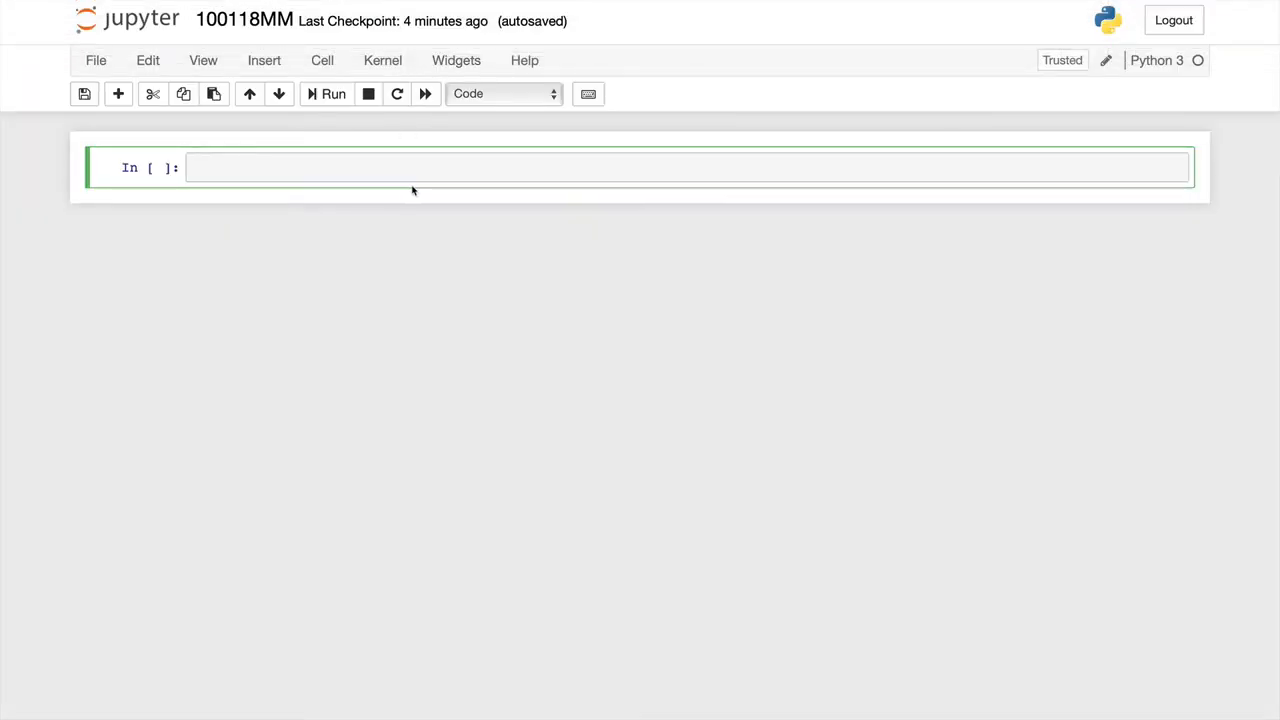
{"action": "mouse_move", "coordinate": [1120, 240]}
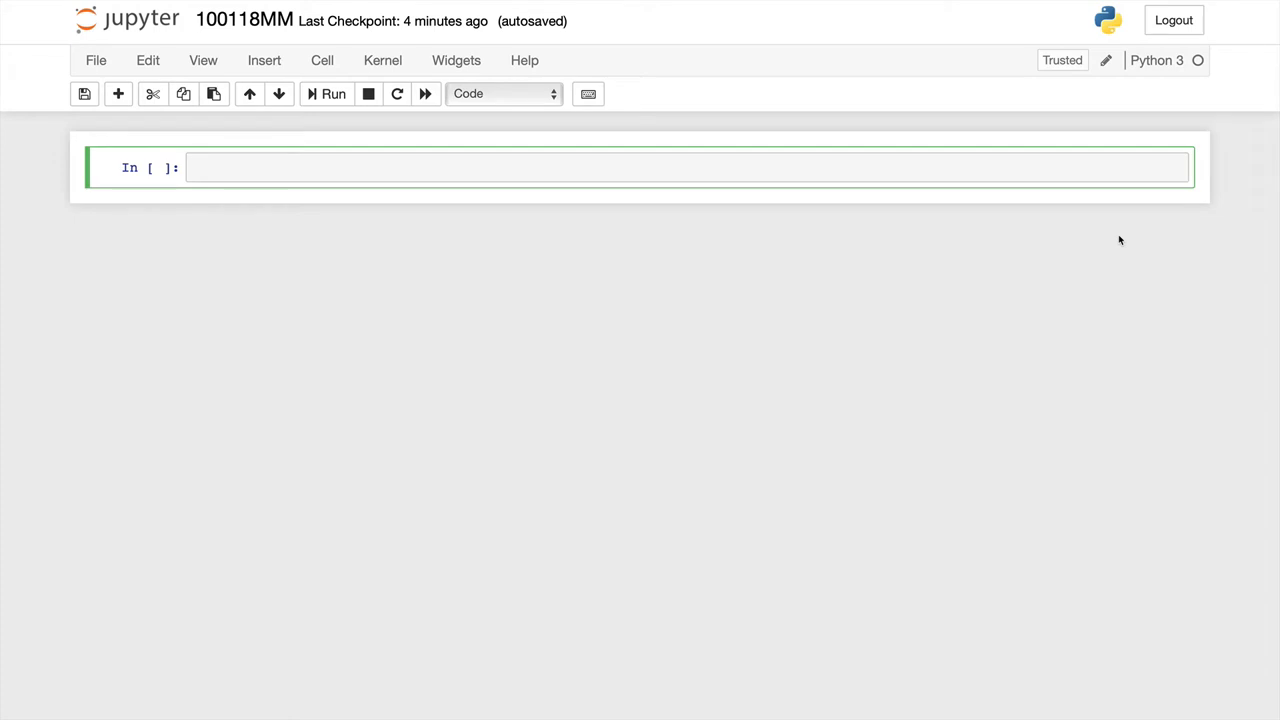
Step: Write imports for cartopy.crs as ccrs, matplotlib.pyplot and USCOUNTIES from metpy.plots
{"action": "type", "text": "import cart"}
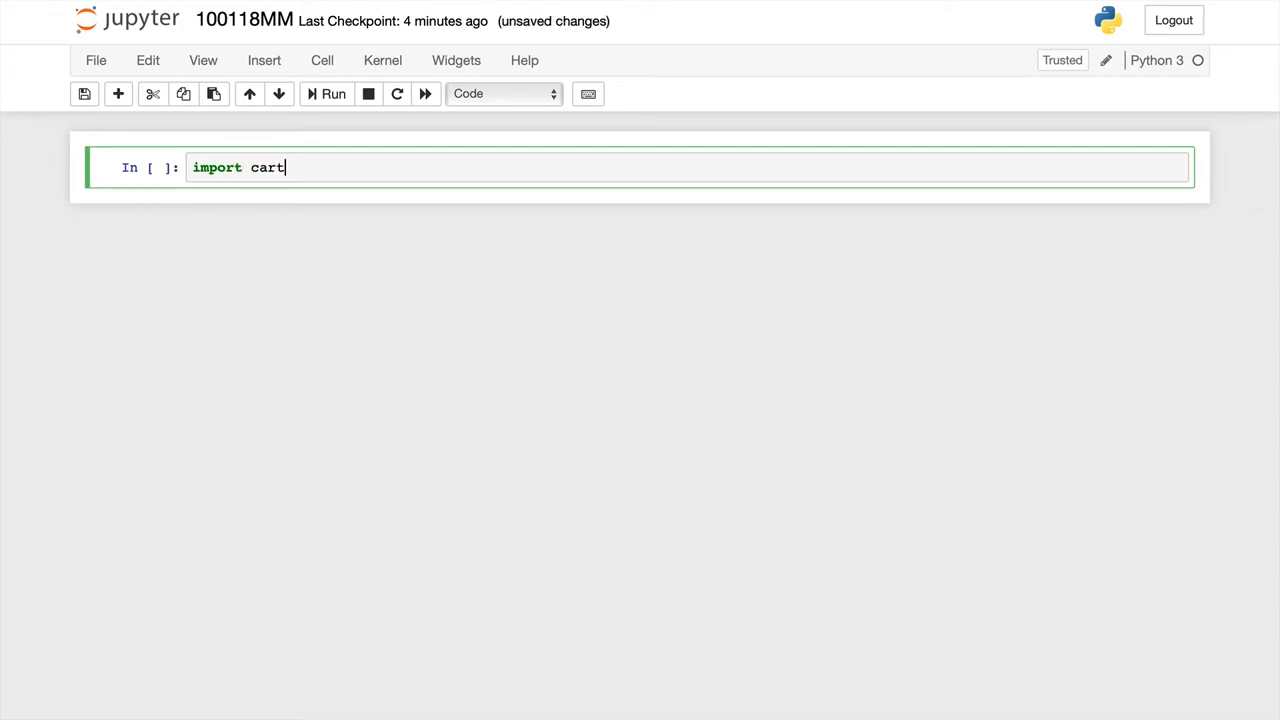
{"action": "type", "text": "opy.crs"}
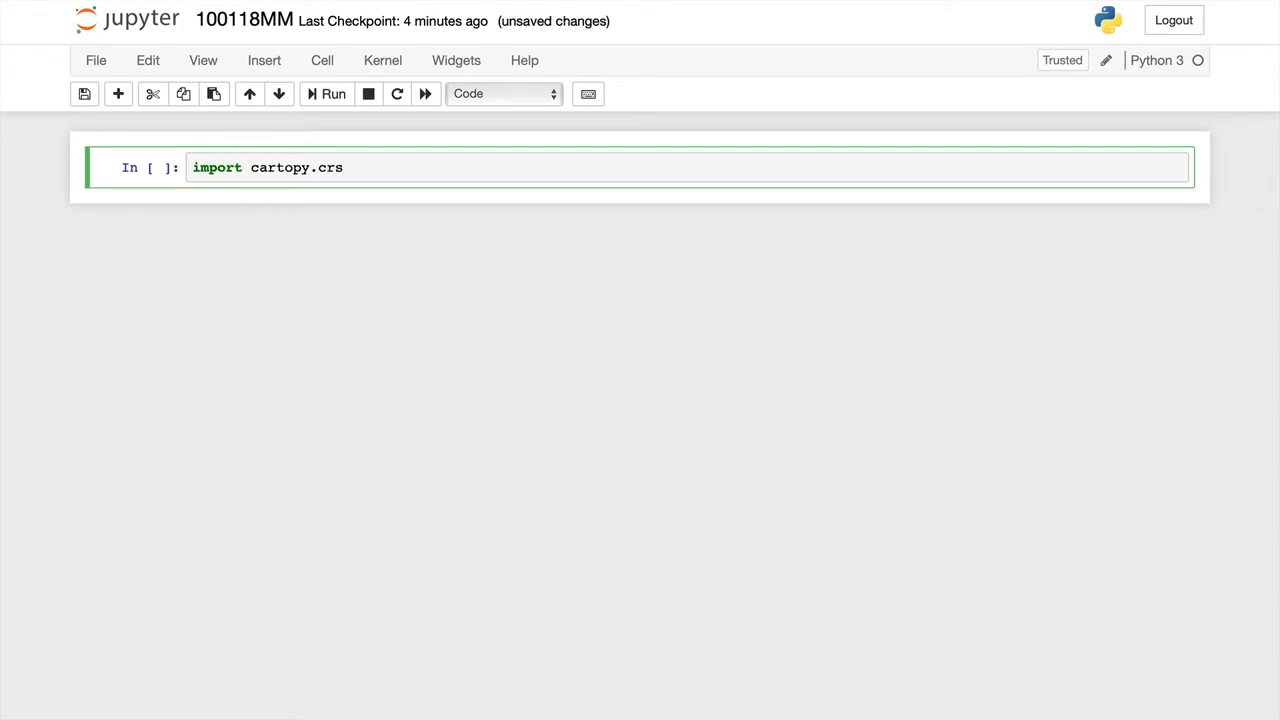
{"action": "type", "text": "as ccr"}
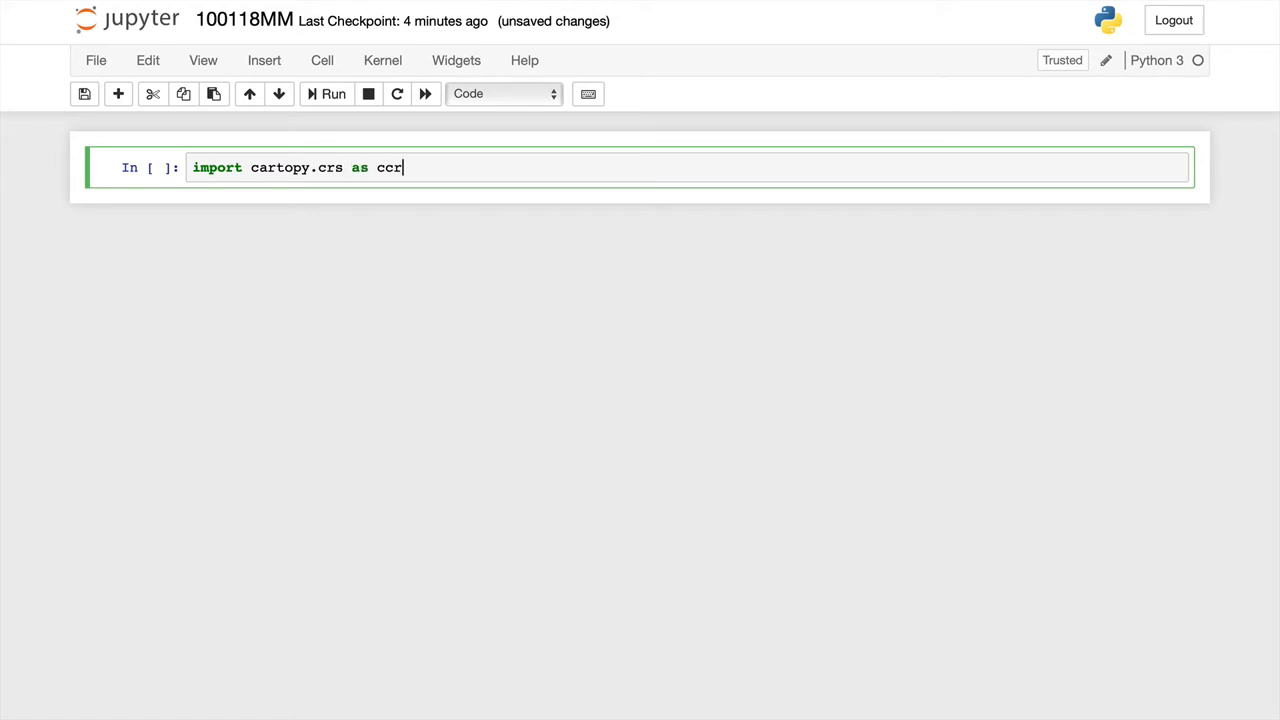
{"action": "type", "text": "s"}
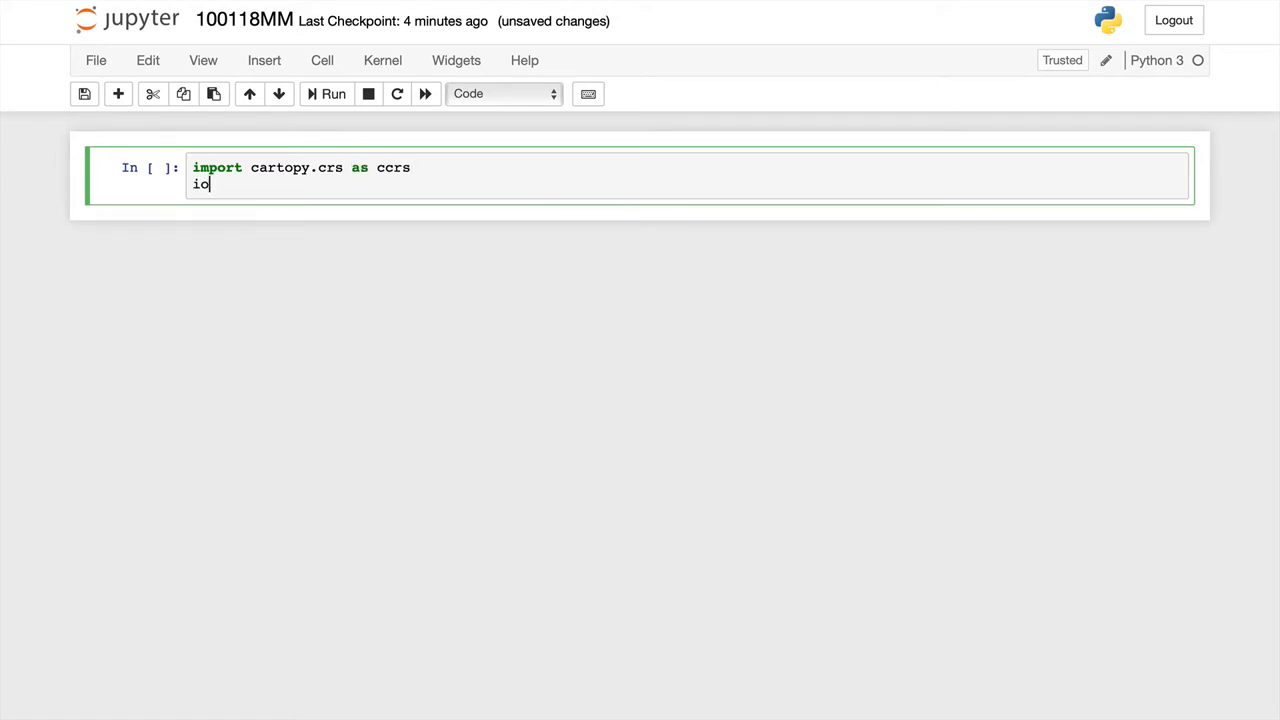
{"action": "type", "text": "import matplot"}
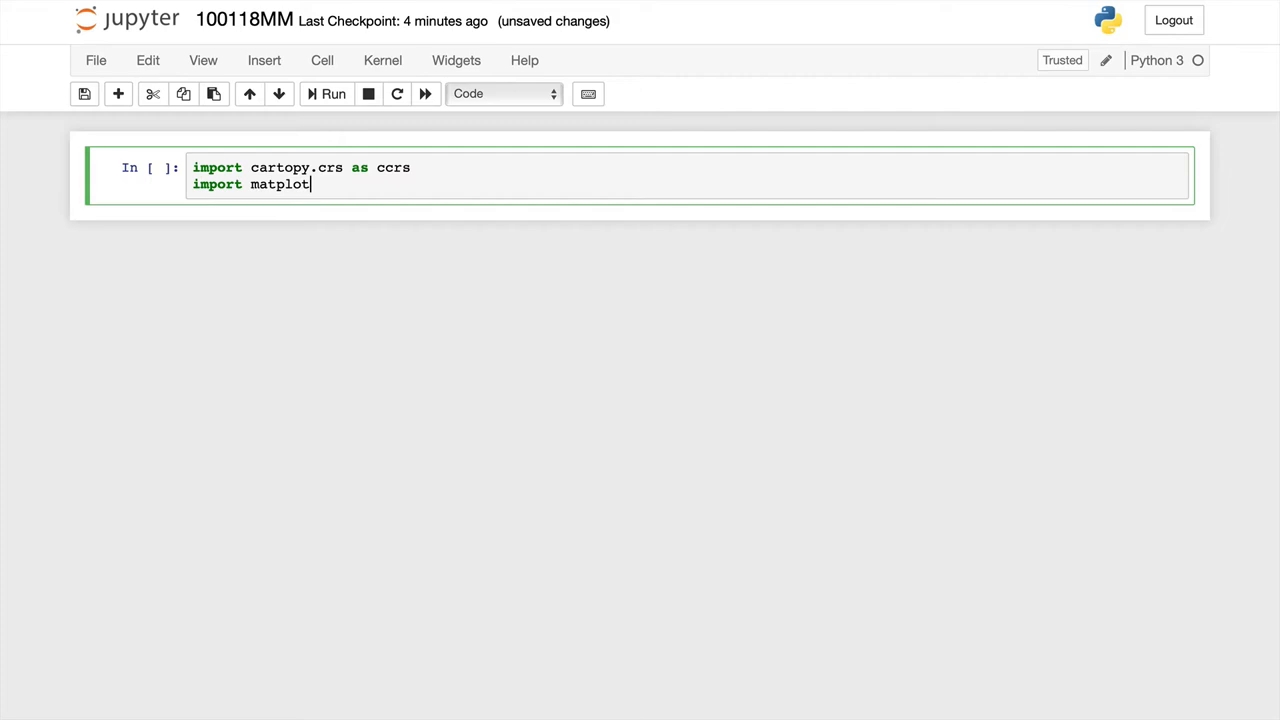
{"action": "type", "text": "lib.pyplot as plt"}
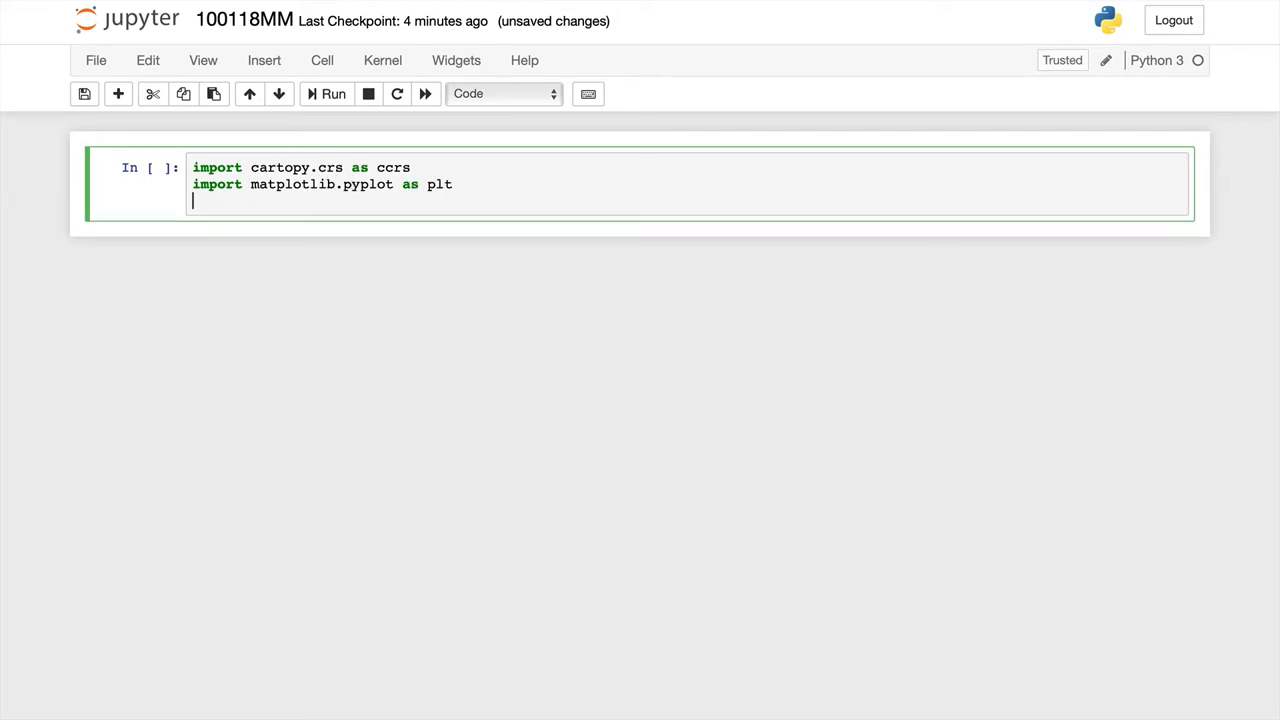
{"action": "type", "text": "from metpy.plots"}
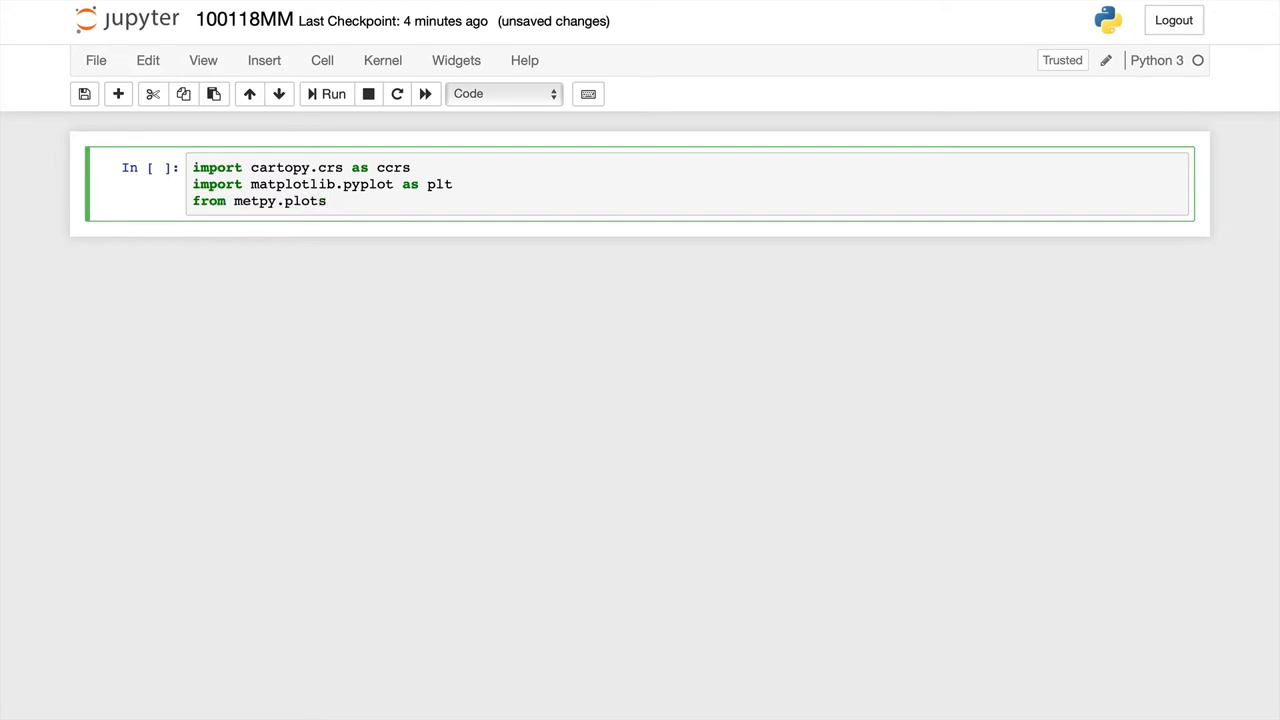
{"action": "type", "text": "U"}
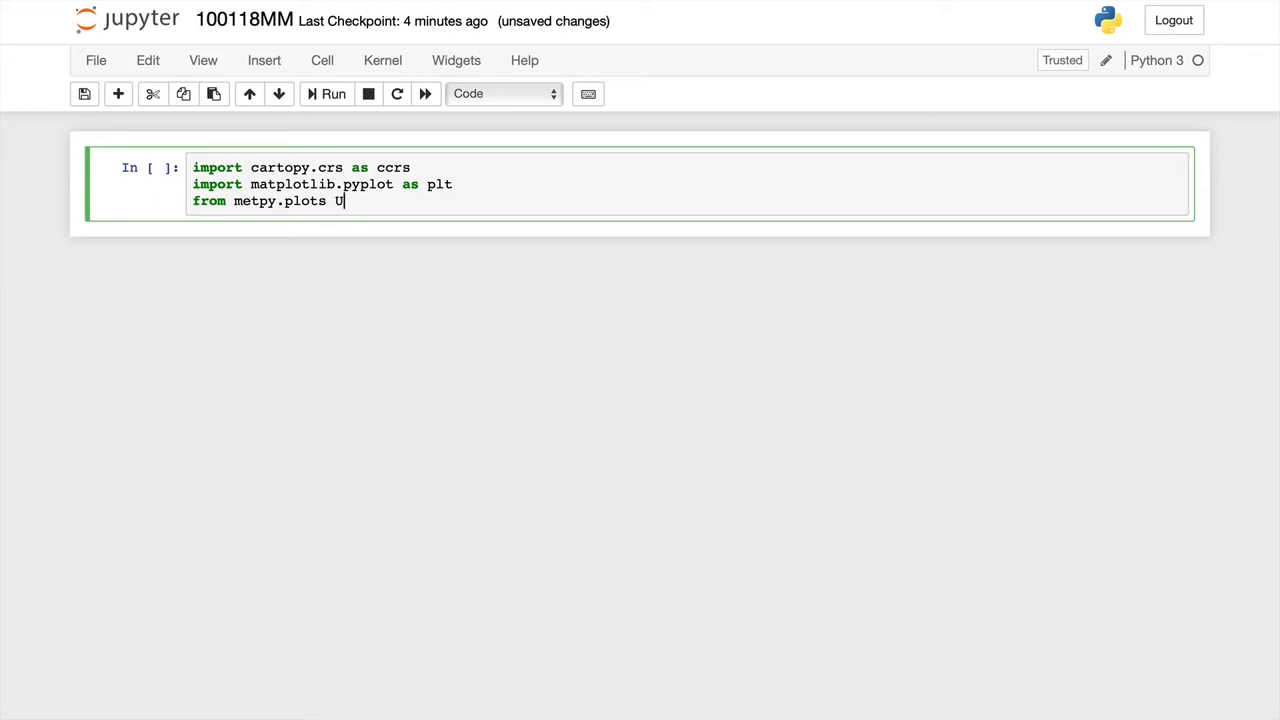
{"action": "type", "text": "SCOUNTIES"}
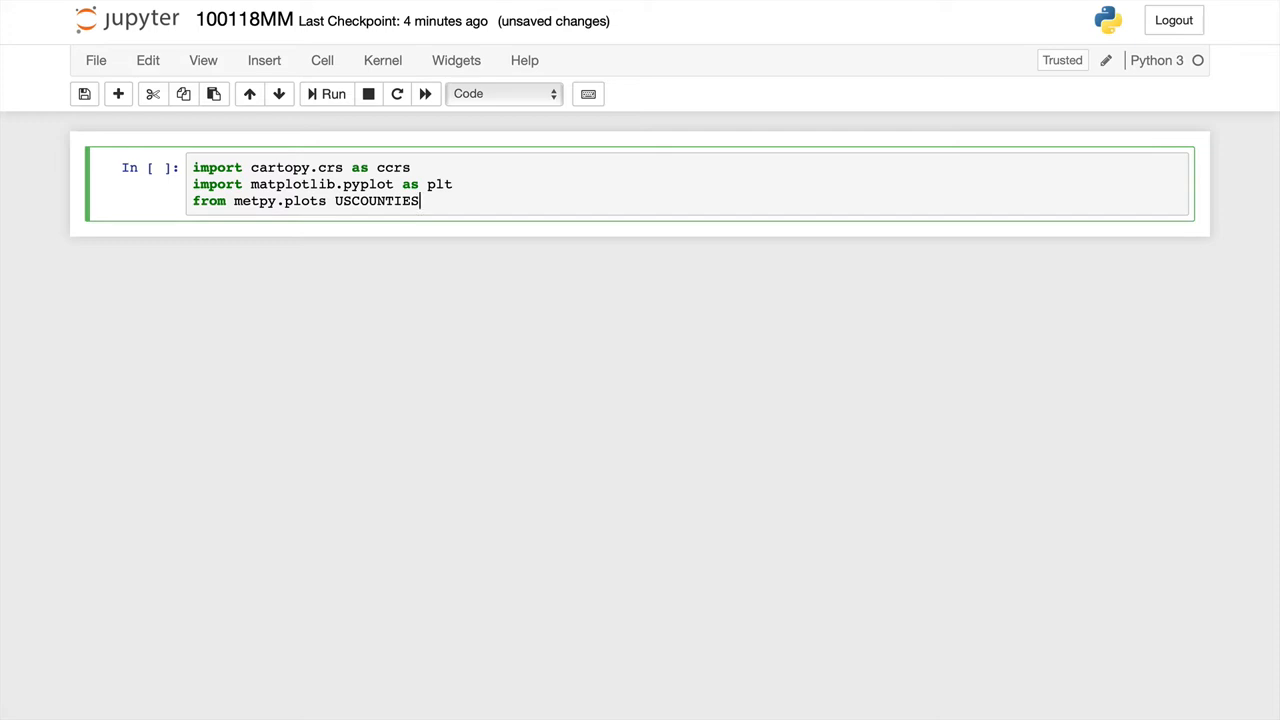
{"action": "key", "text": "Enter"}
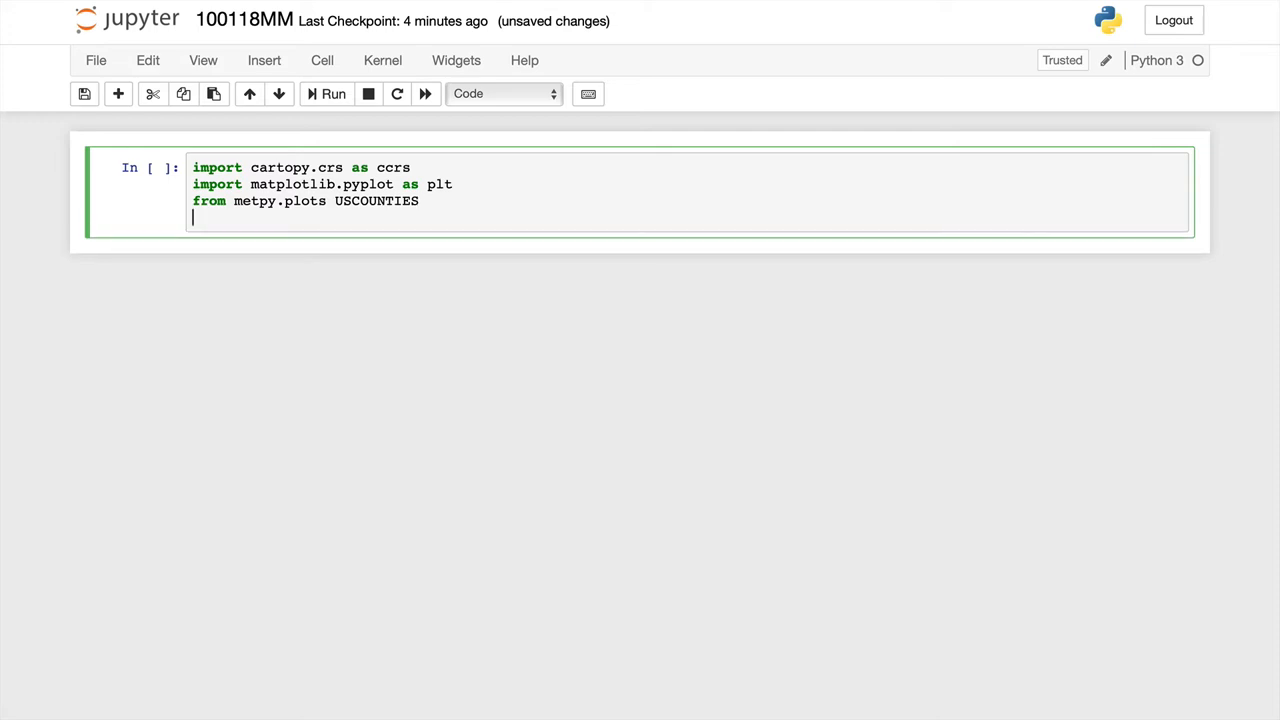
Step: Add import pandas and %matplotlib inline, then fix the broken USCOUNTIES import line and rerun
{"action": "type", "text": "import pandas as pd"}
{"action": "type", "text": "%m"}
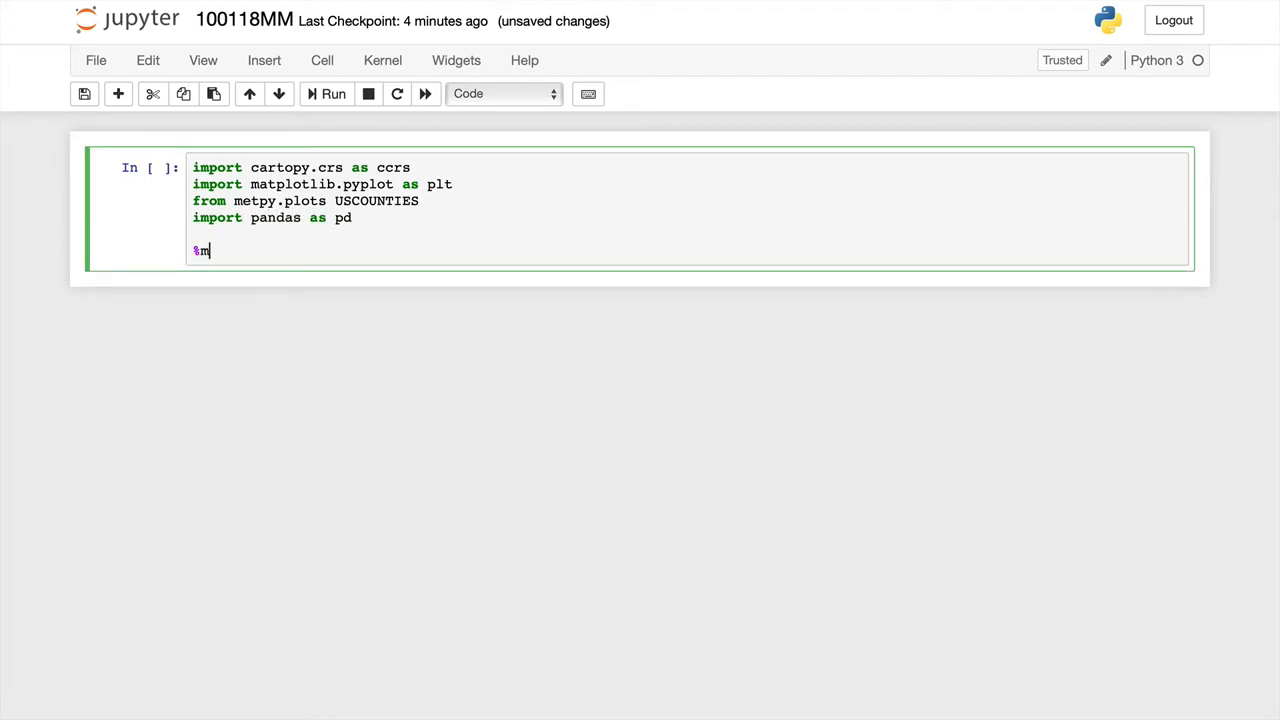
{"action": "type", "text": "atplotlib inline"}
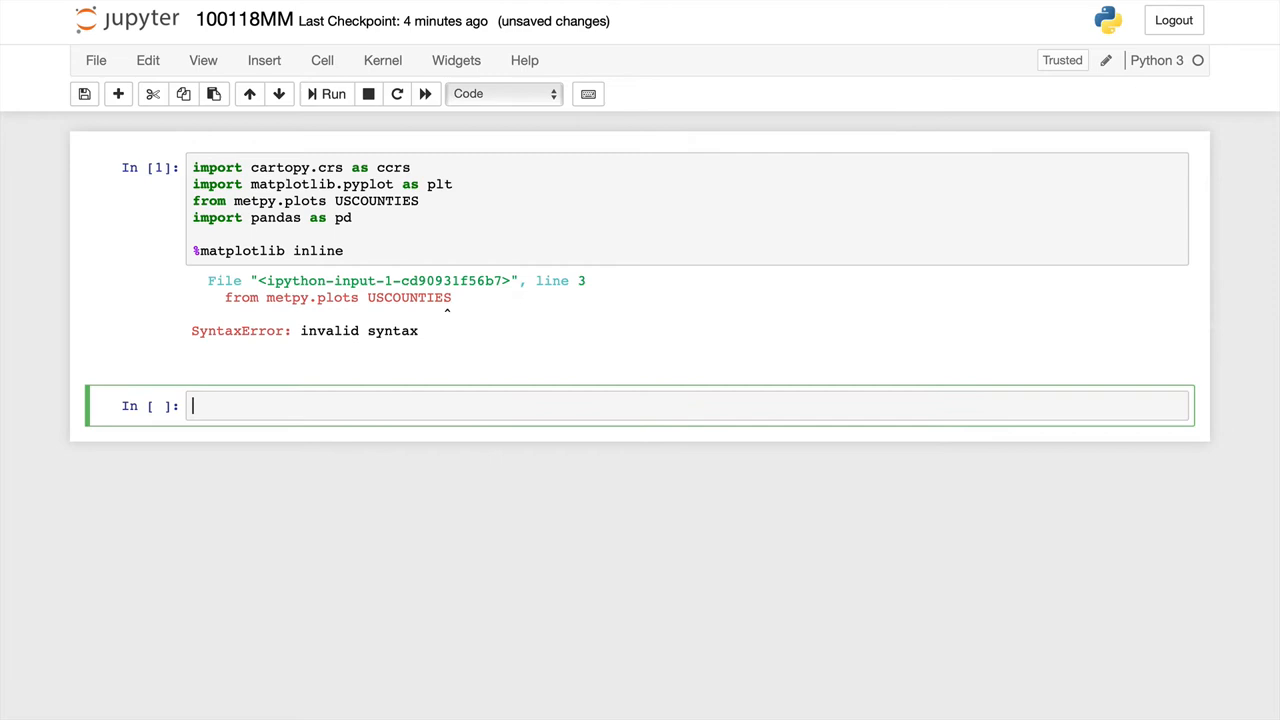
{"action": "left_click", "coordinate": [328, 200]}
{"action": "type", "text": "import "}
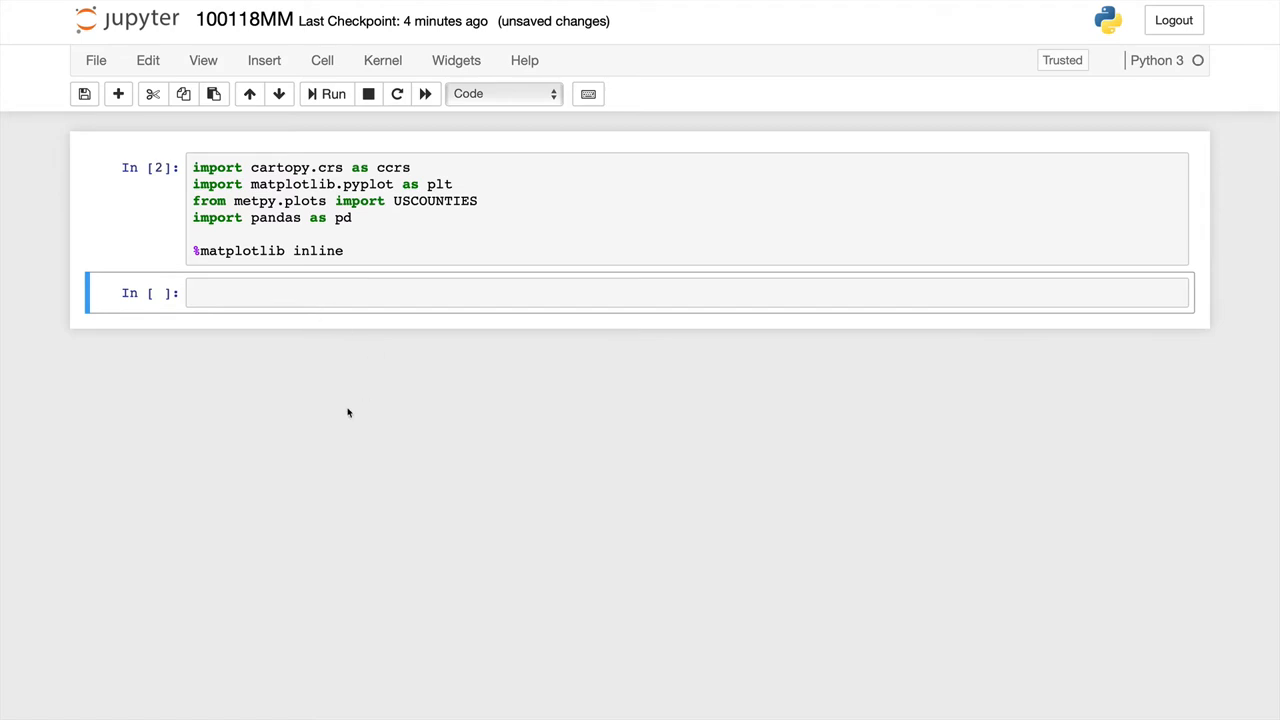
{"action": "mouse_move", "coordinate": [346, 402]}
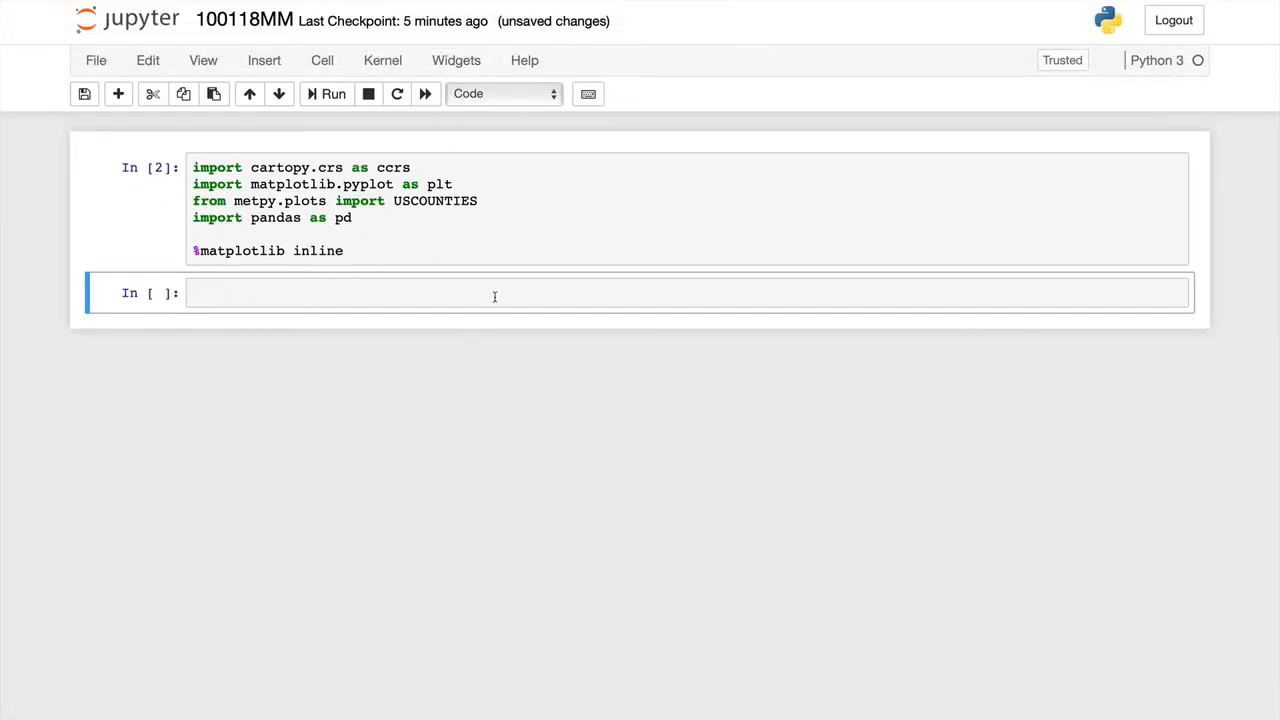
Step: Read the SPC 180618_rpts_filtered_hail.csv URL into df with pd.read_csv and show its head
{"action": "left_click", "coordinate": [496, 292]}
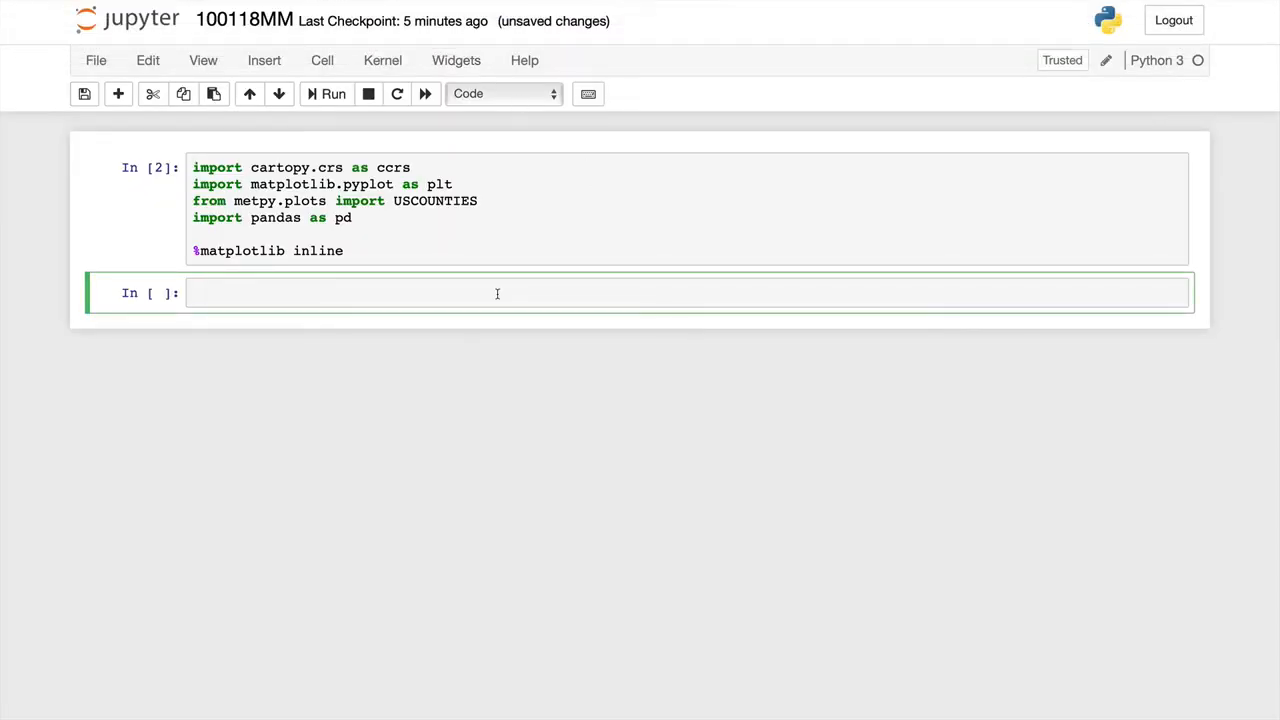
{"action": "type", "text": "df ="}
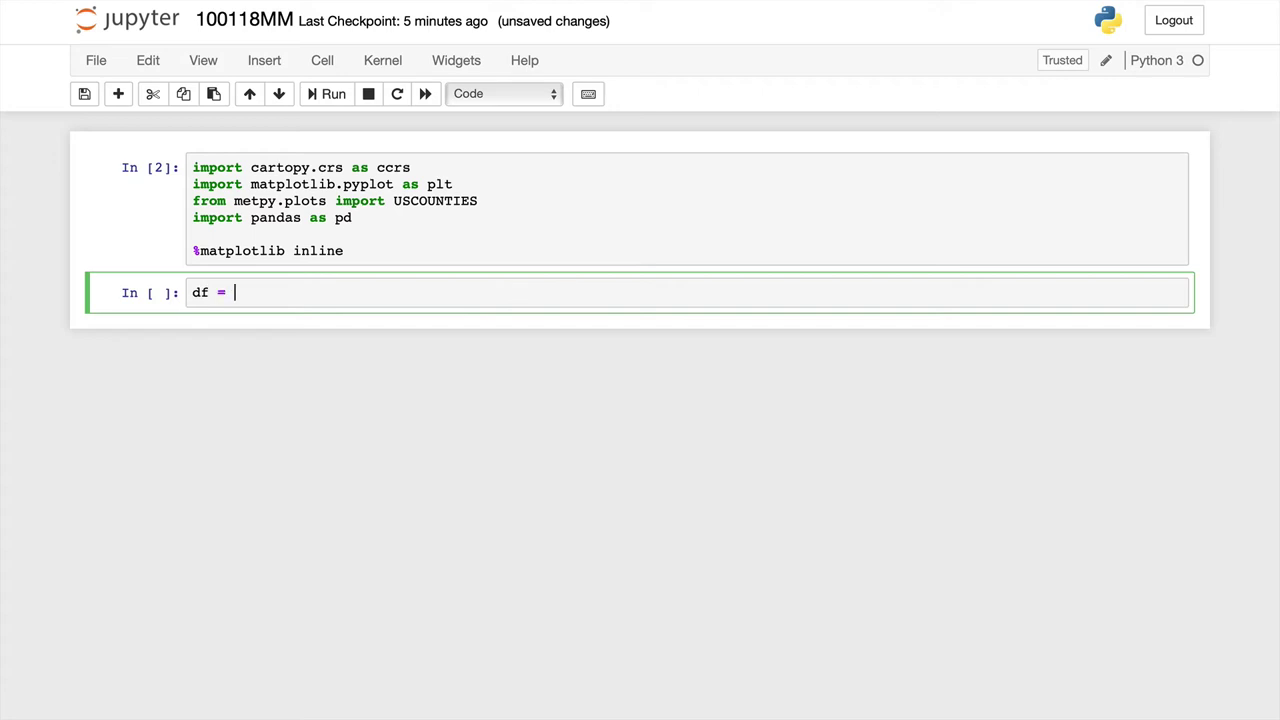
{"action": "type", "text": "pd.read_c"}
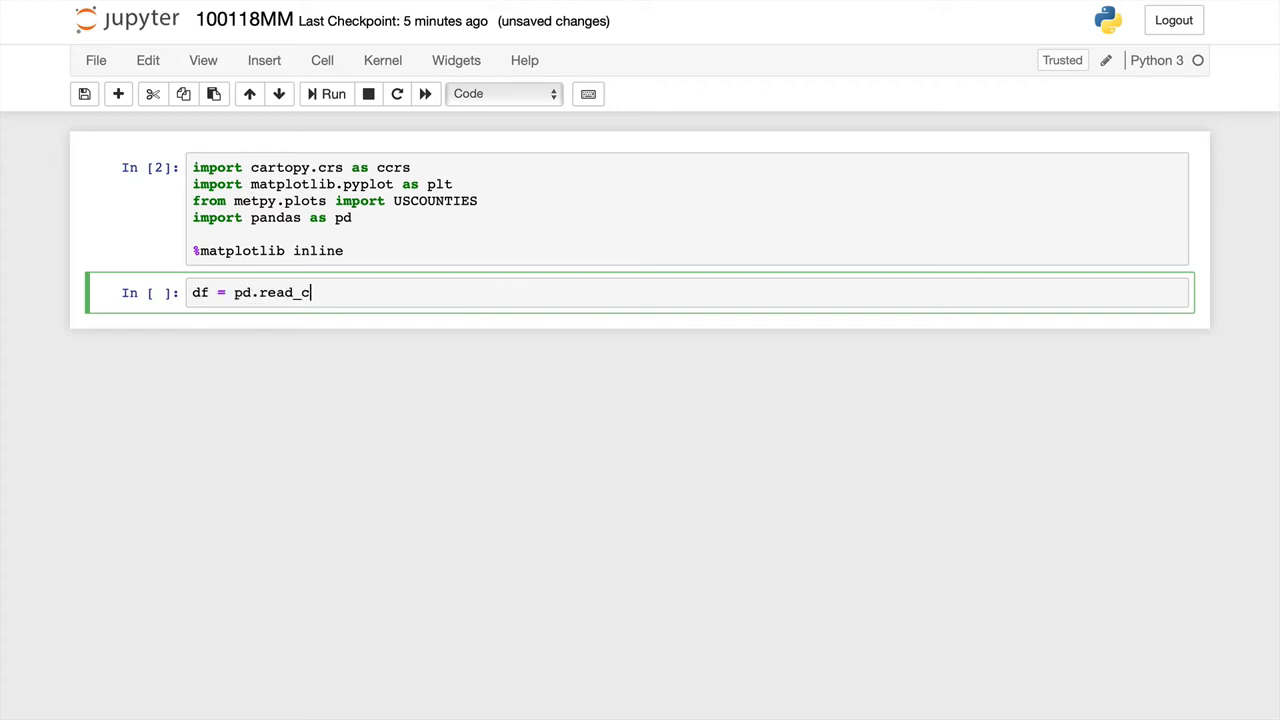
{"action": "type", "text": "sv("}
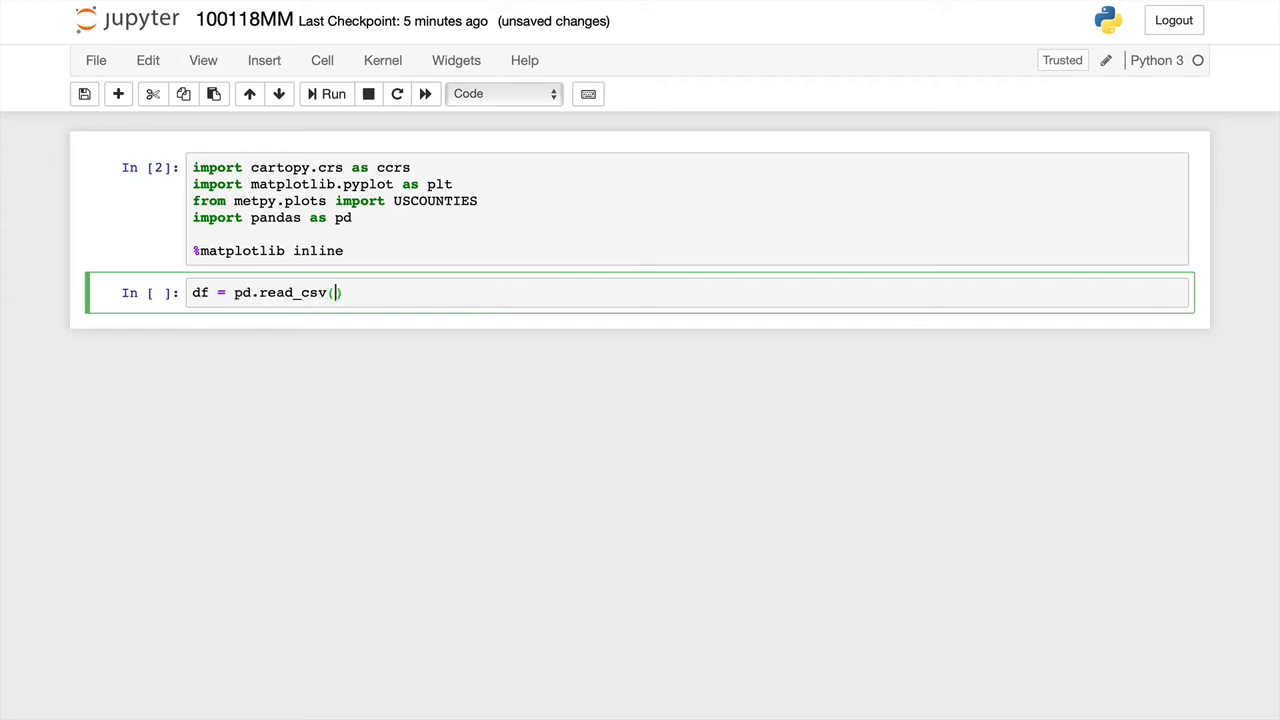
{"action": "type", "text": "''"}
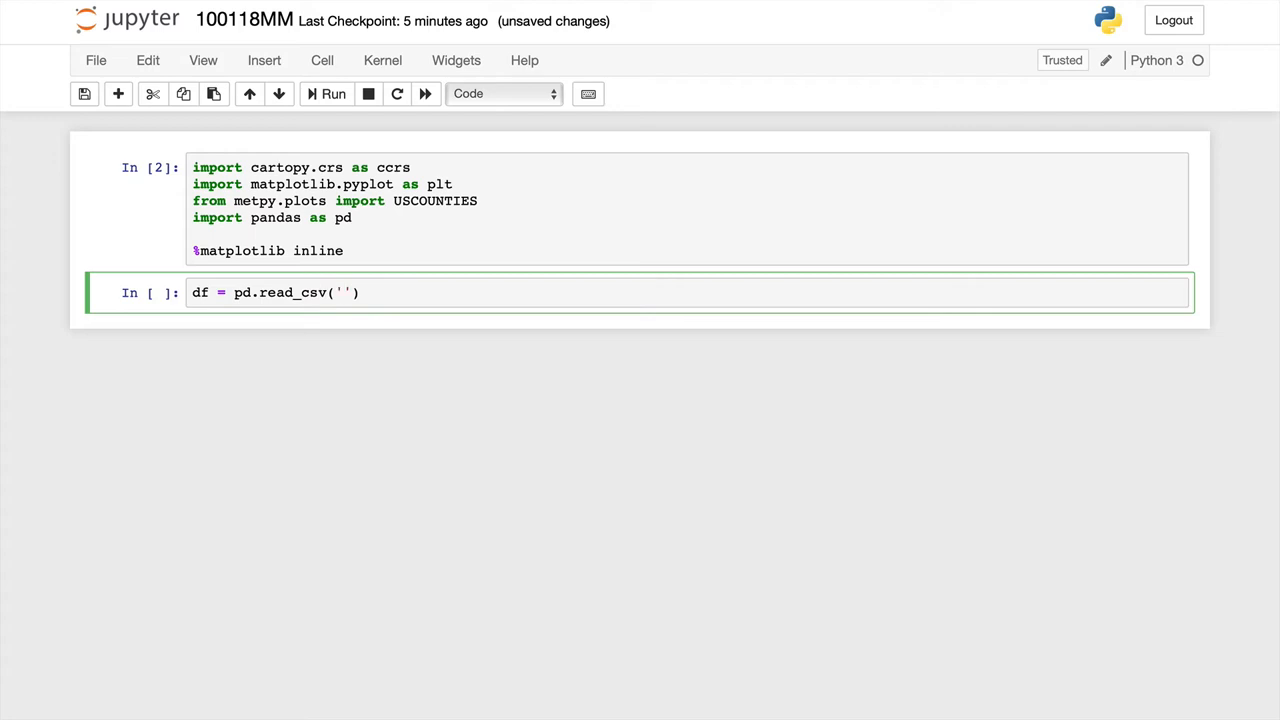
{"action": "type", "text": "fname"}
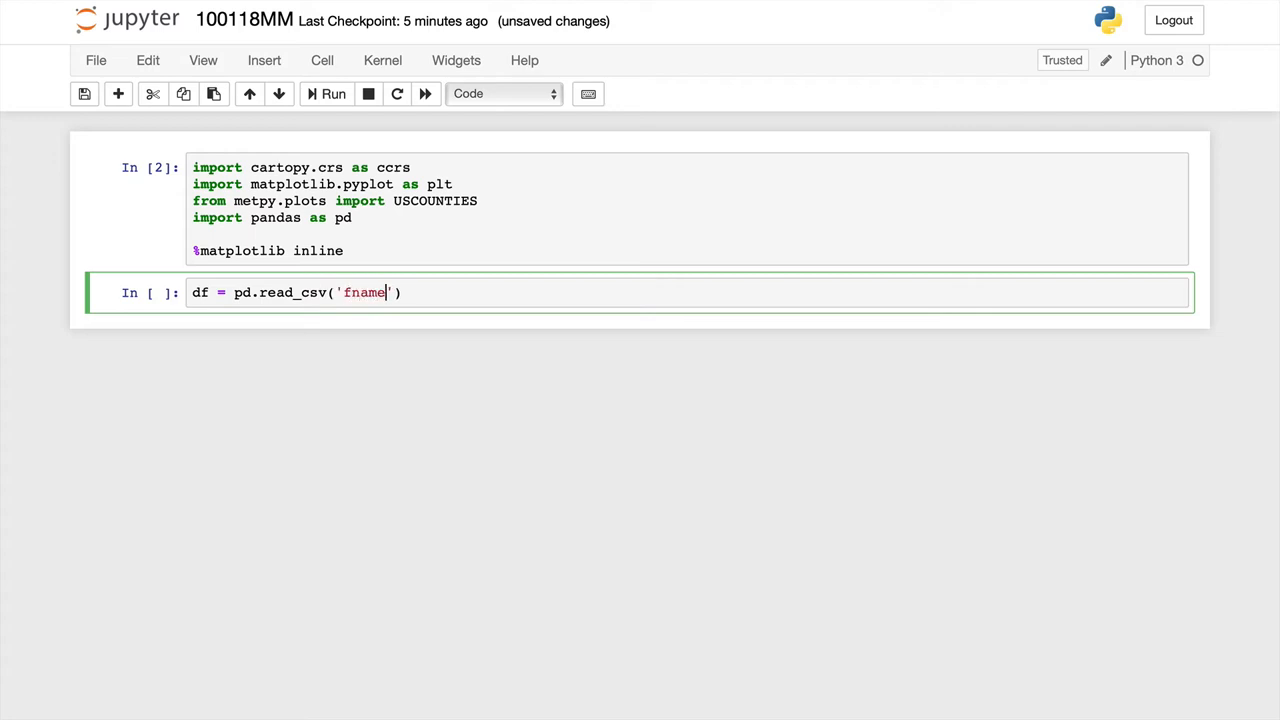
{"action": "type", "text": ".txt"}
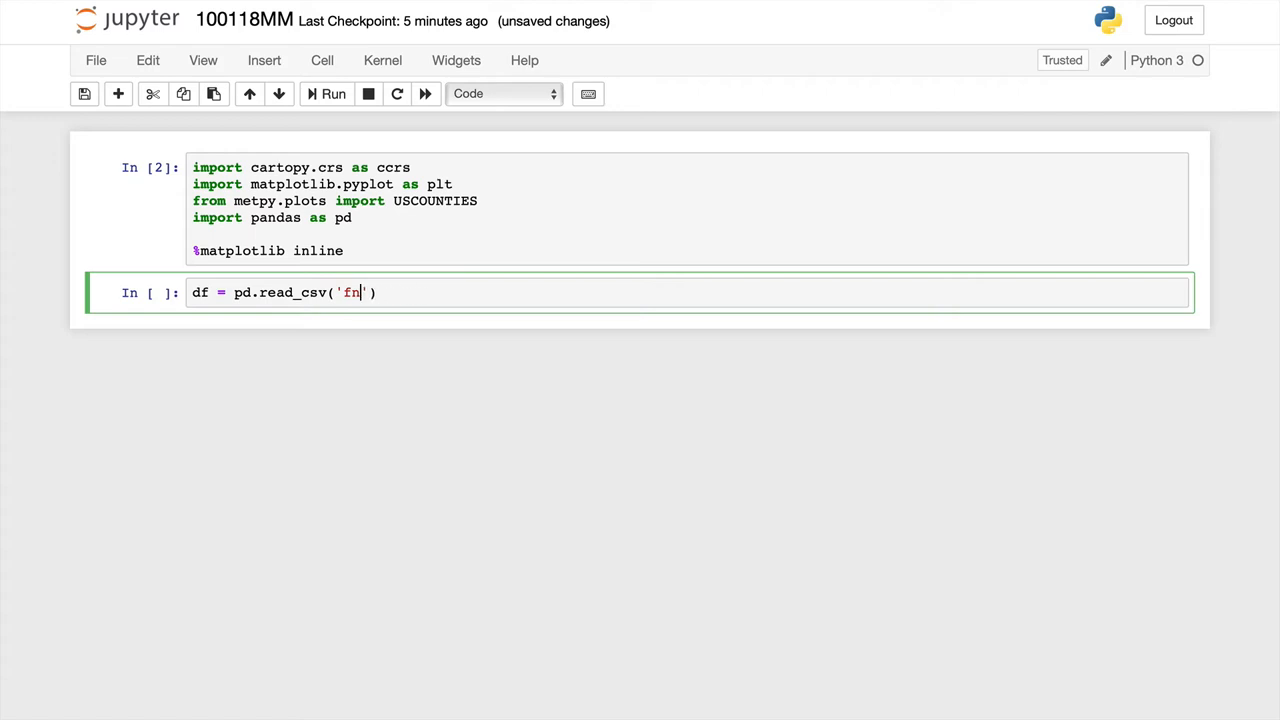
{"action": "type", "text": "https://www.spc.noaa.gov/climo/reports/180618_rpts_filtered_hail.csv"}
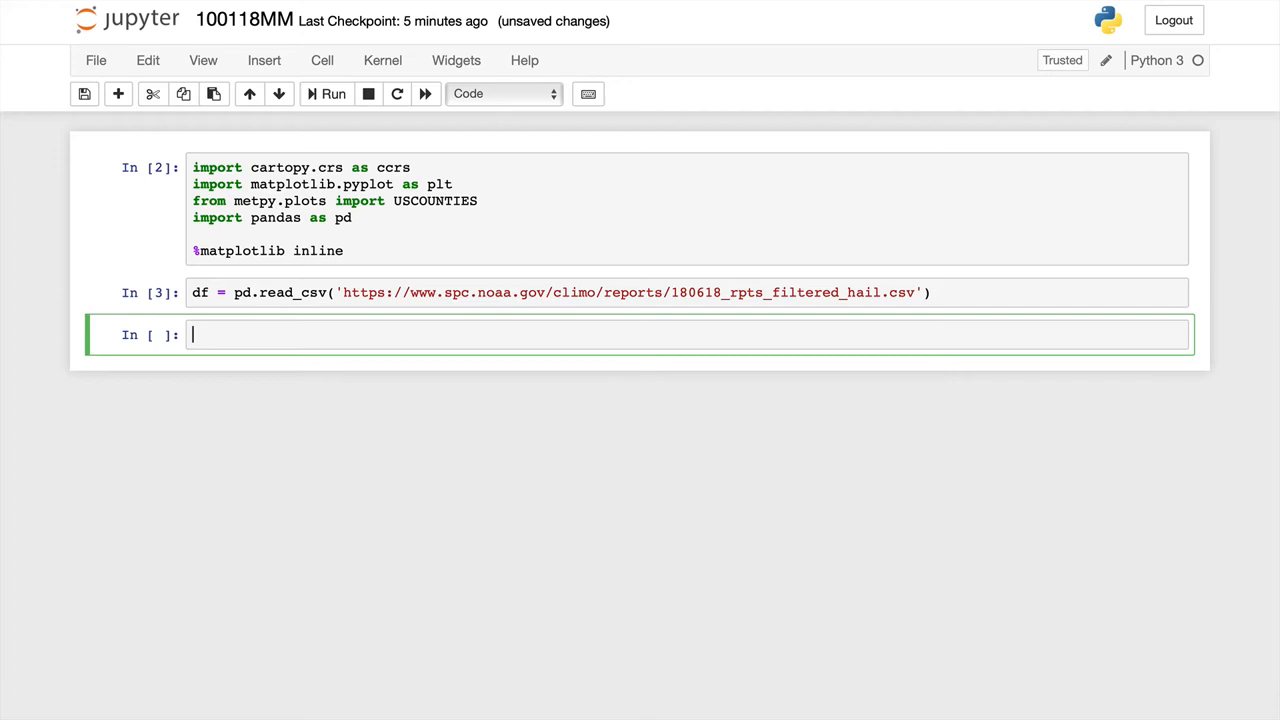
{"action": "type", "text": "df.head("}
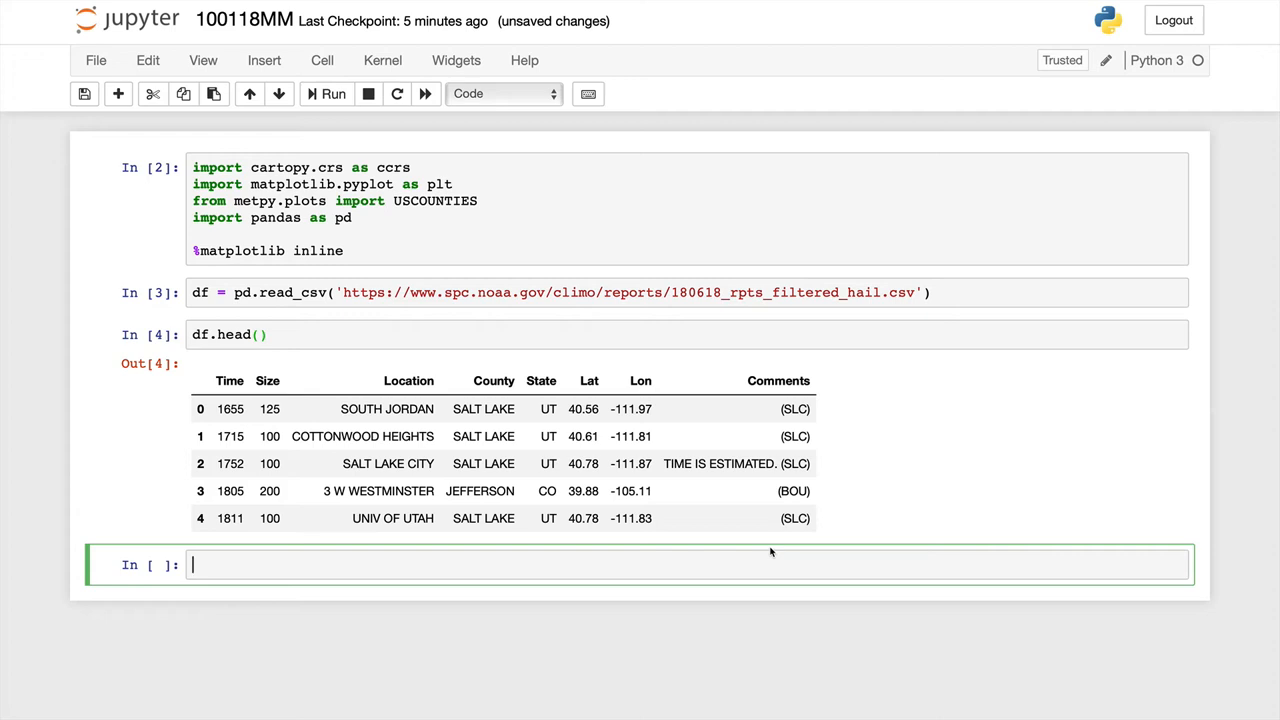
Step: Define proj as ccrs.LambertConformal with central_longitude=255 and central_latitude=40
{"action": "type", "text": "proj"}
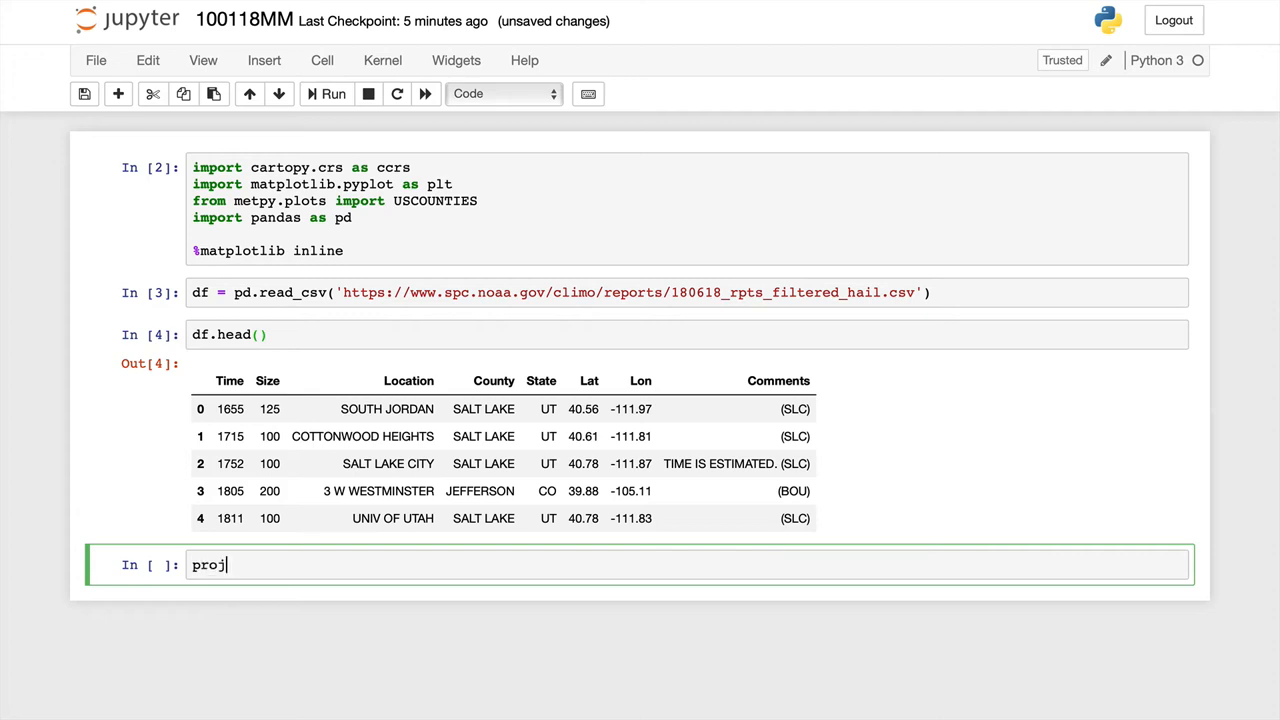
{"action": "type", "text": "= ccrs."}
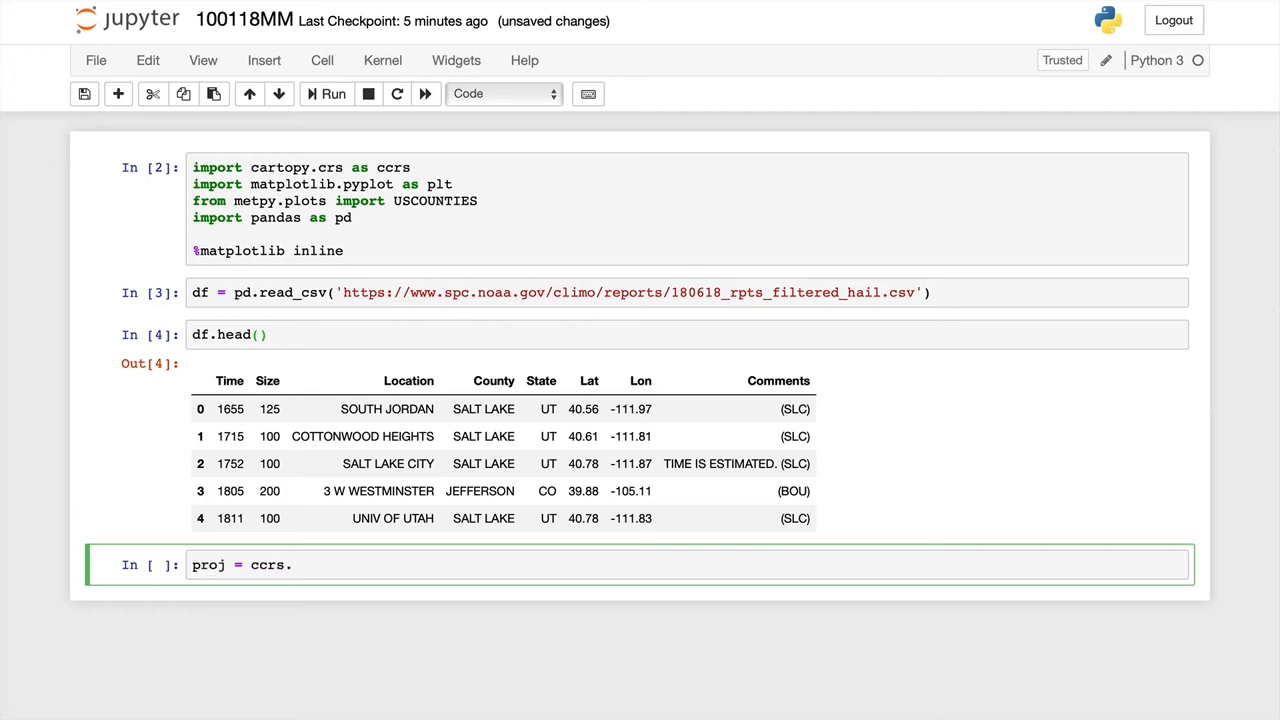
{"action": "type", "text": "Lamb"}
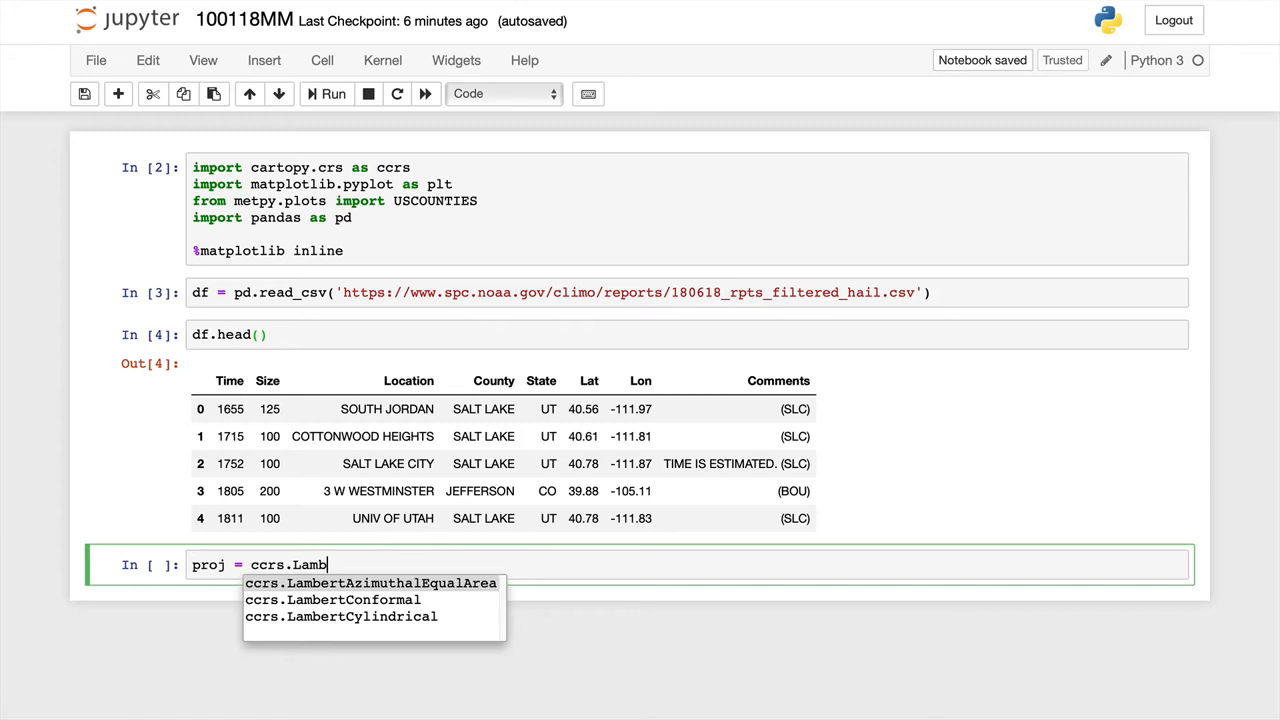
{"action": "left_click", "coordinate": [332, 600]}
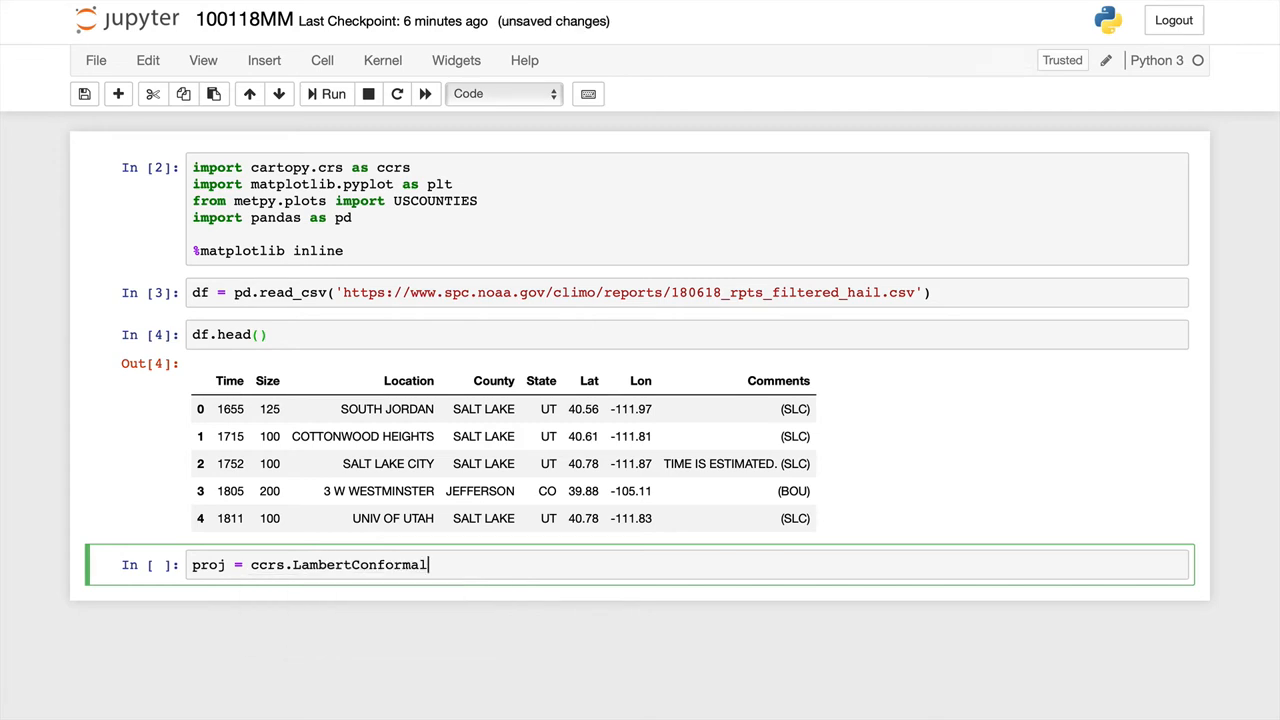
{"action": "type", "text": "()"}
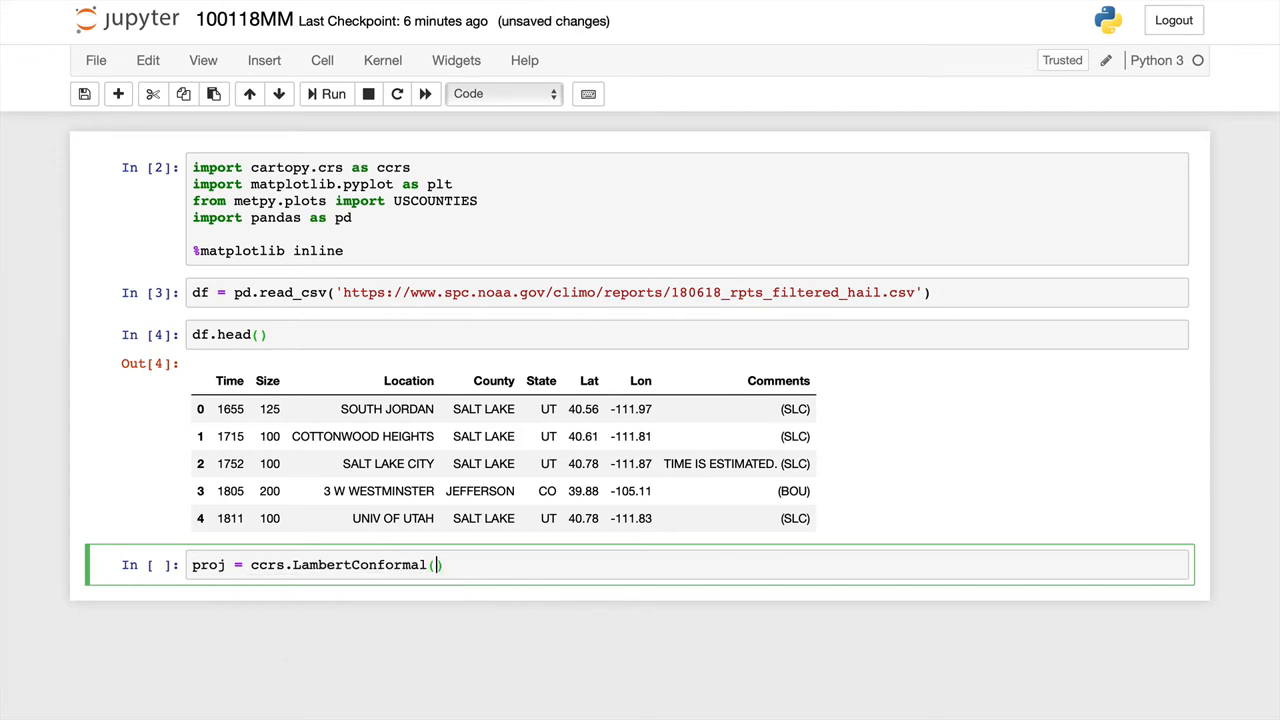
{"action": "type", "text": "central_"}
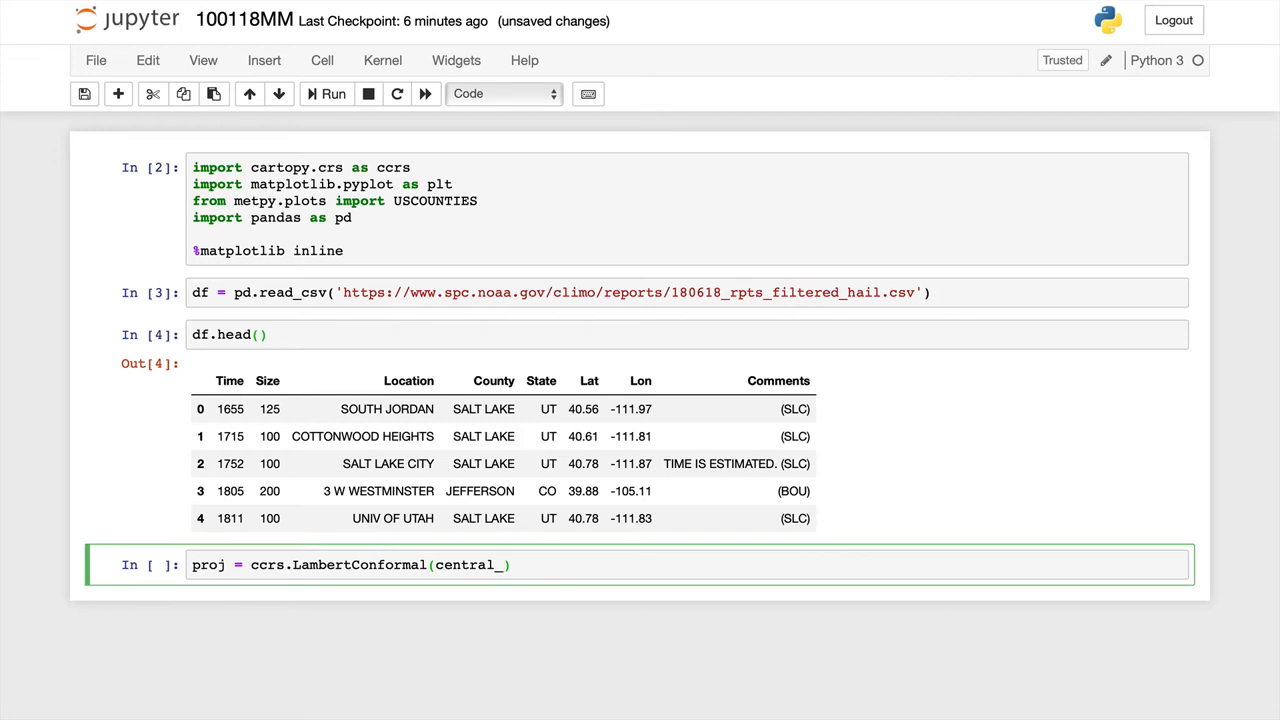
{"action": "type", "text": "longitude"}
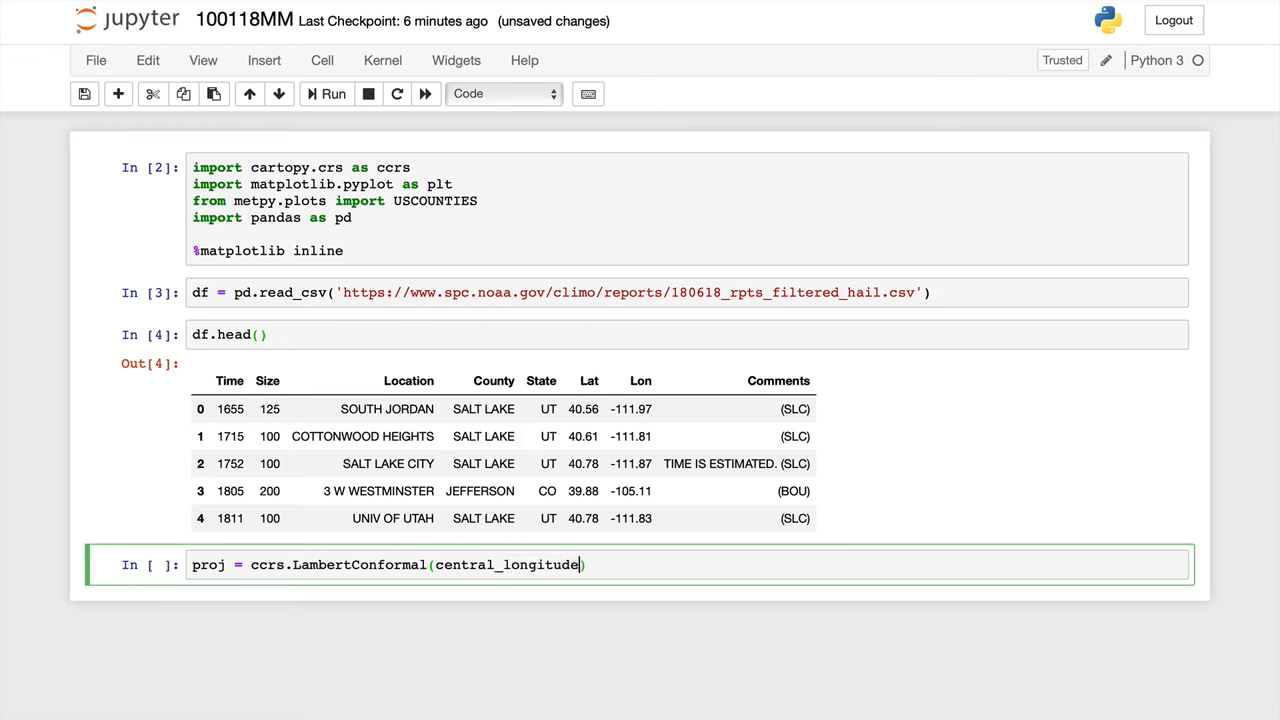
{"action": "type", "text": "=255"}
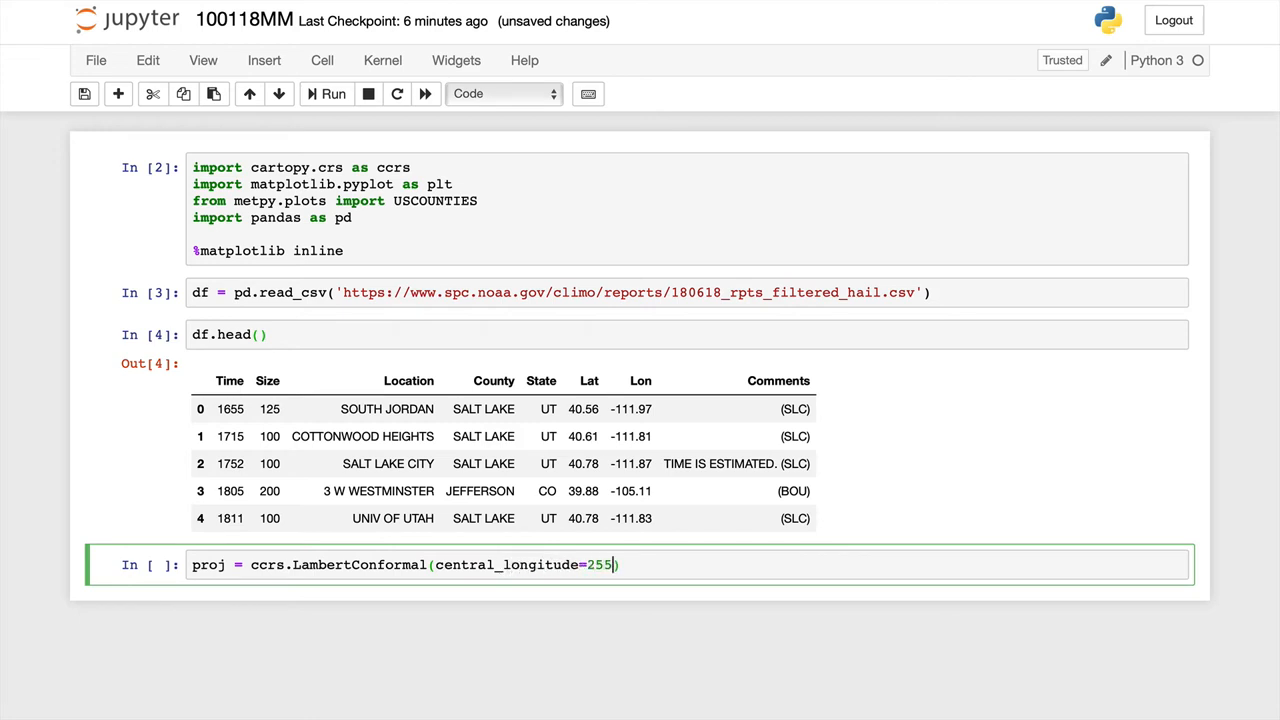
{"action": "type", "text": ", central_lati"}
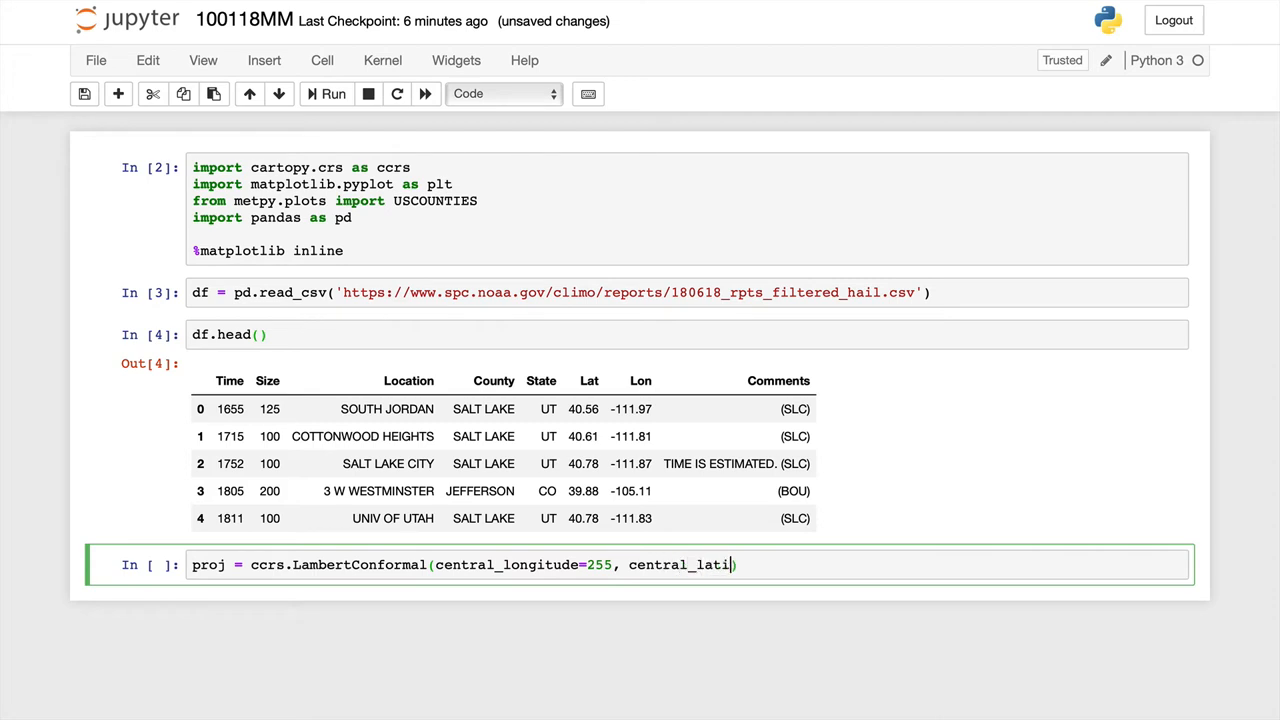
{"action": "type", "text": "tude="}
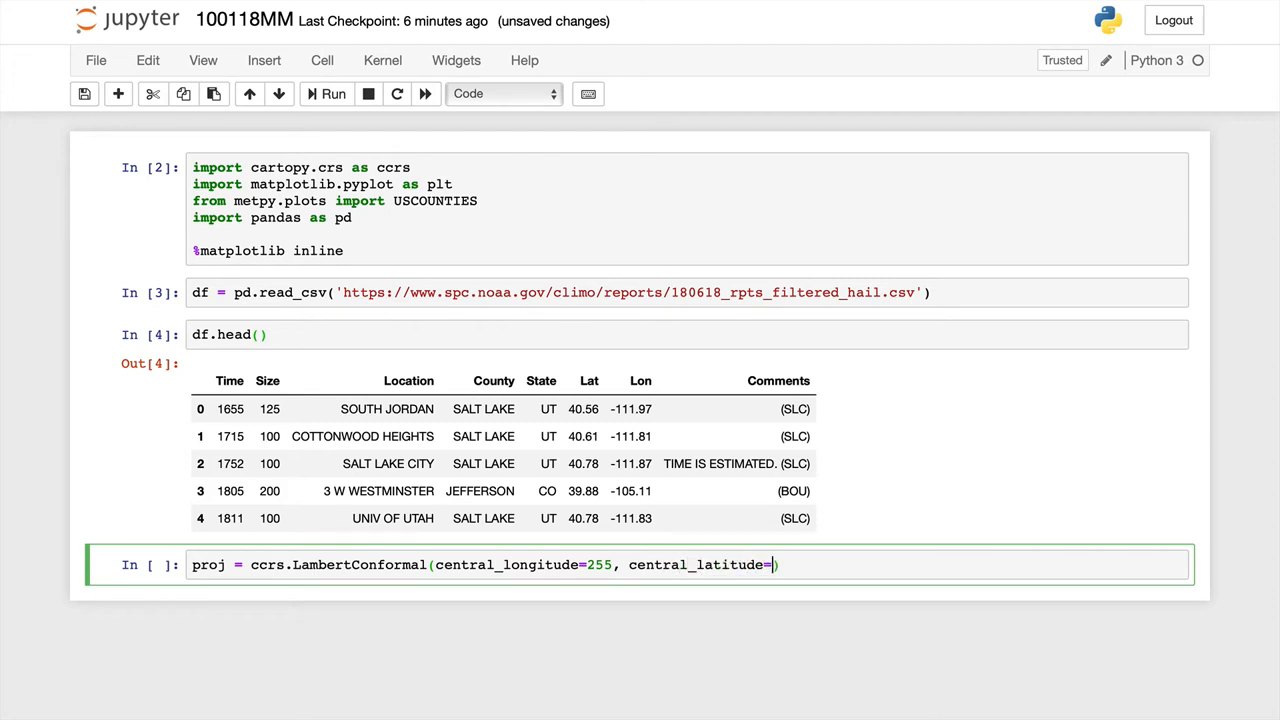
{"action": "type", "text": "40"}
{"action": "type", "text": "fig ="}
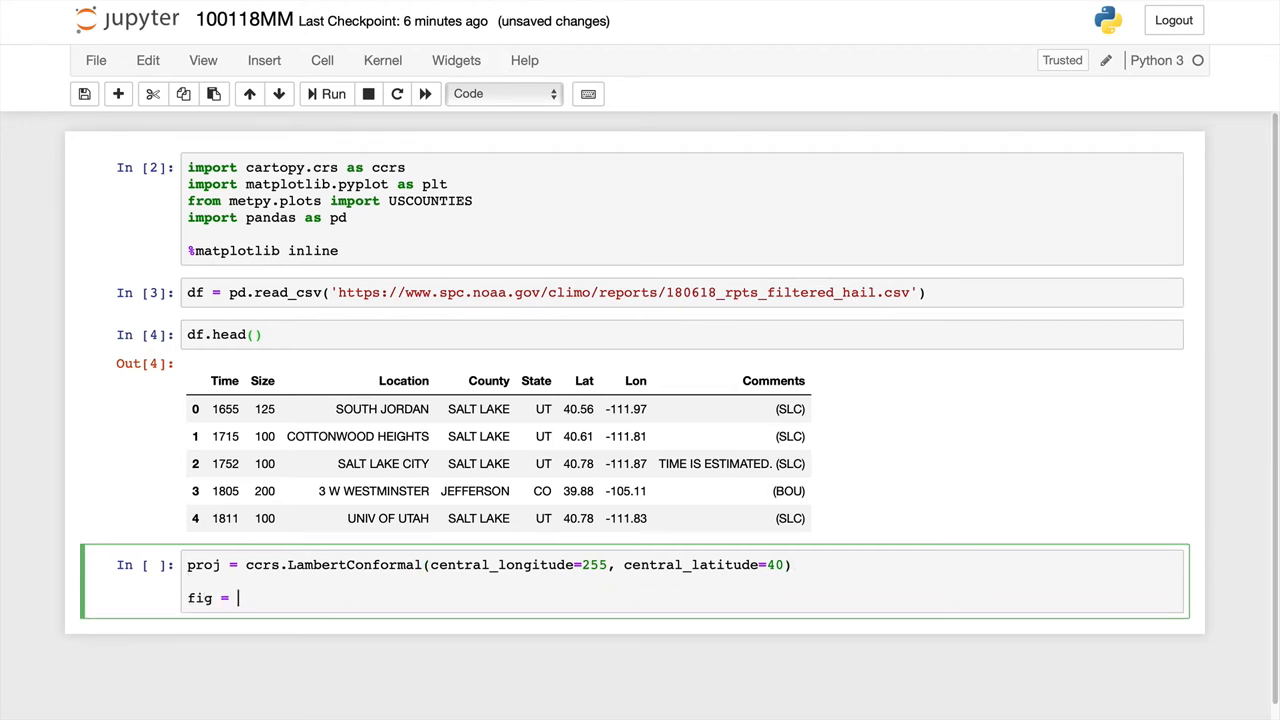
Step: Create fig = plt.figure(figsize=(12, 9))
{"action": "type", "text": "plt.figure()"}
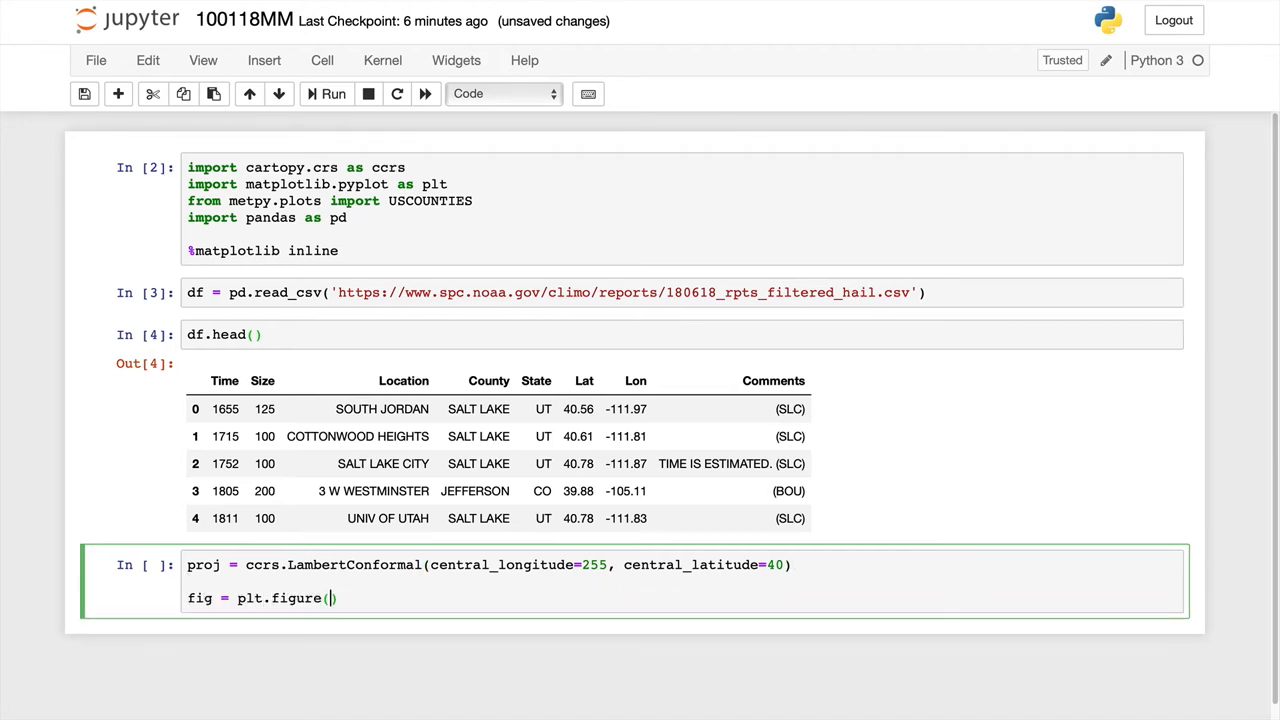
{"action": "type", "text": "figsize"}
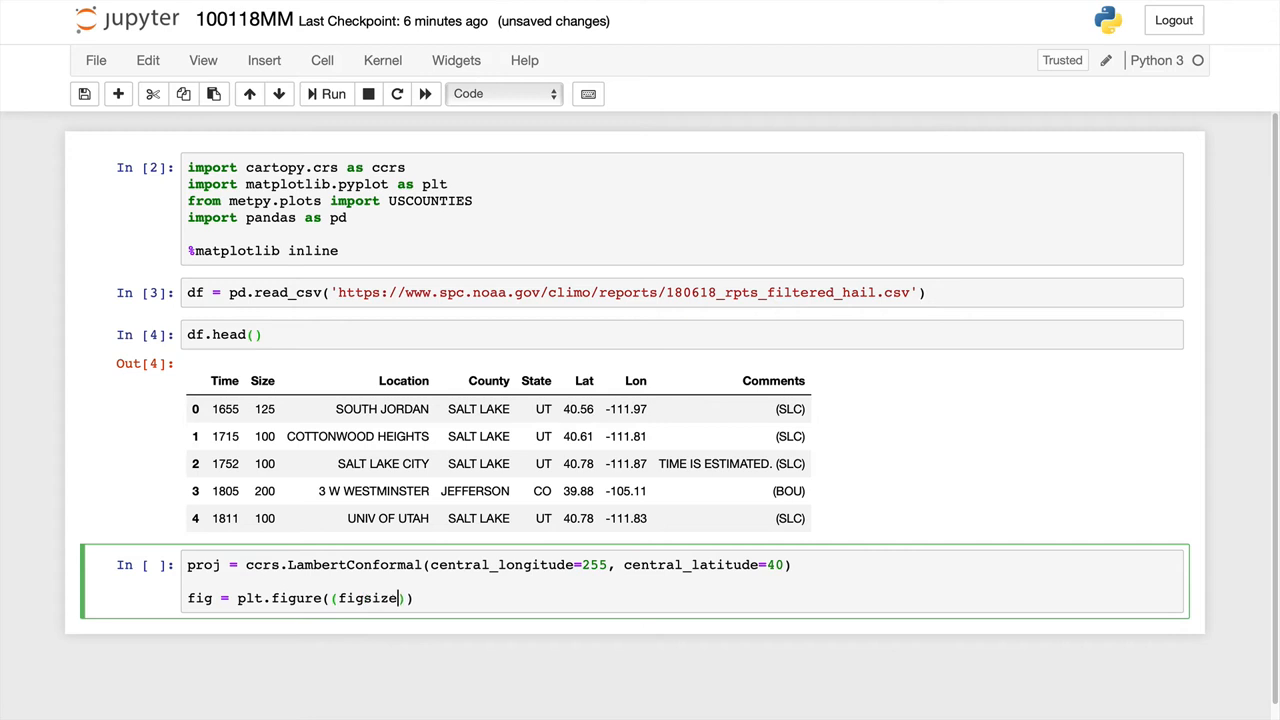
{"action": "type", "text": "=(12"}
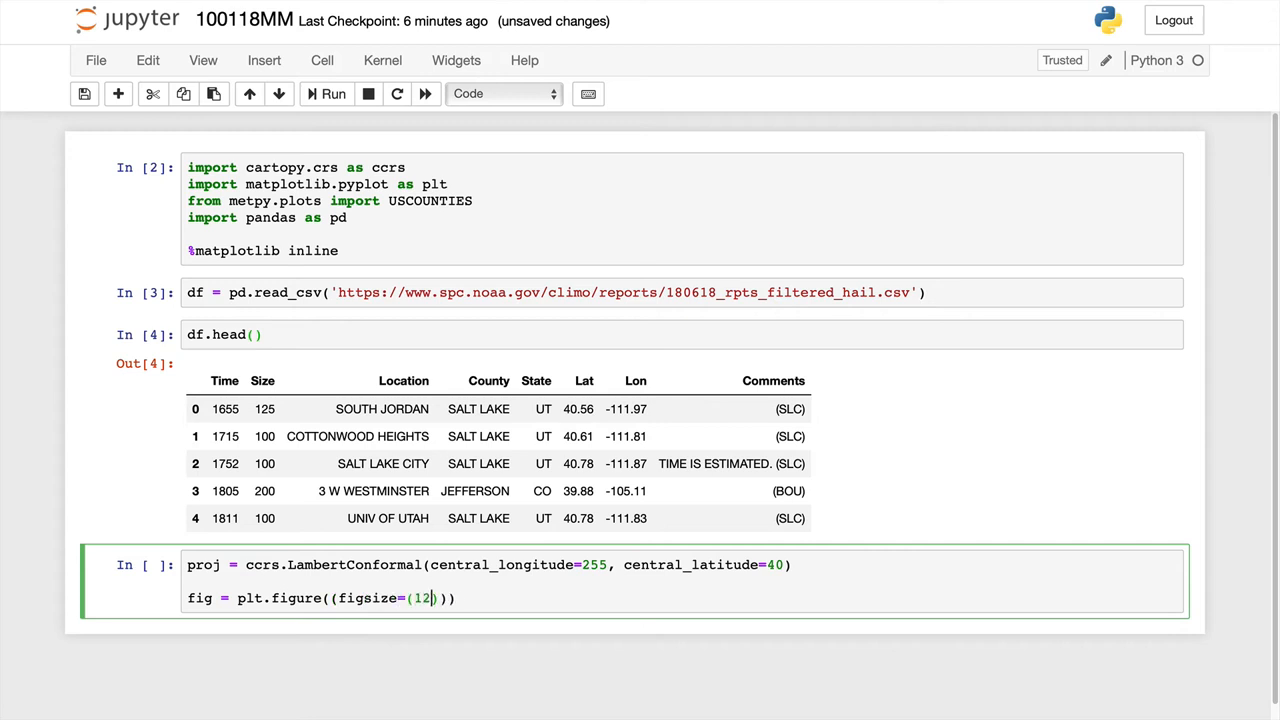
{"action": "type", "text": ", 9"}
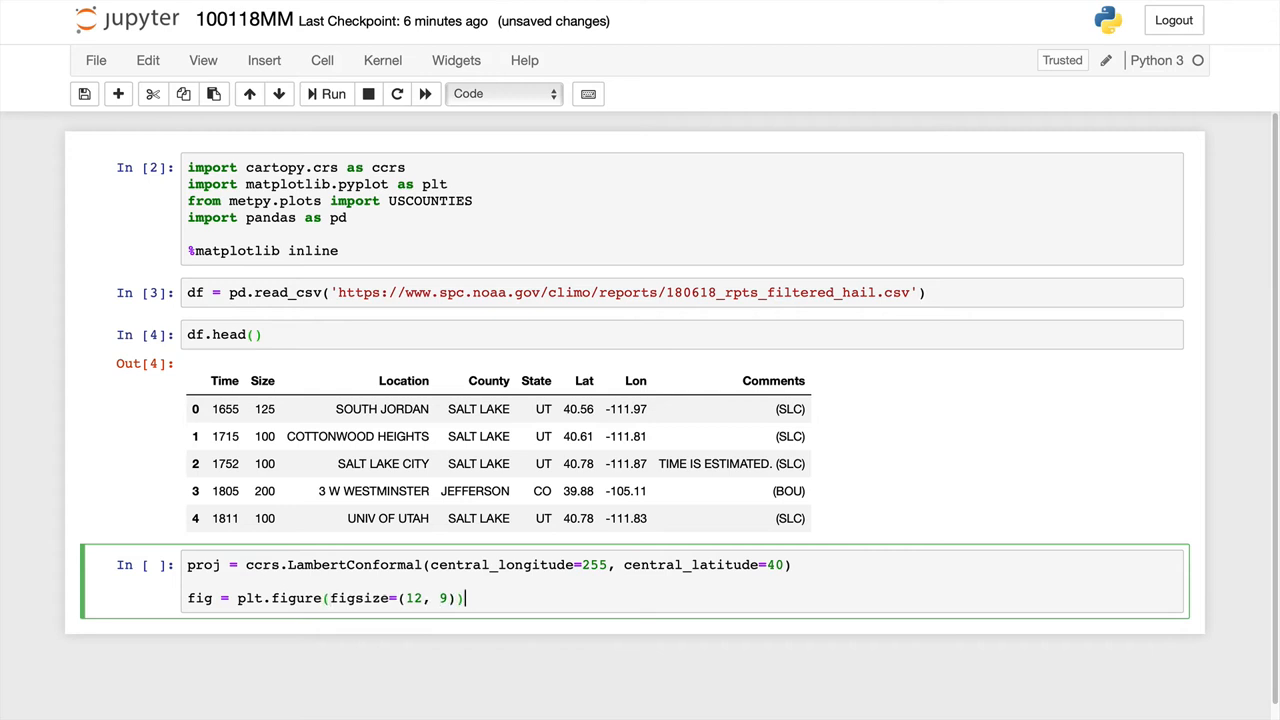
{"action": "key", "text": "Enter"}
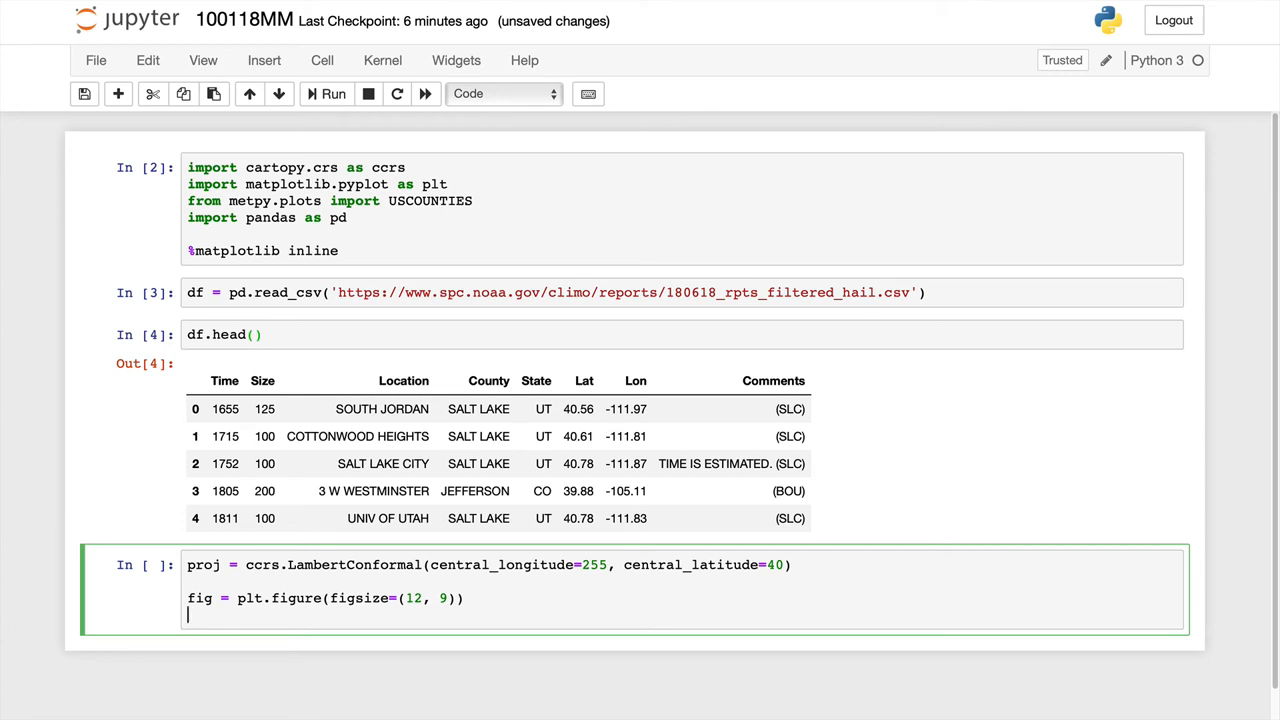
Step: Create ax = fig.add_subplot(1, 1, 1, projection=proj)
{"action": "type", "text": "ax"}
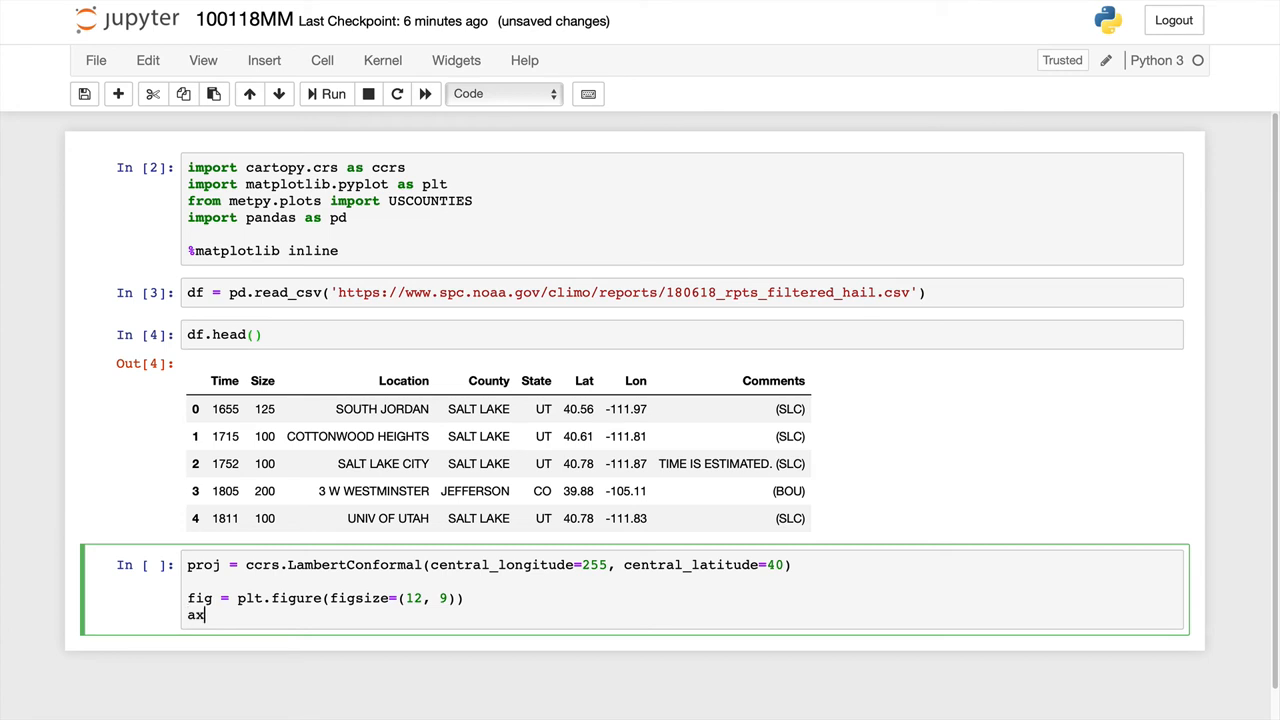
{"action": "type", "text": "= fig.add_"}
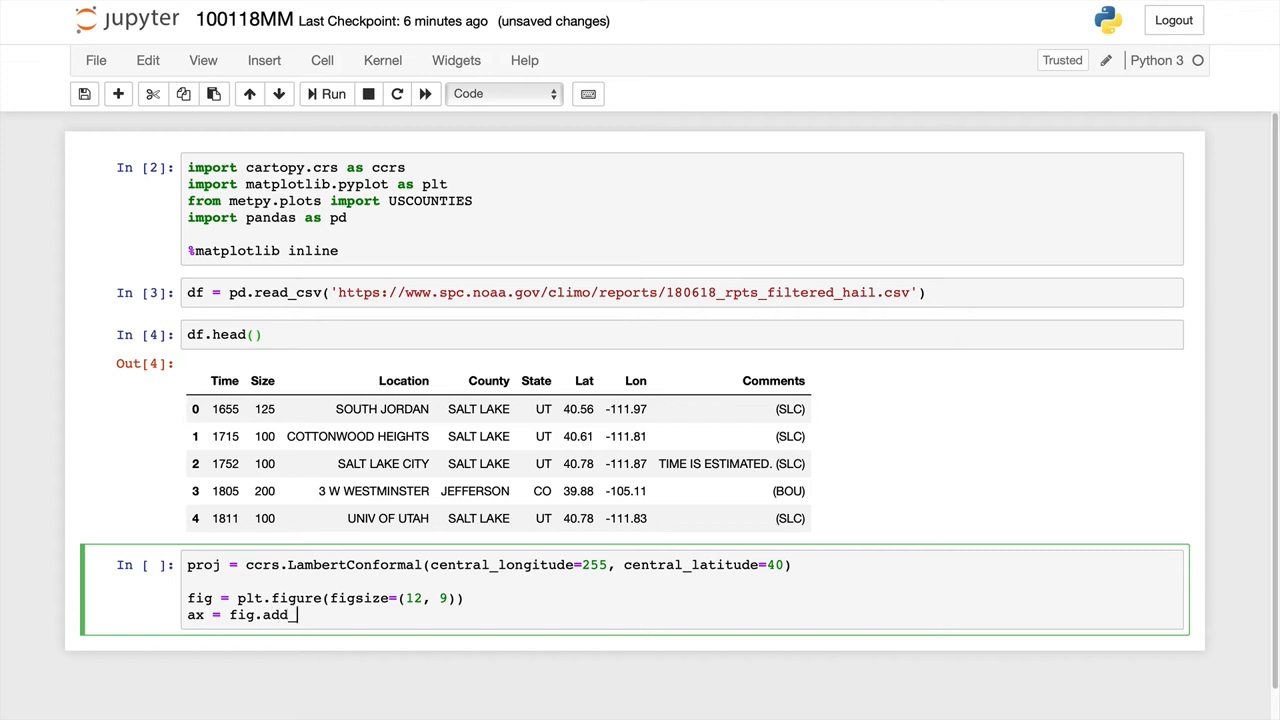
{"action": "type", "text": "subplot"}
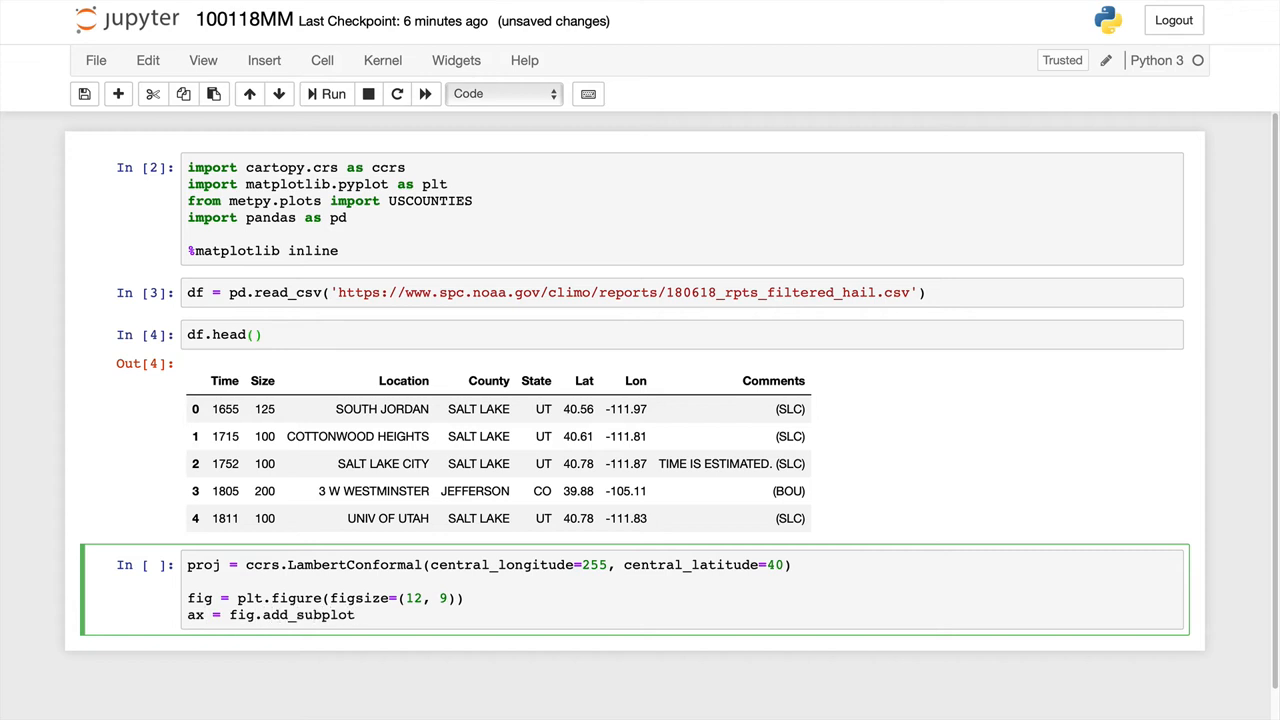
{"action": "type", "text": "(1, 1, 1)"}
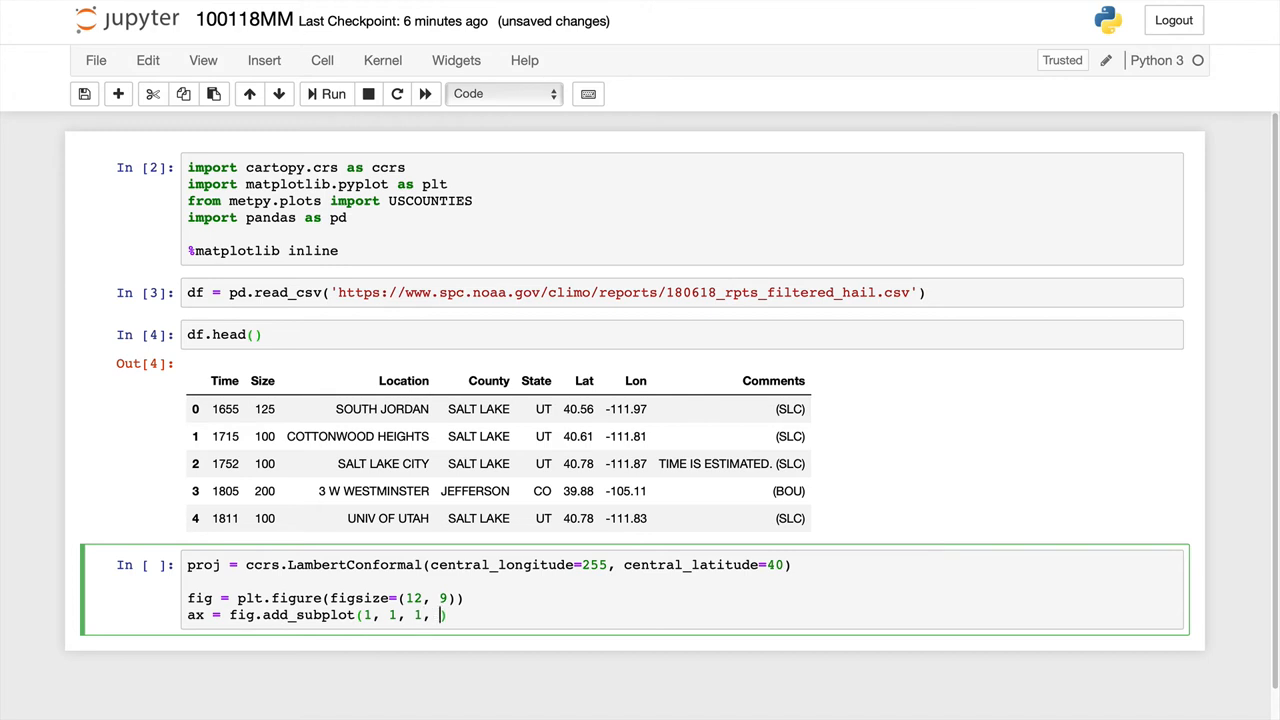
{"action": "type", "text": "proje"}
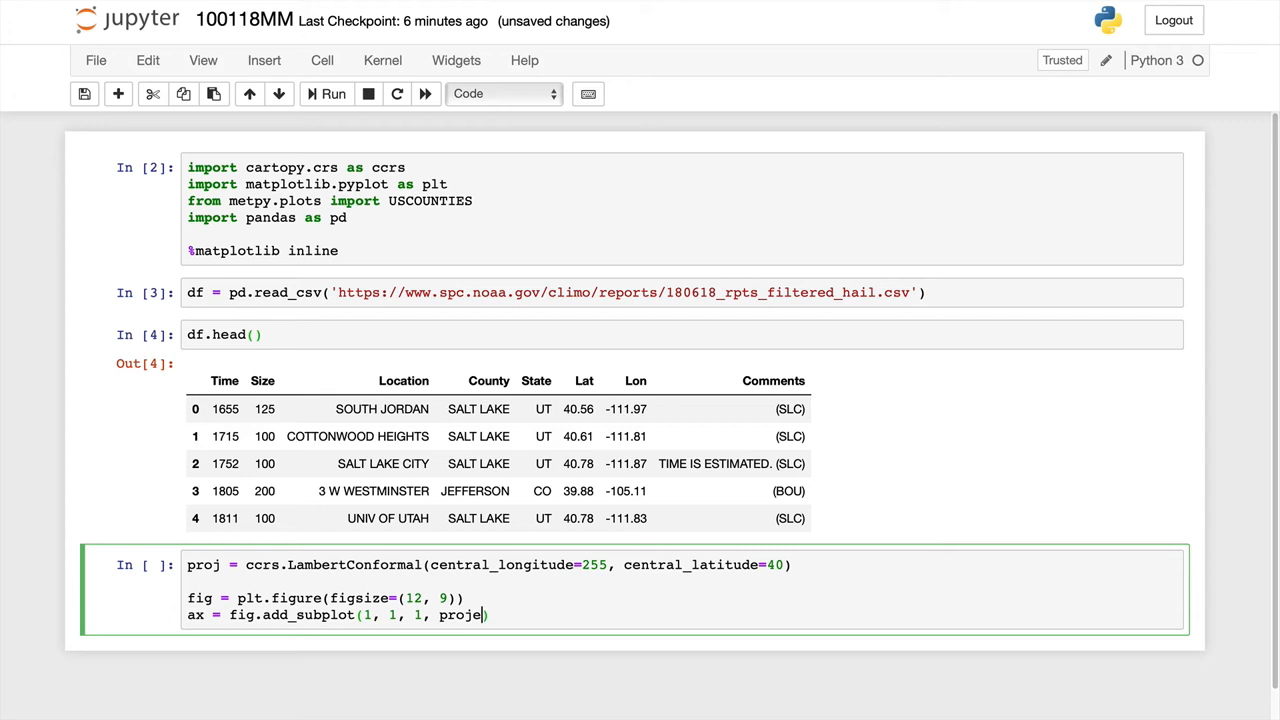
{"action": "type", "text": "ction"}
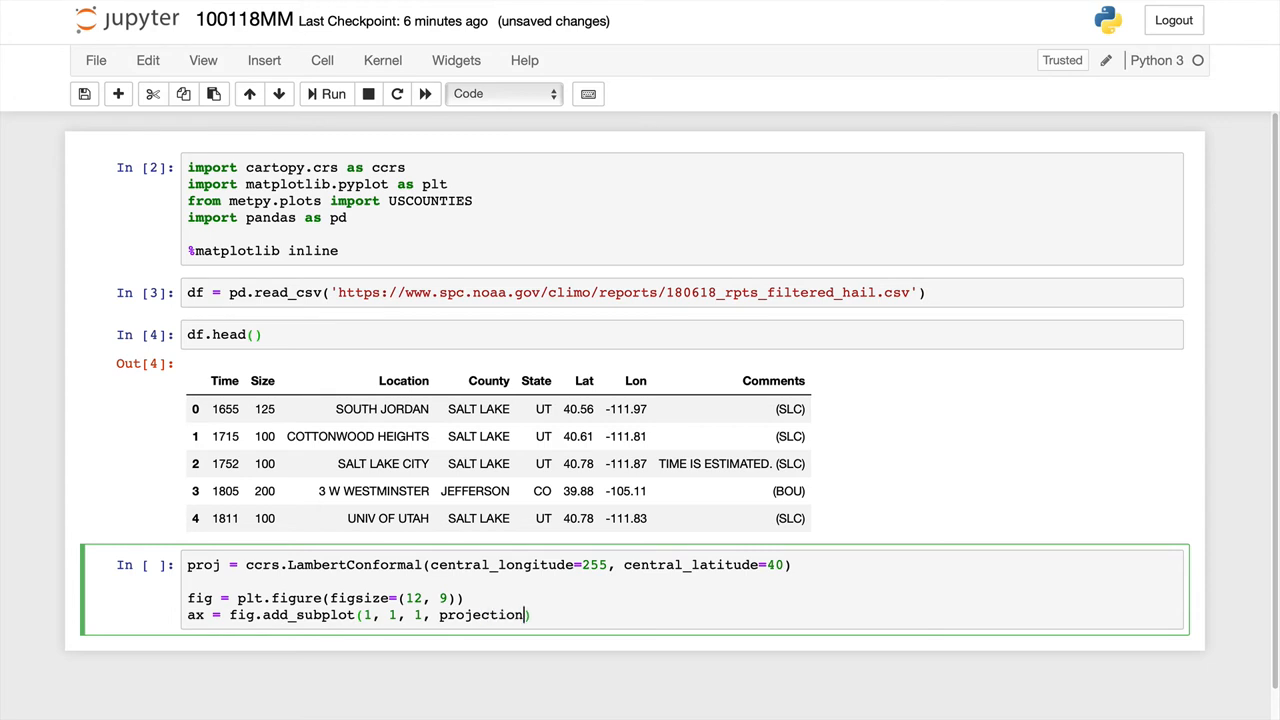
{"action": "type", "text": "=pro"}
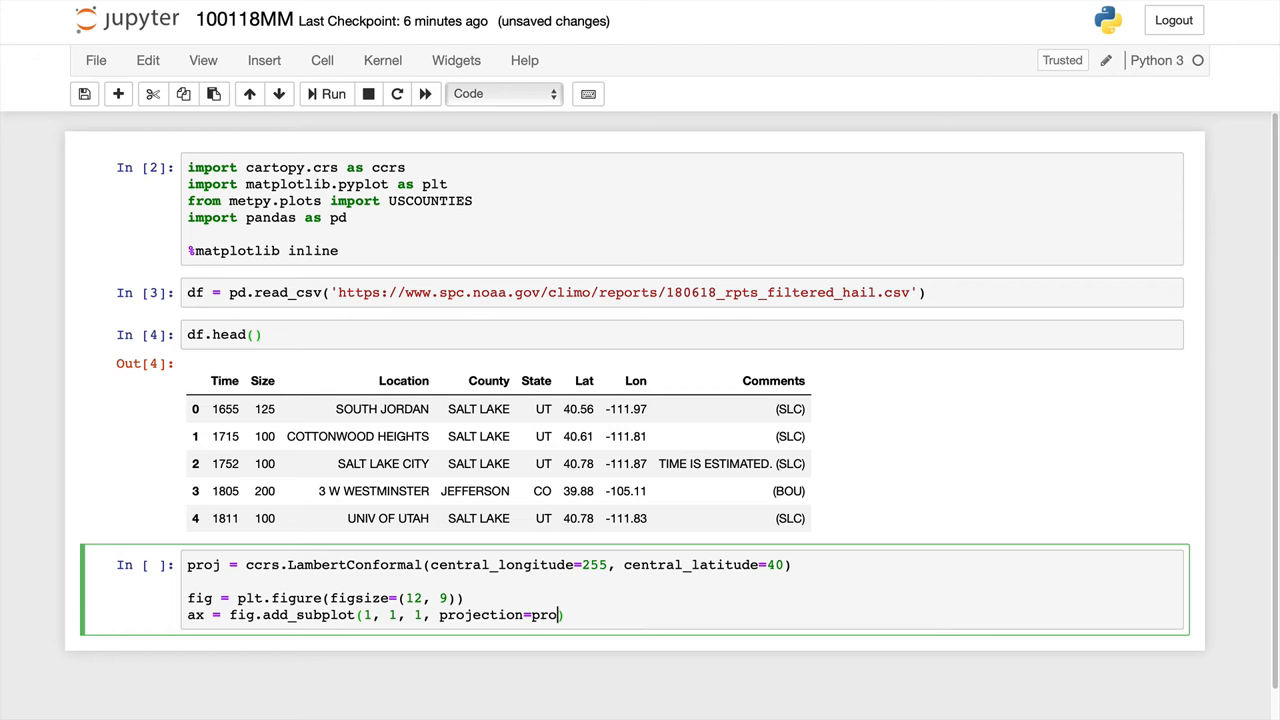
{"action": "type", "text": "j)"}
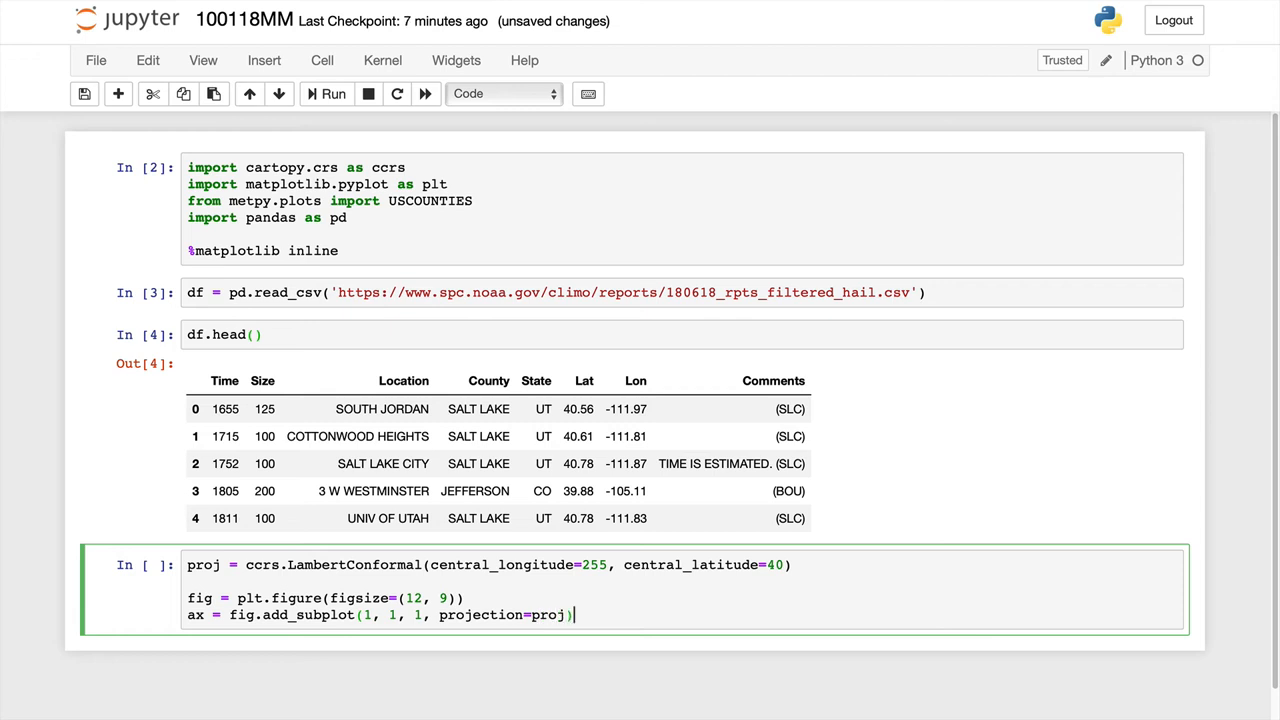
{"action": "type", "text": "ax.set"}
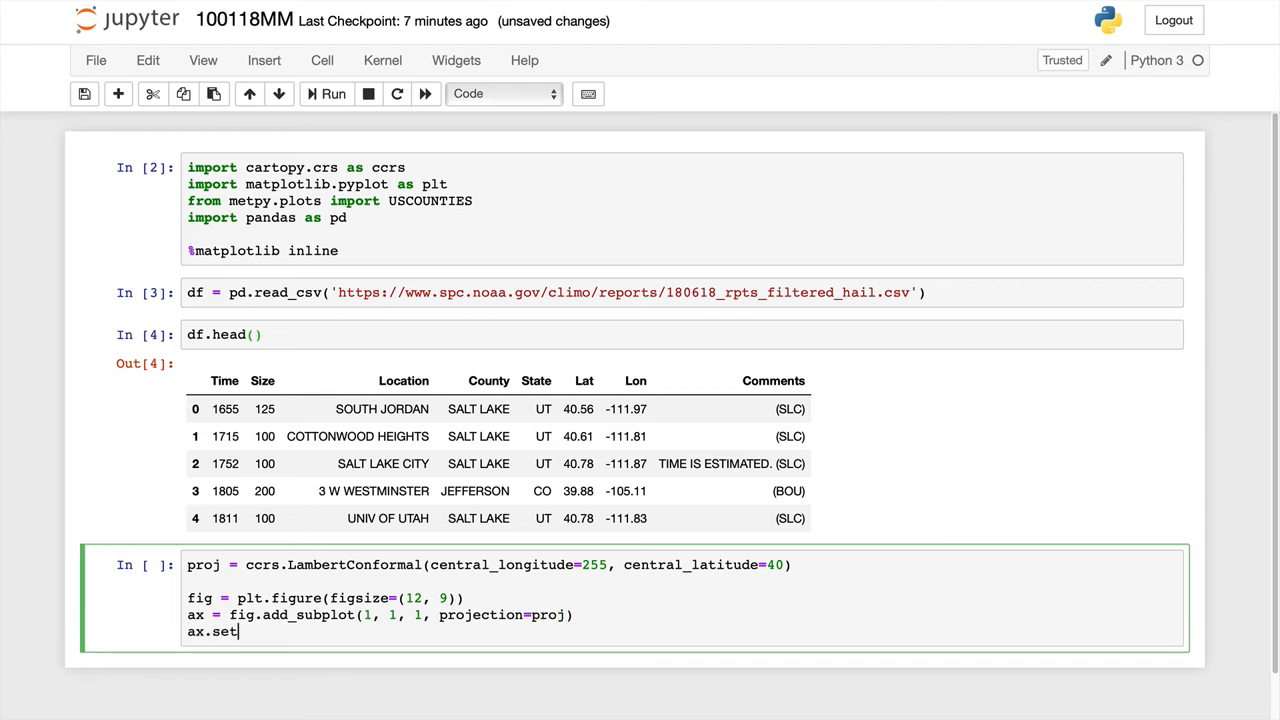
Step: Set ax.set_extent([254, 258, 39, 42], ccrs.Geodetic()) on the map axes
{"action": "type", "text": "_extent"}
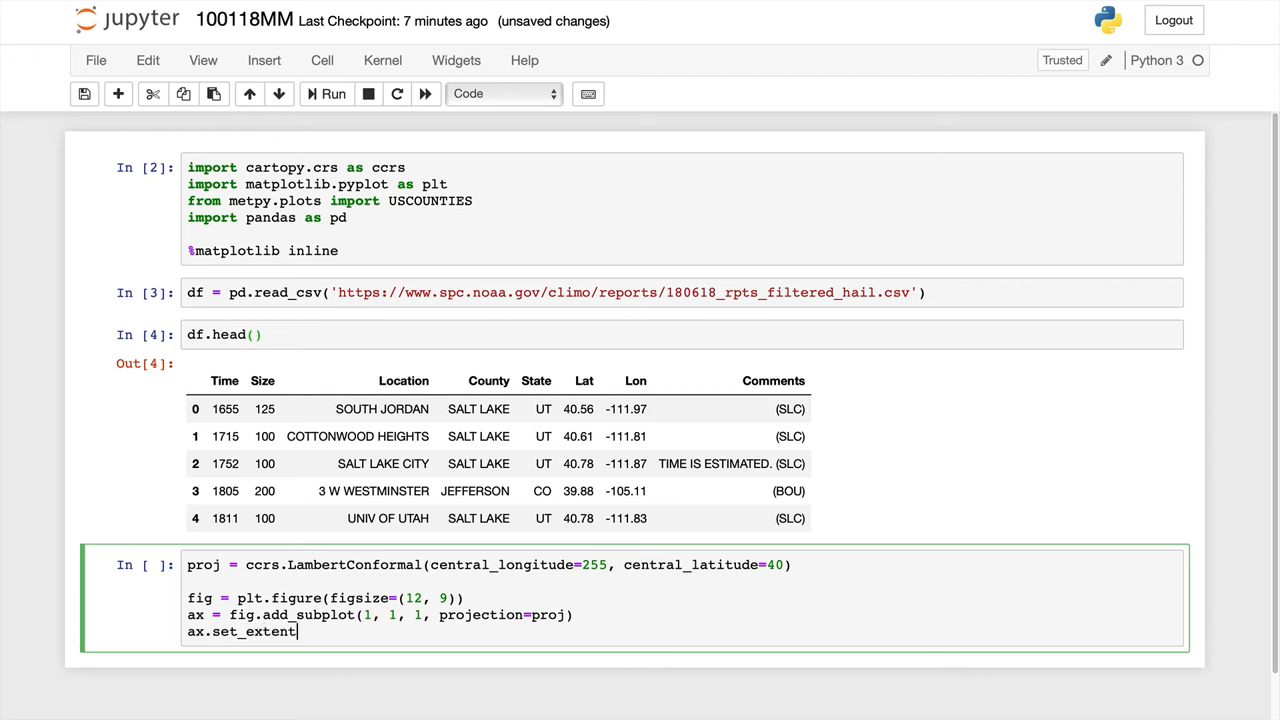
{"action": "type", "text": "([])"}
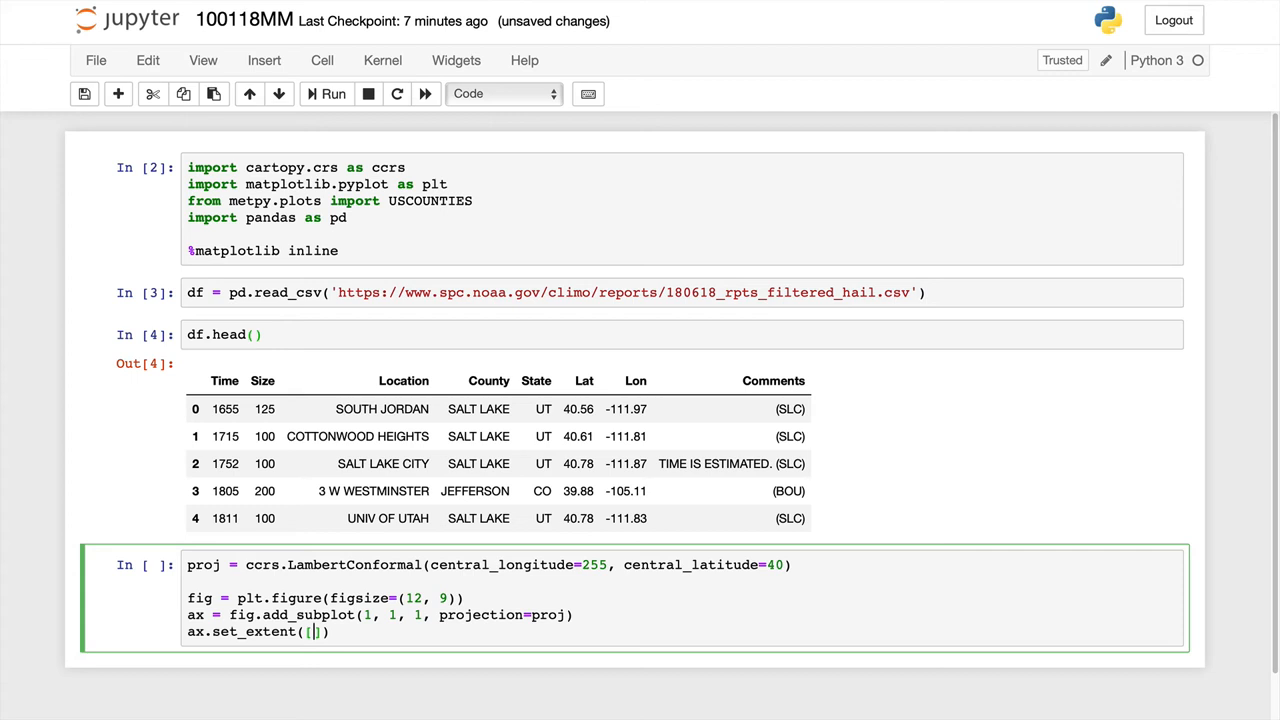
{"action": "type", "text": "254"}
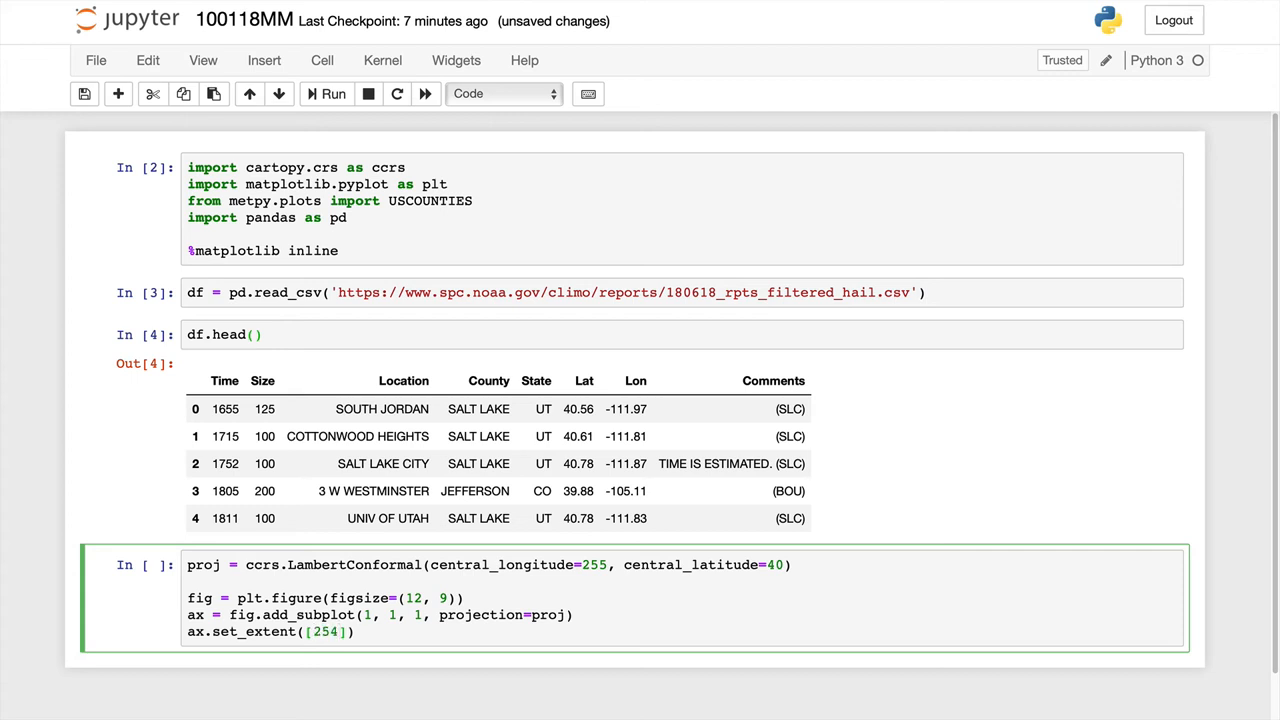
{"action": "type", "text": ", 258, 3*"}
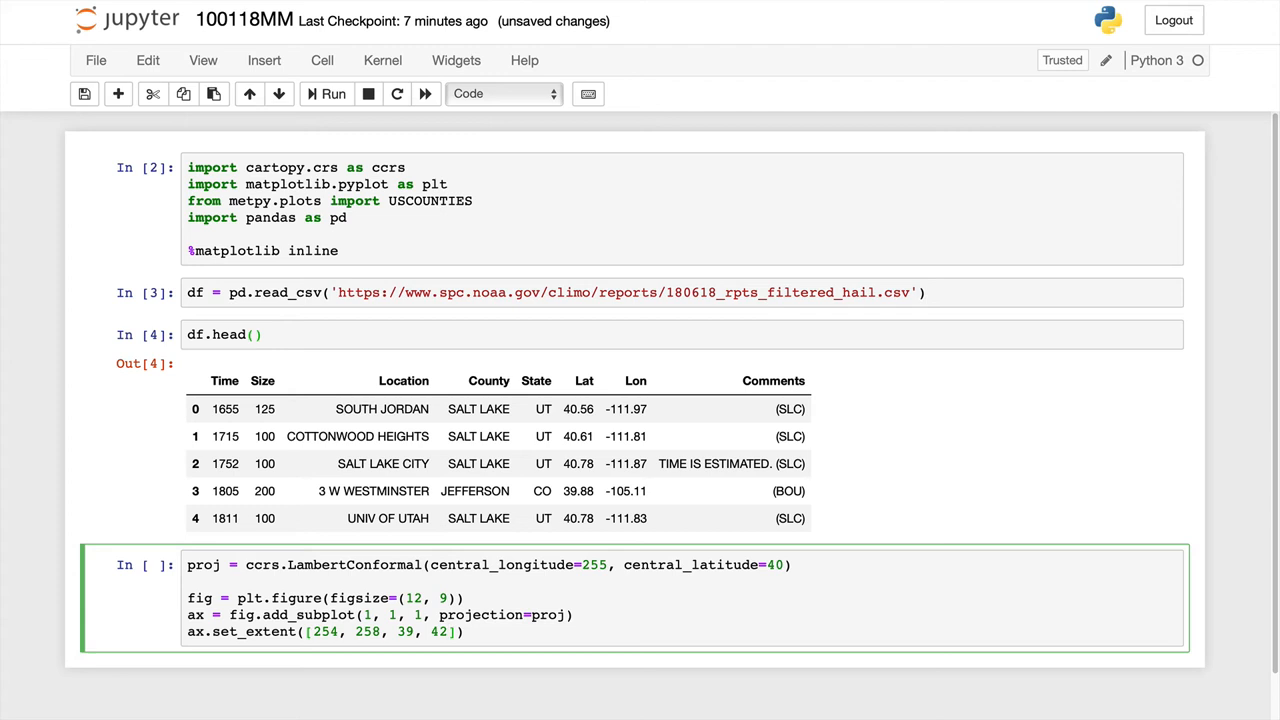
{"action": "type", "text": ", ccrs.Geo"}
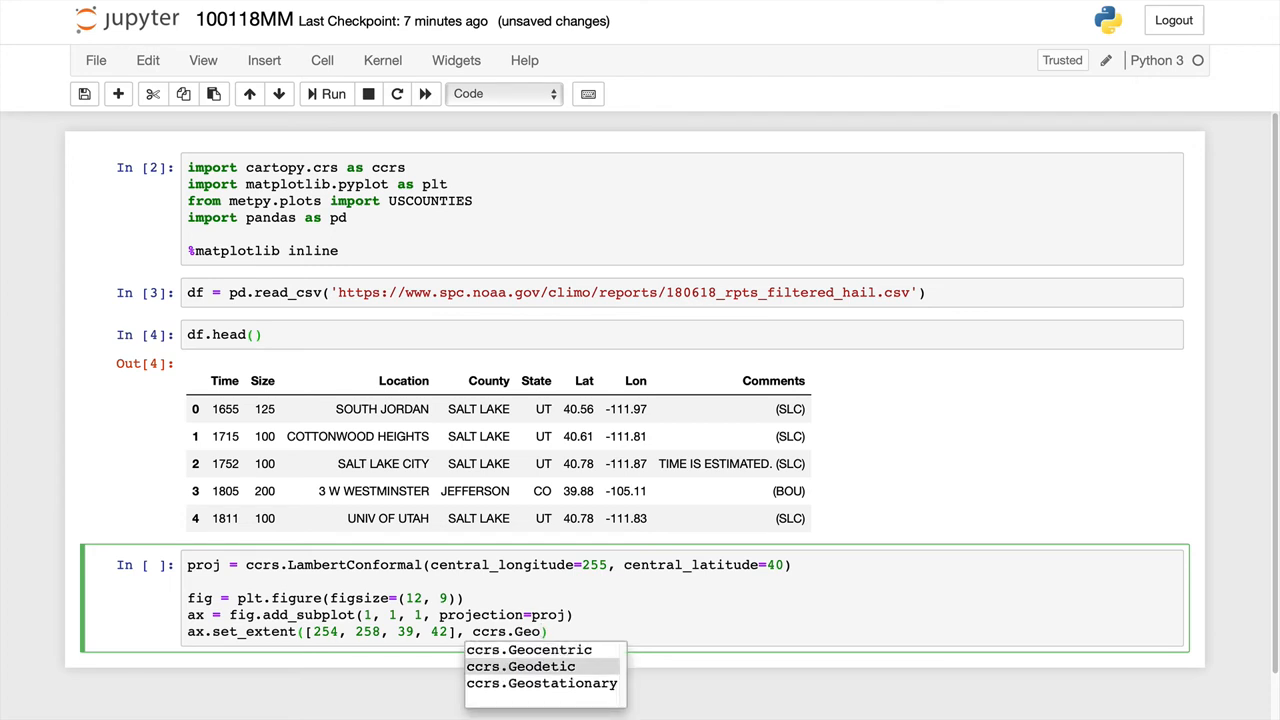
{"action": "left_click", "coordinate": [540, 666]}
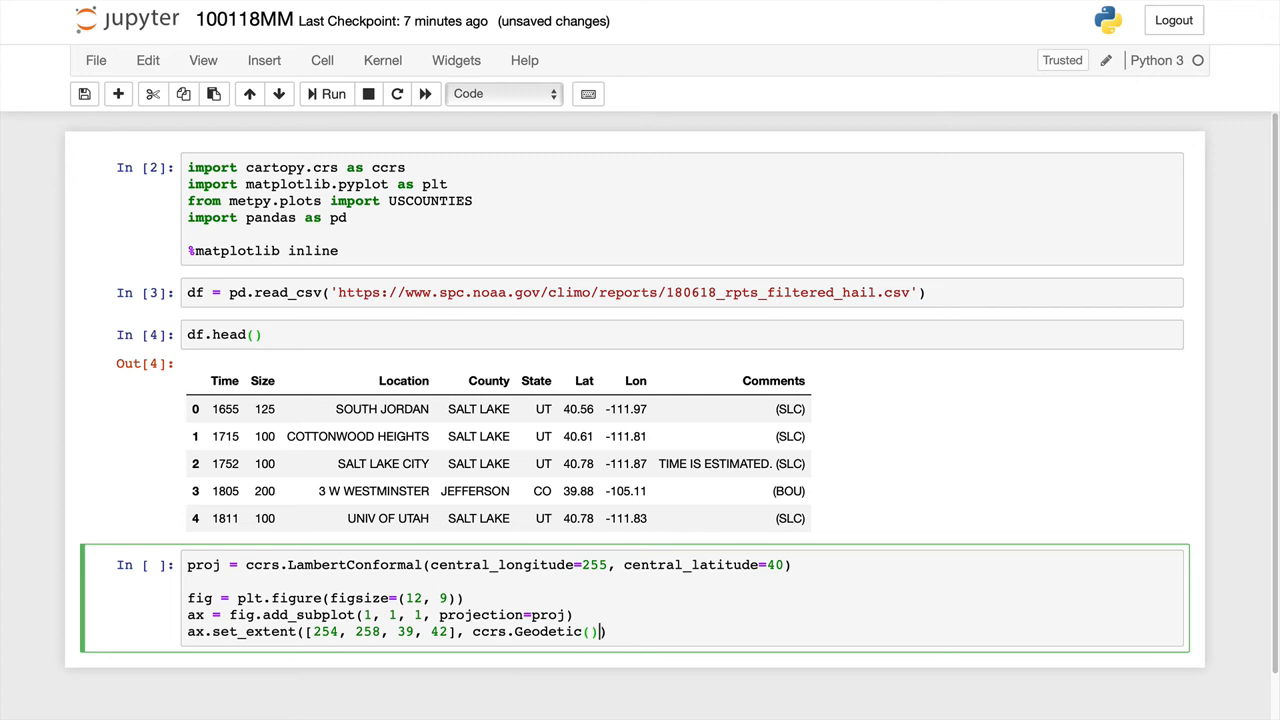
{"action": "key", "text": "Enter"}
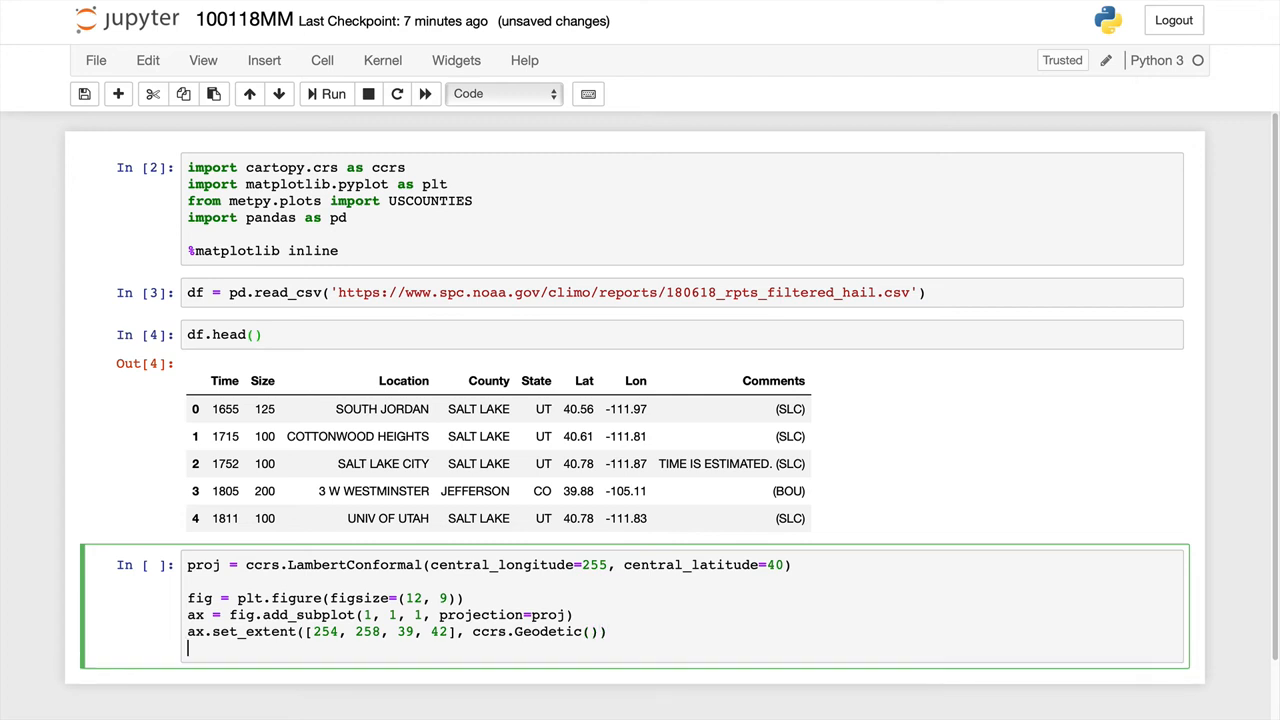
{"action": "type", "text": "ax.a"}
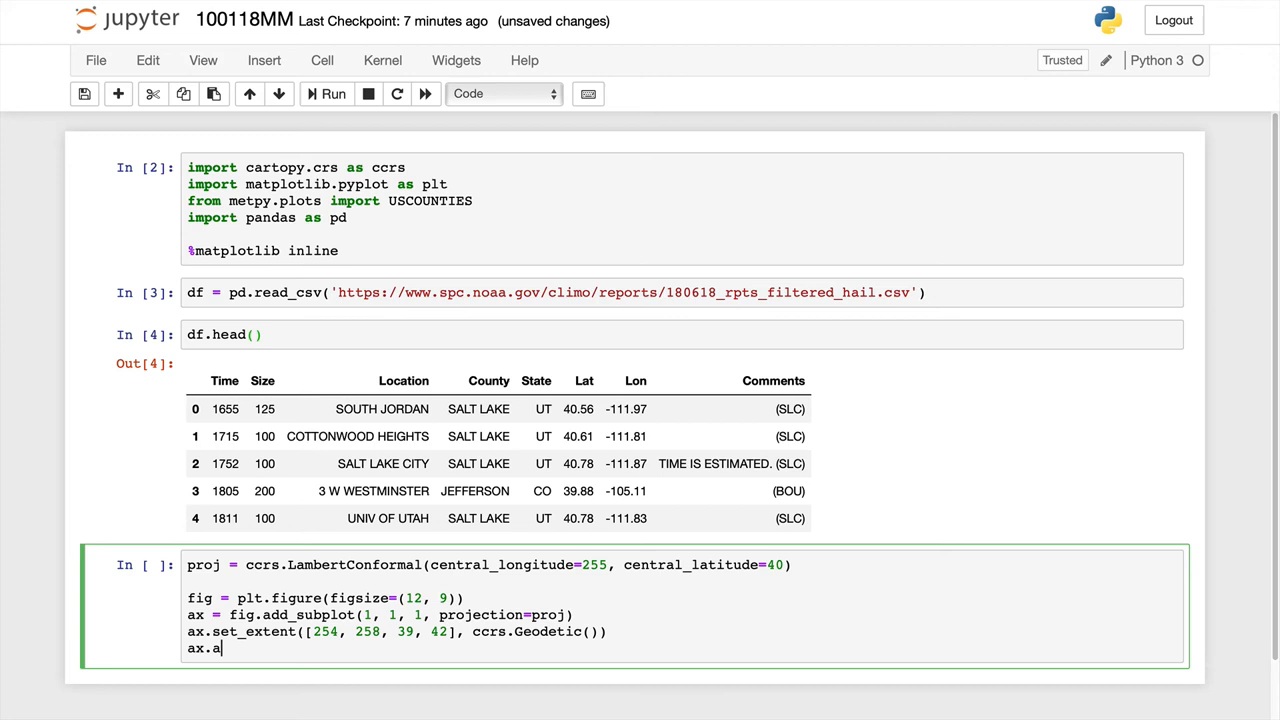
Step: Add ax.add_feature(USCOUNTIES.with_scale('5m')) for county borders
{"action": "type", "text": "dd_feature(USCOUNTIES"}
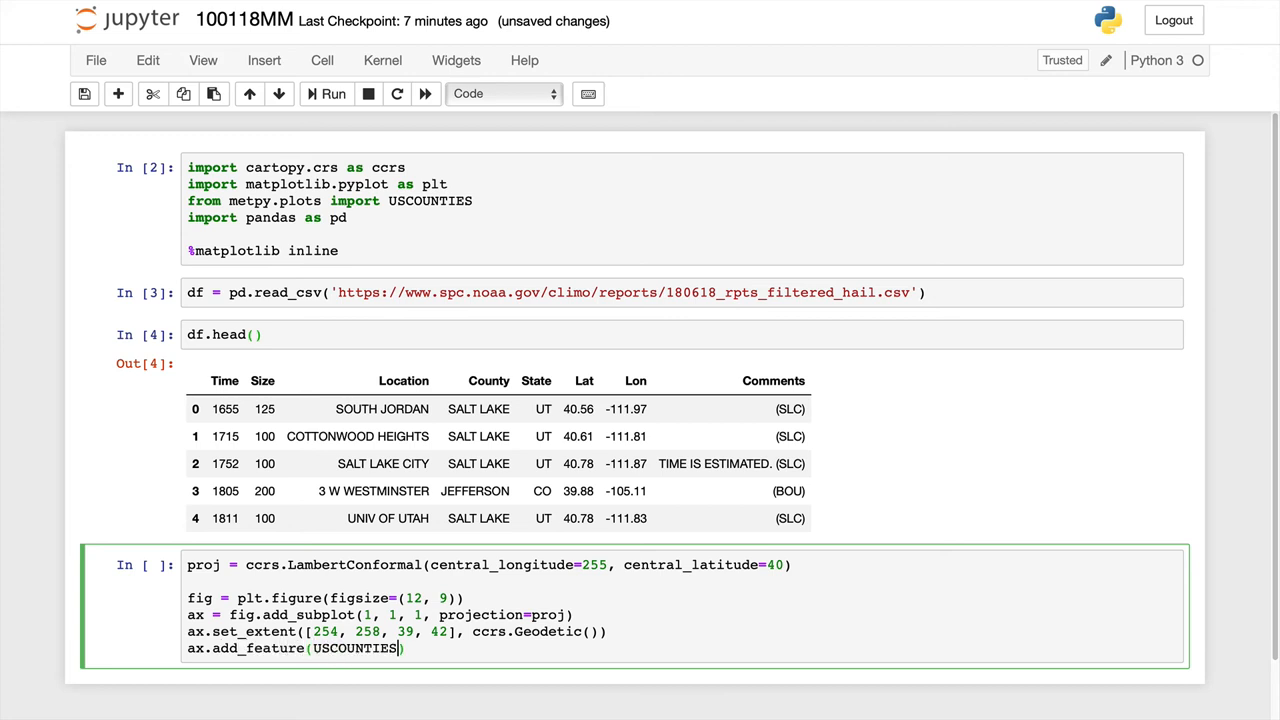
{"action": "type", "text": ".with_scale"}
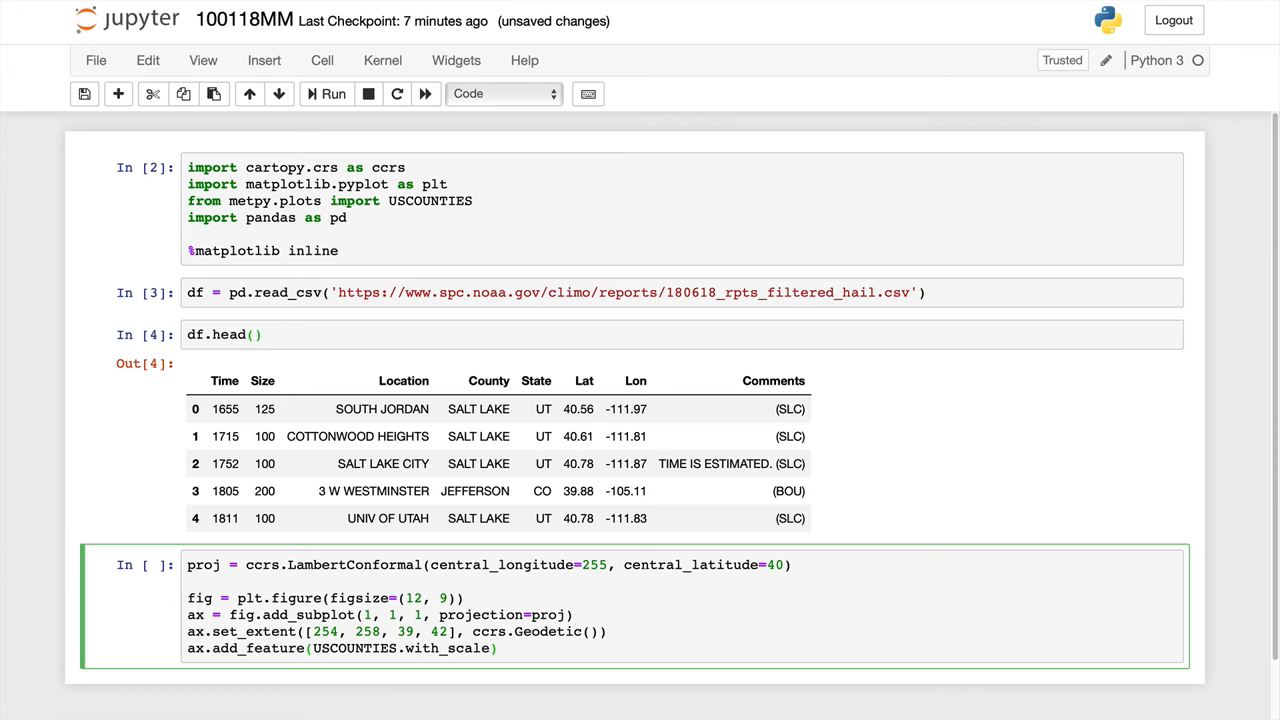
{"action": "type", "text": "'5m'"}
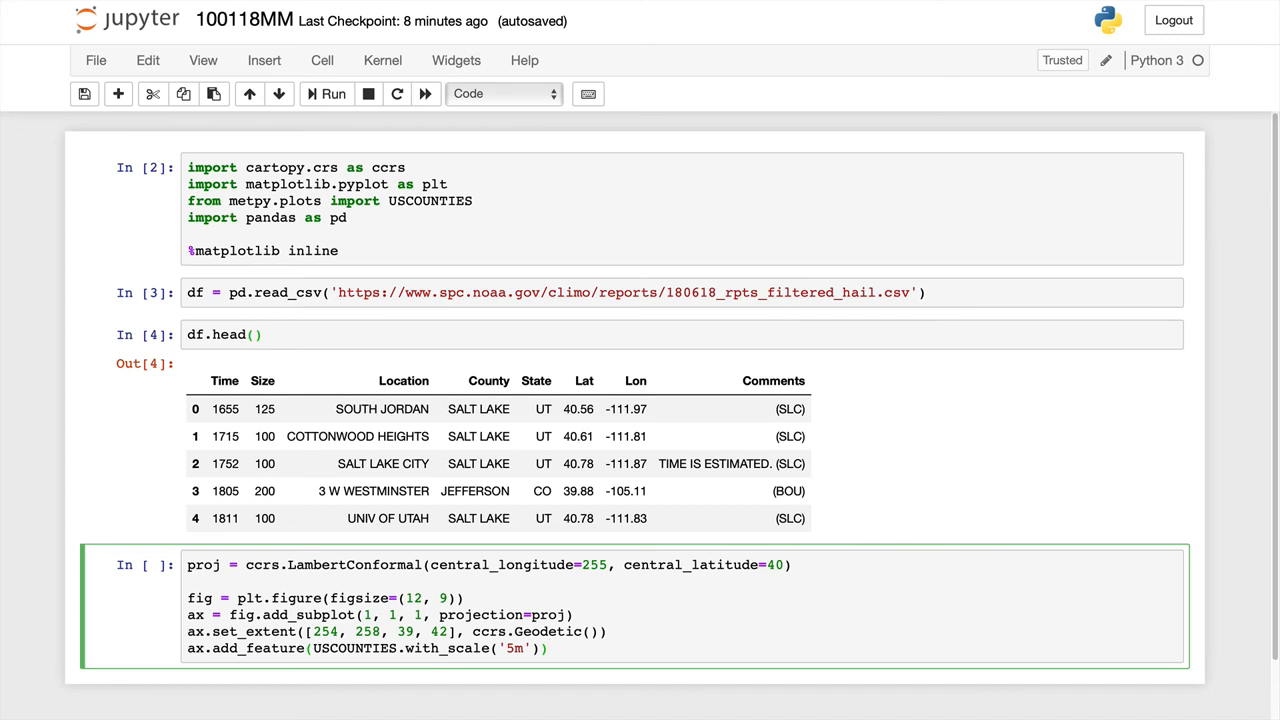
{"action": "key", "text": "Enter"}
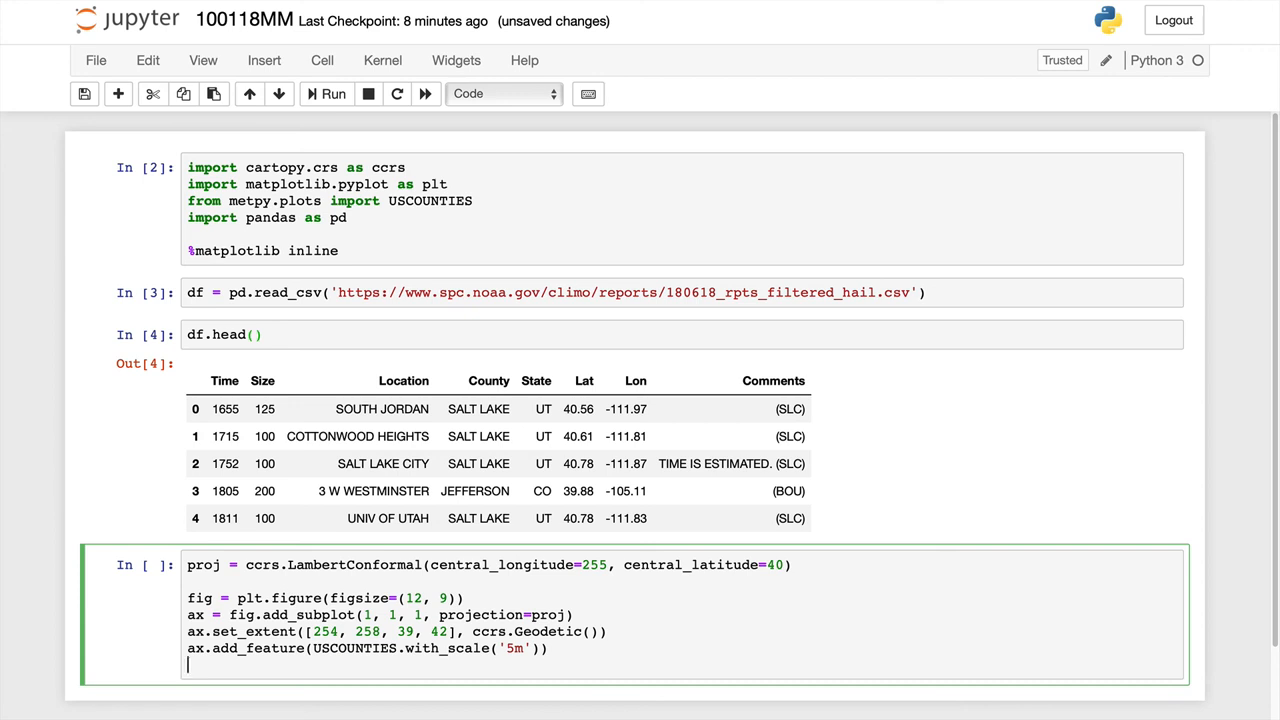
Step: Scatter df.Lon and df.Lat with transform=ccrs.PlateCarree() and run the cell
{"action": "type", "text": "ax.scatter(df.Lon"}
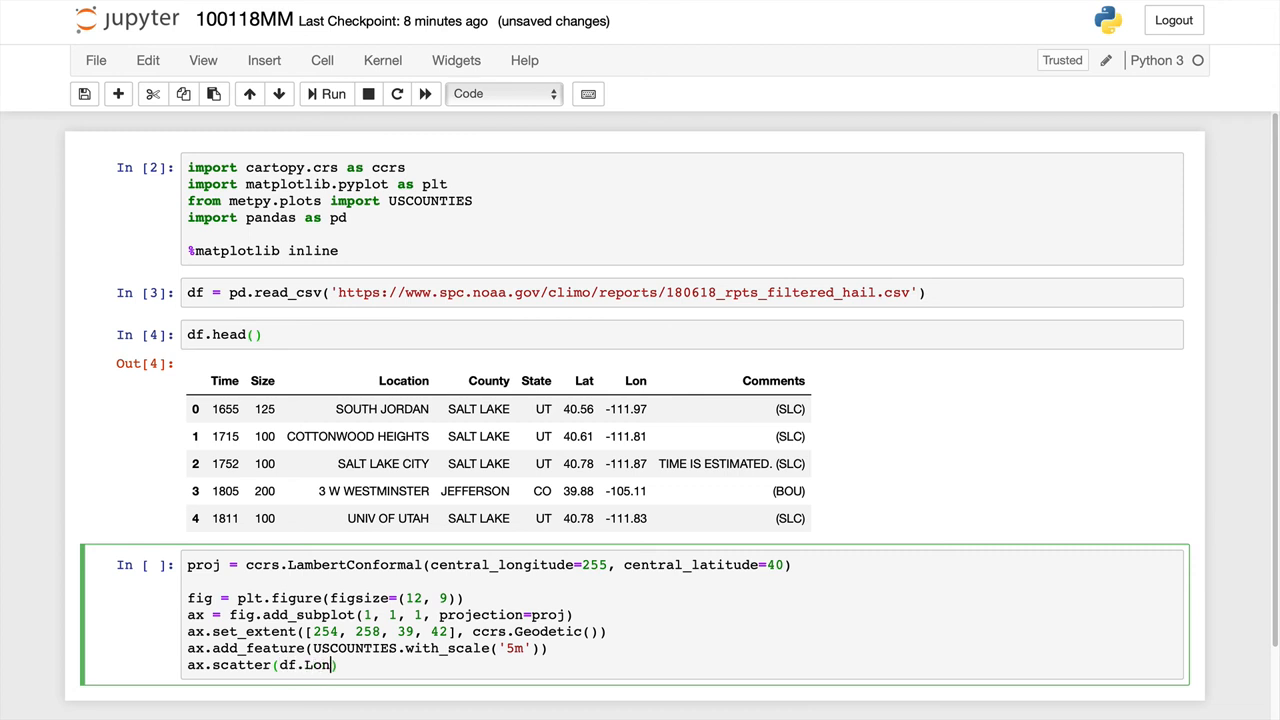
{"action": "type", "text": ", df.Lat)"}
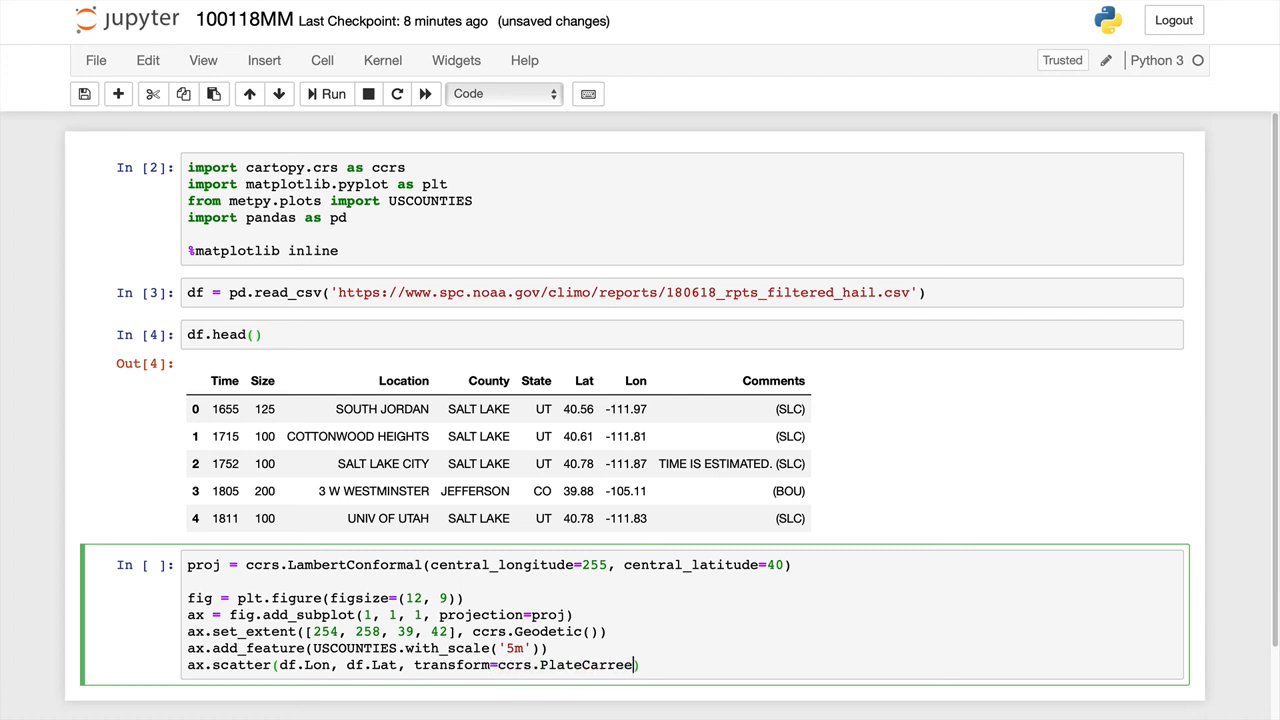
{"action": "type", "text": "()"}
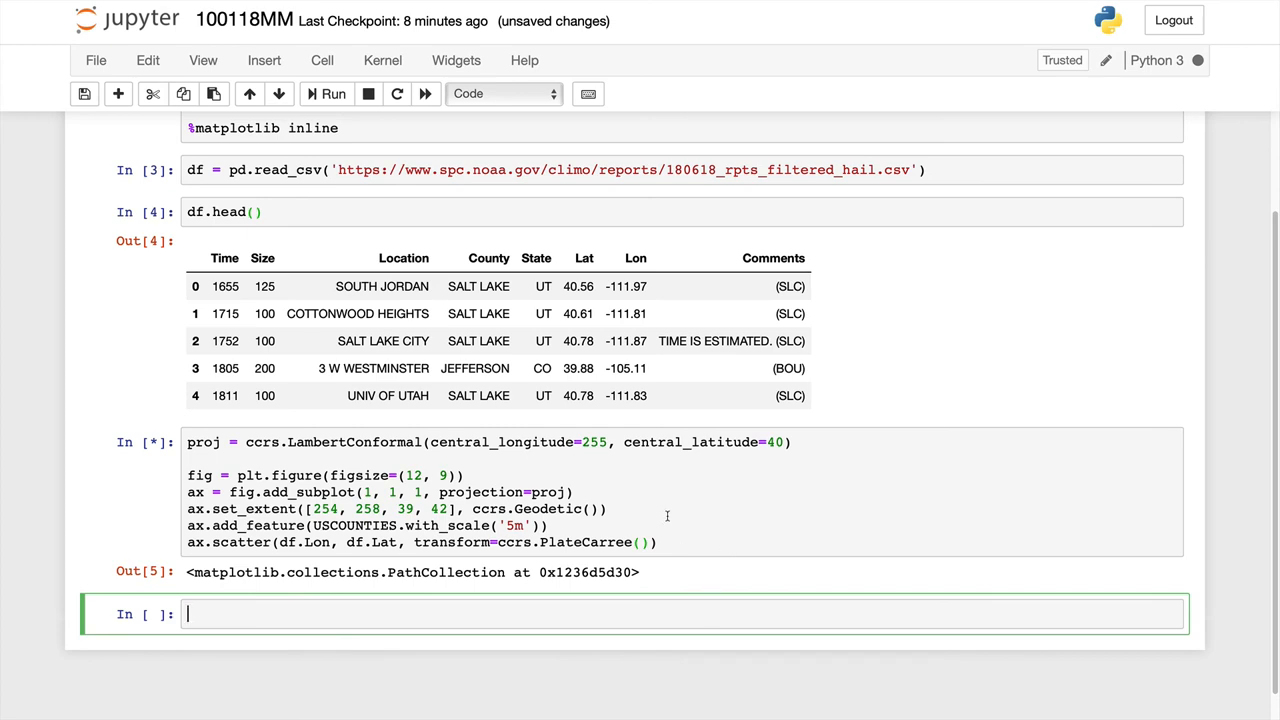
Step: Scroll down to inspect the rendered county map with hail report dots
{"action": "scroll", "scroll_direction": "down", "scroll_amount": 3}
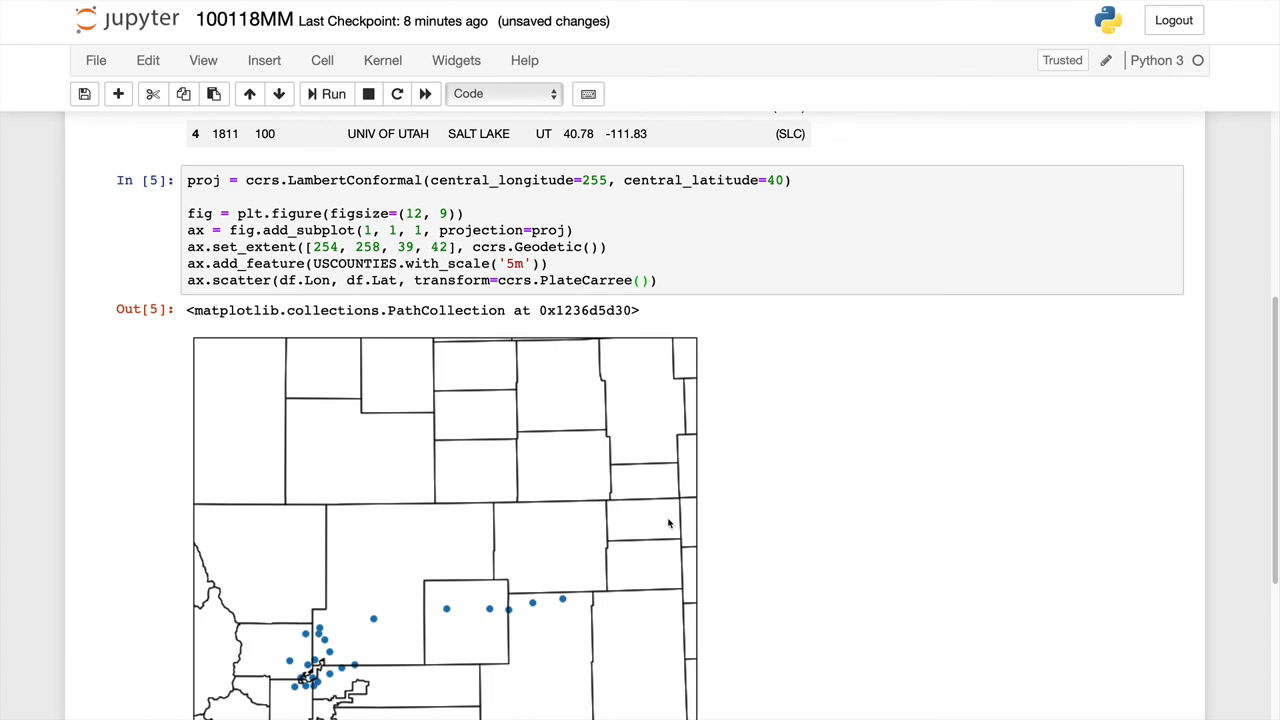
{"action": "scroll", "scroll_direction": "down", "scroll_amount": 3}
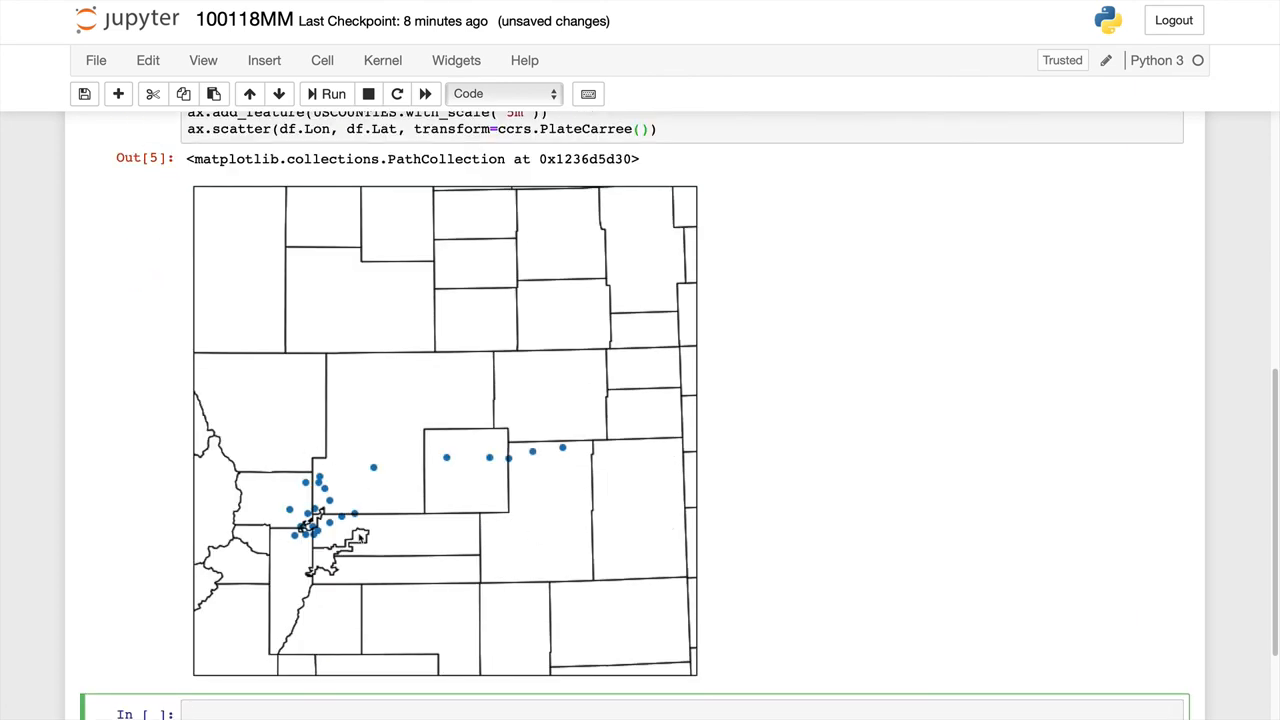
{"action": "mouse_move", "coordinate": [472, 460]}
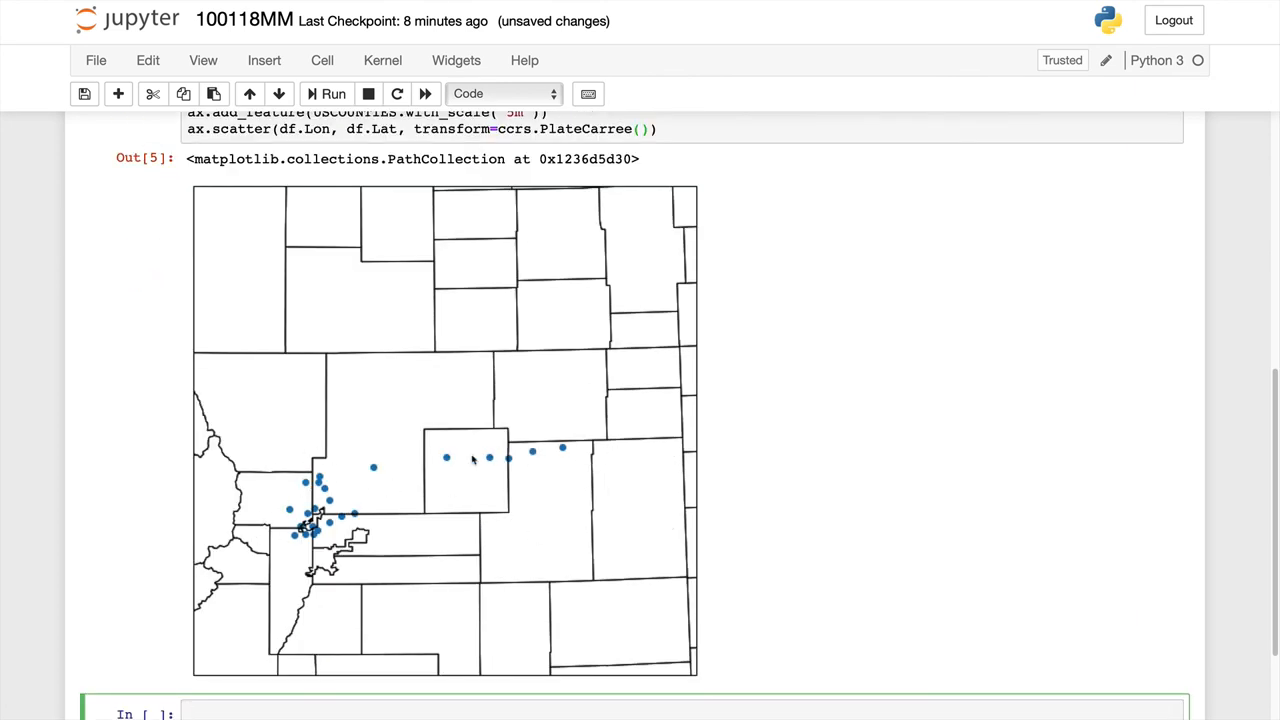
{"action": "mouse_move", "coordinate": [754, 590]}
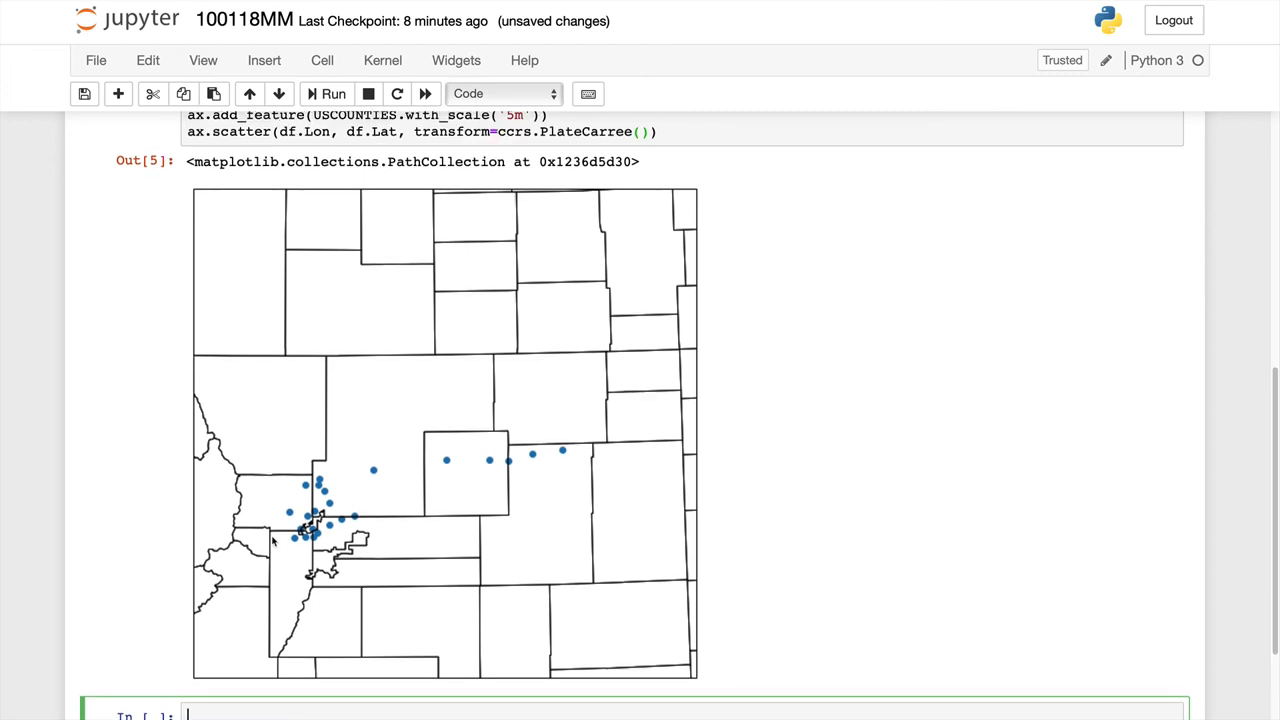
{"action": "mouse_move", "coordinate": [398, 484]}
{"action": "type", "text": ", "}
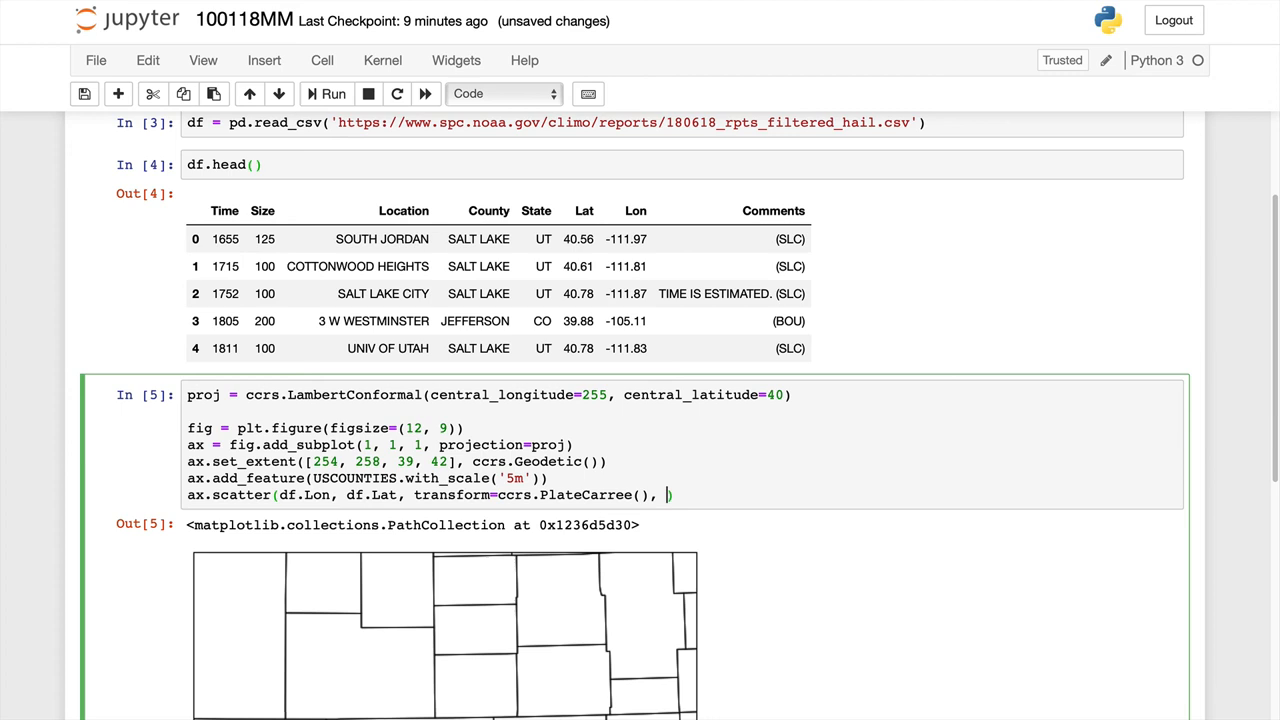
Step: Add s=(df.Size/20)**2 to the scatter call, rerun and view the resized hail dots
{"action": "type", "text": "s=(df.Size/20"}
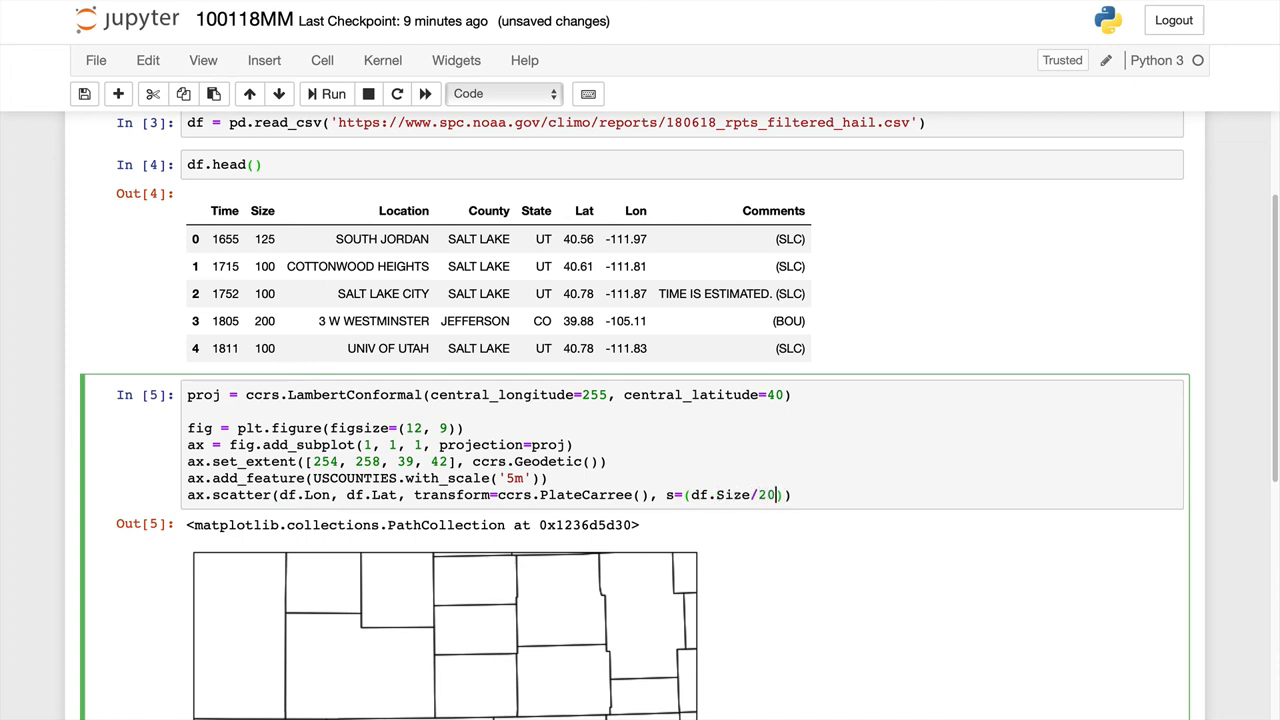
{"action": "type", "text": "**2"}
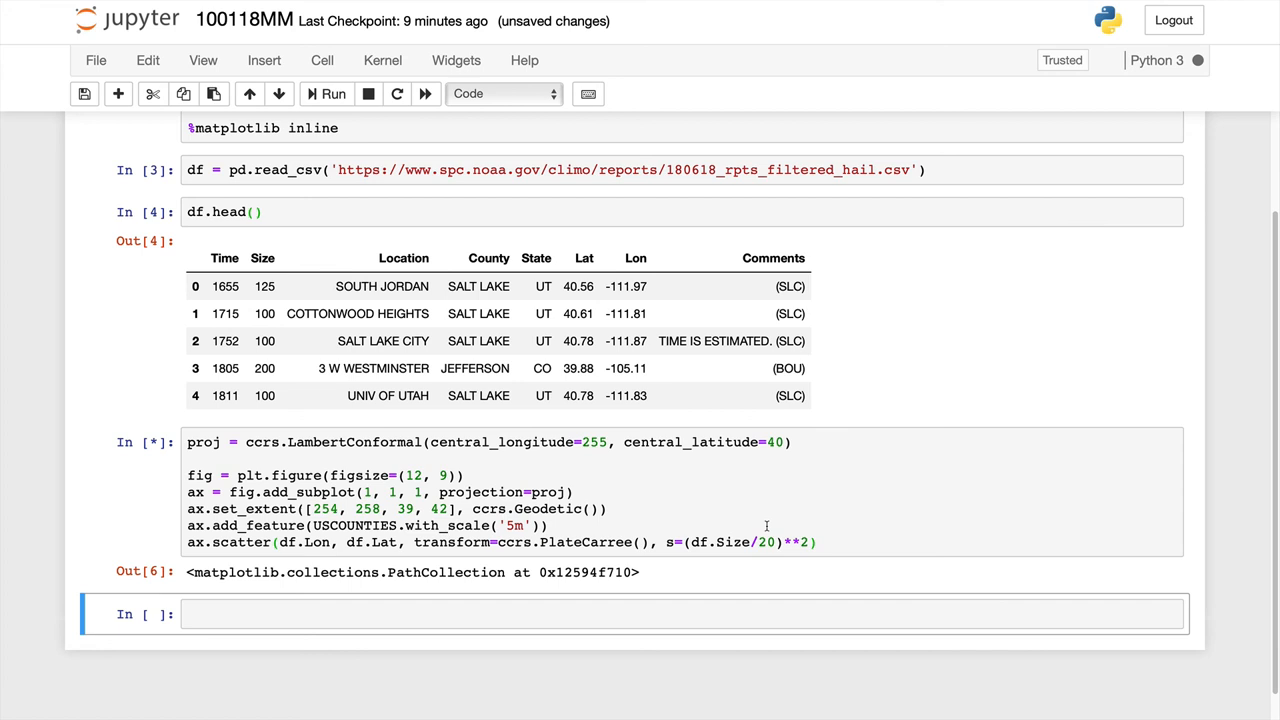
{"action": "left_click", "coordinate": [332, 94]}
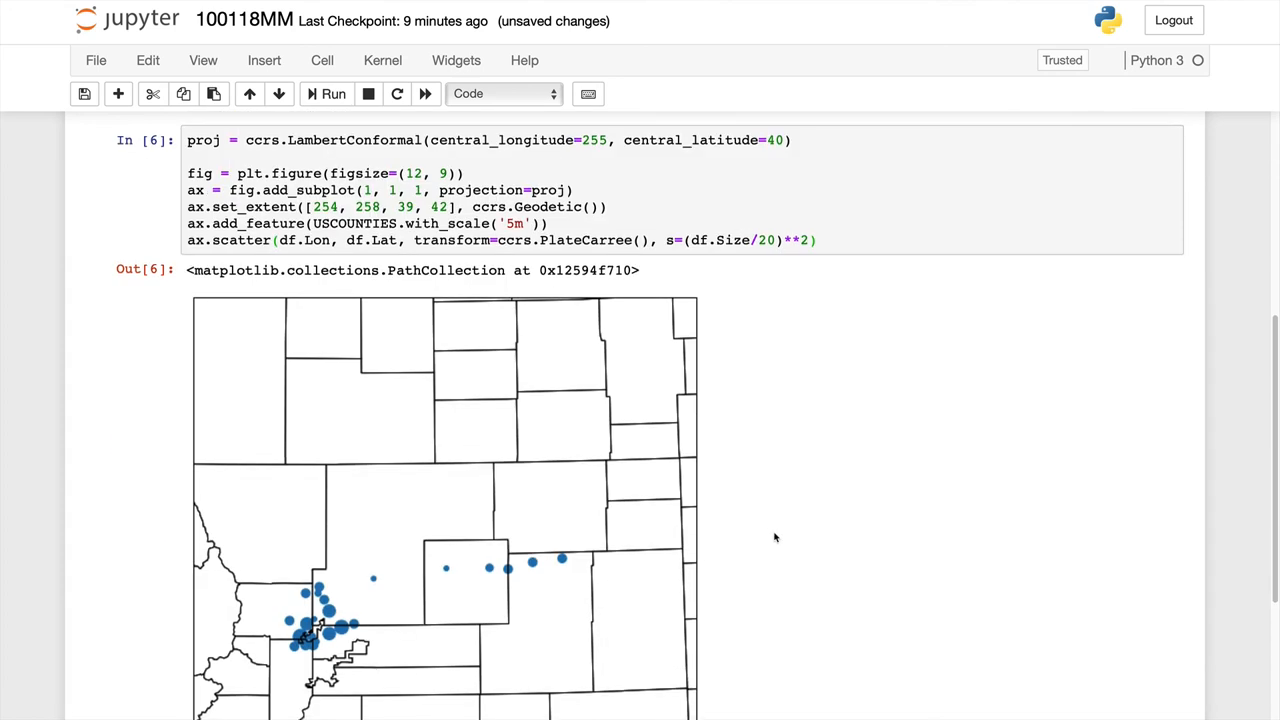
{"action": "mouse_move", "coordinate": [340, 640]}
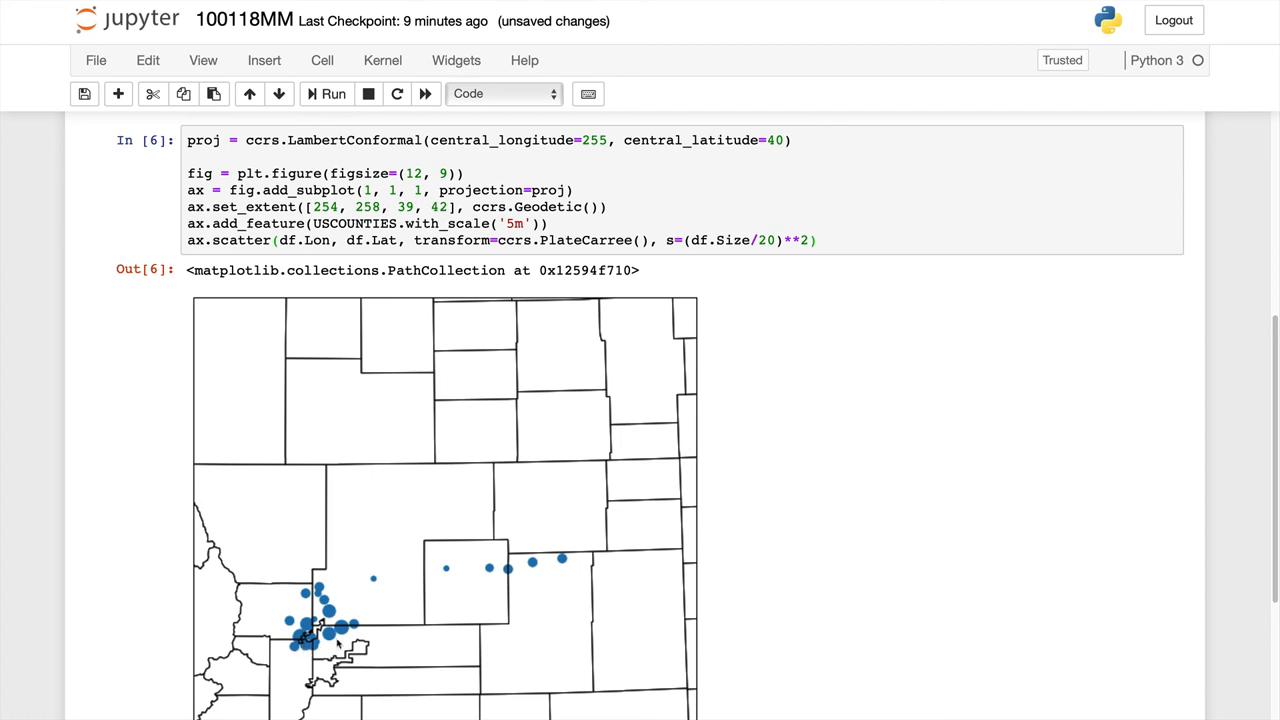
{"action": "mouse_move", "coordinate": [312, 630]}
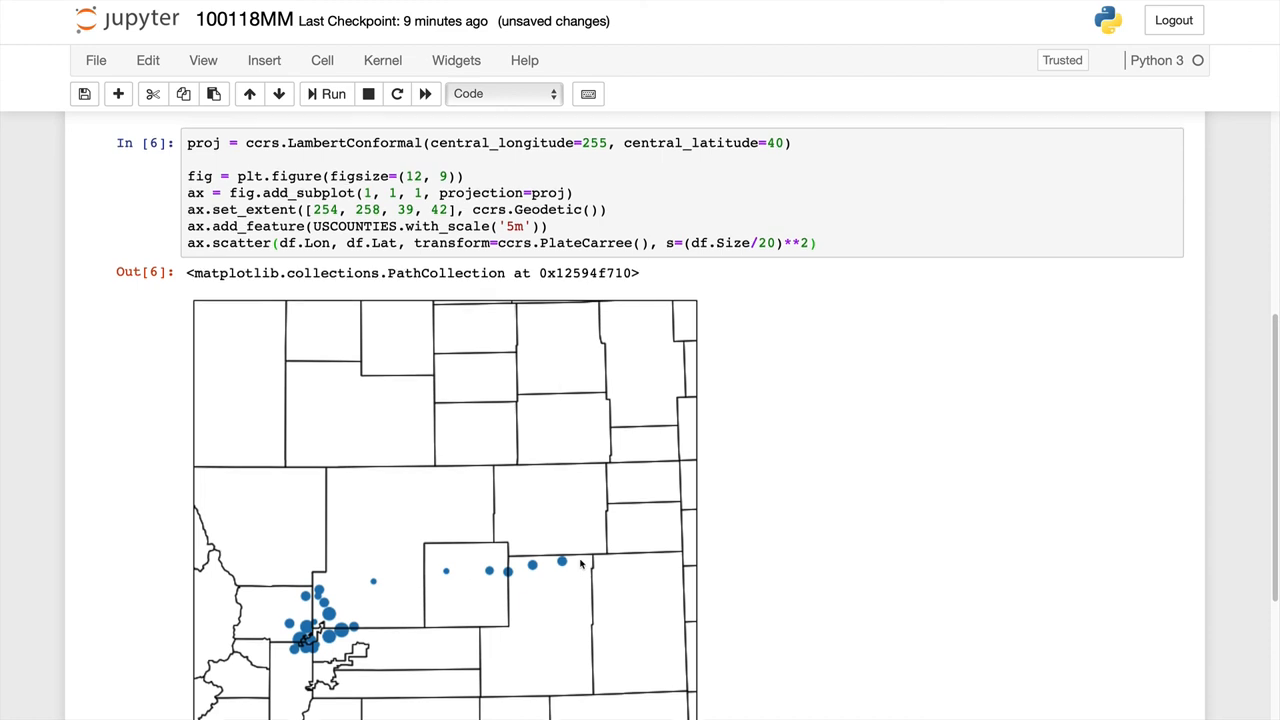
{"action": "scroll", "scroll_direction": "down", "scroll_amount": 3}
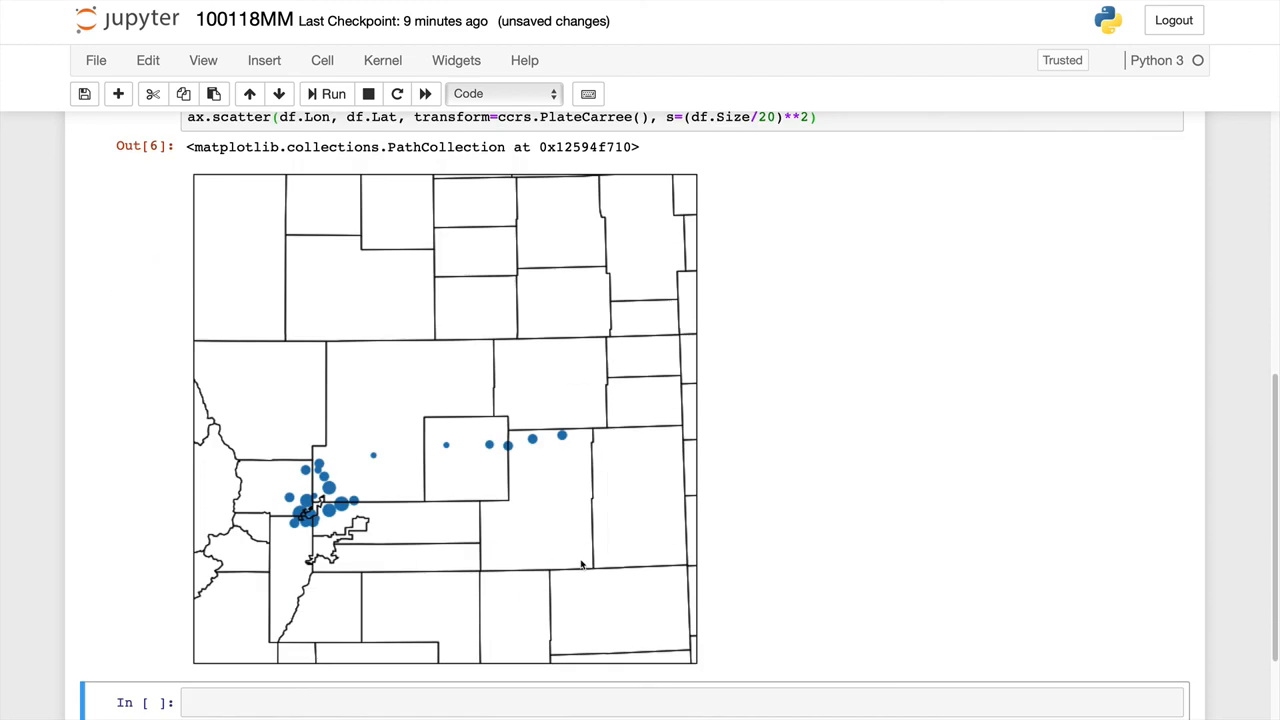